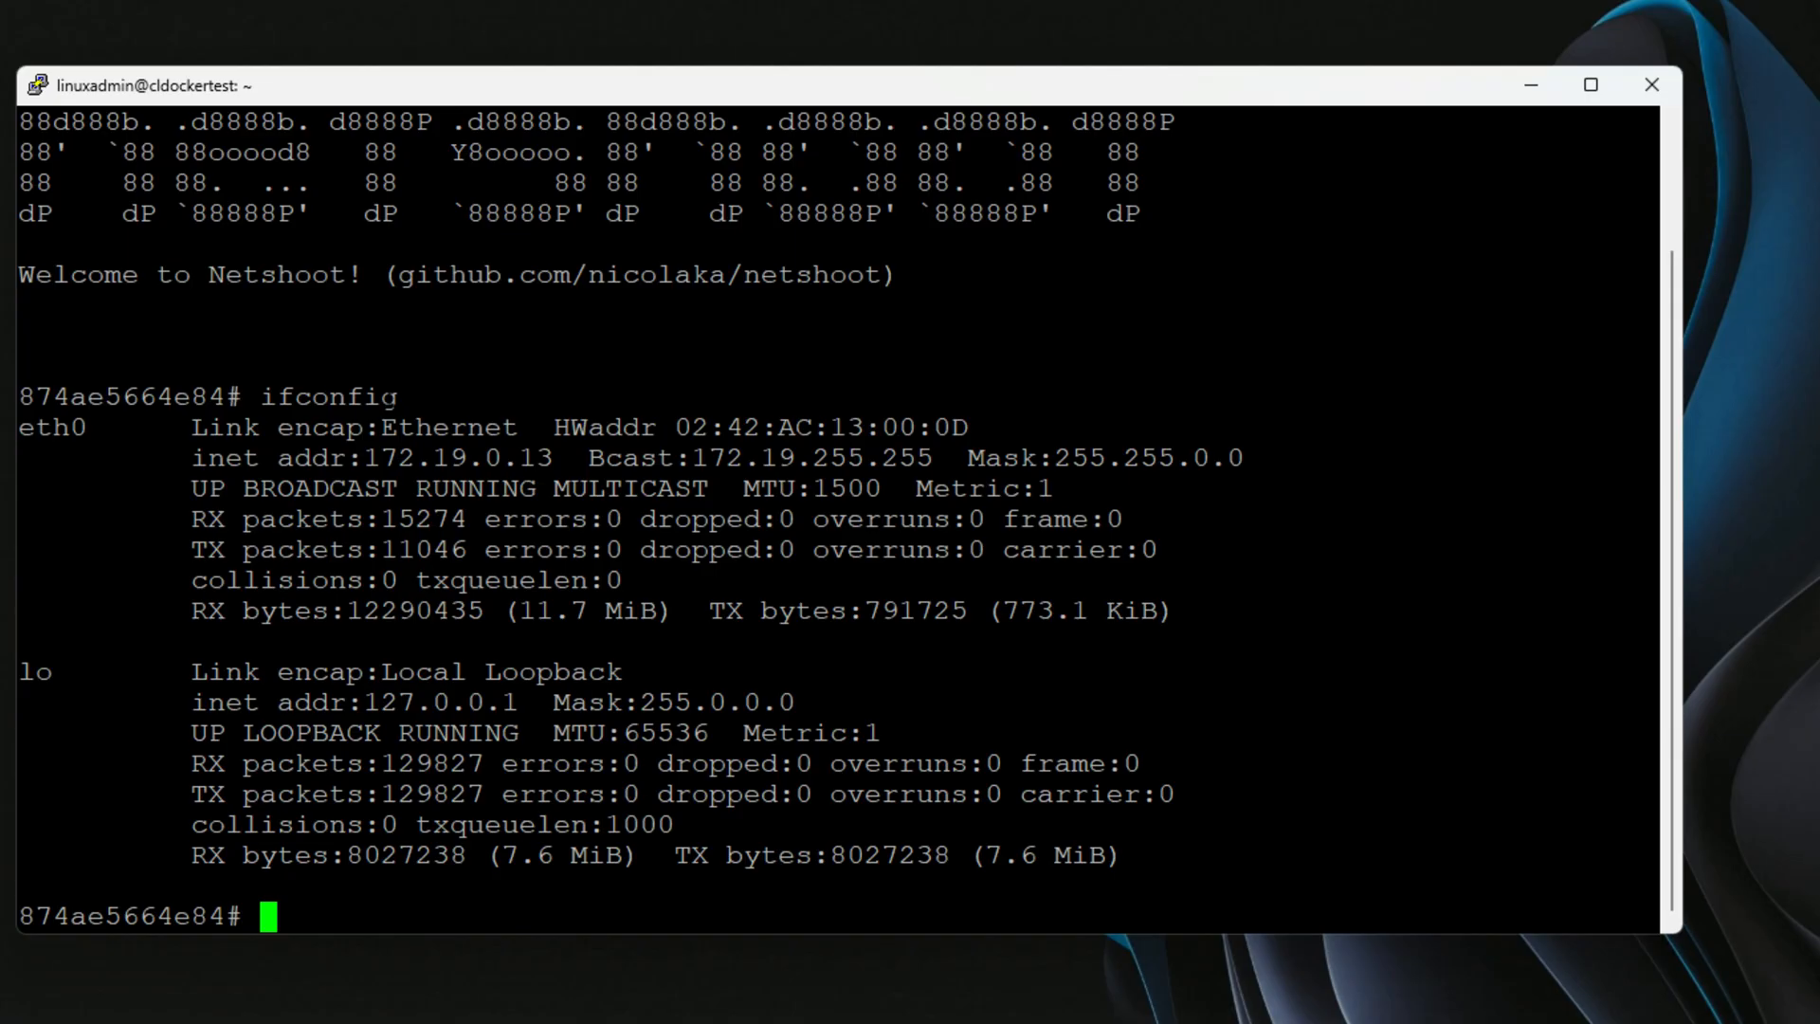
Step: Note the 172.19.0.13 address, ping 172.19.0.10, then begin typing a speedtest command
{"action": "double_click", "coordinate": [457, 457]}
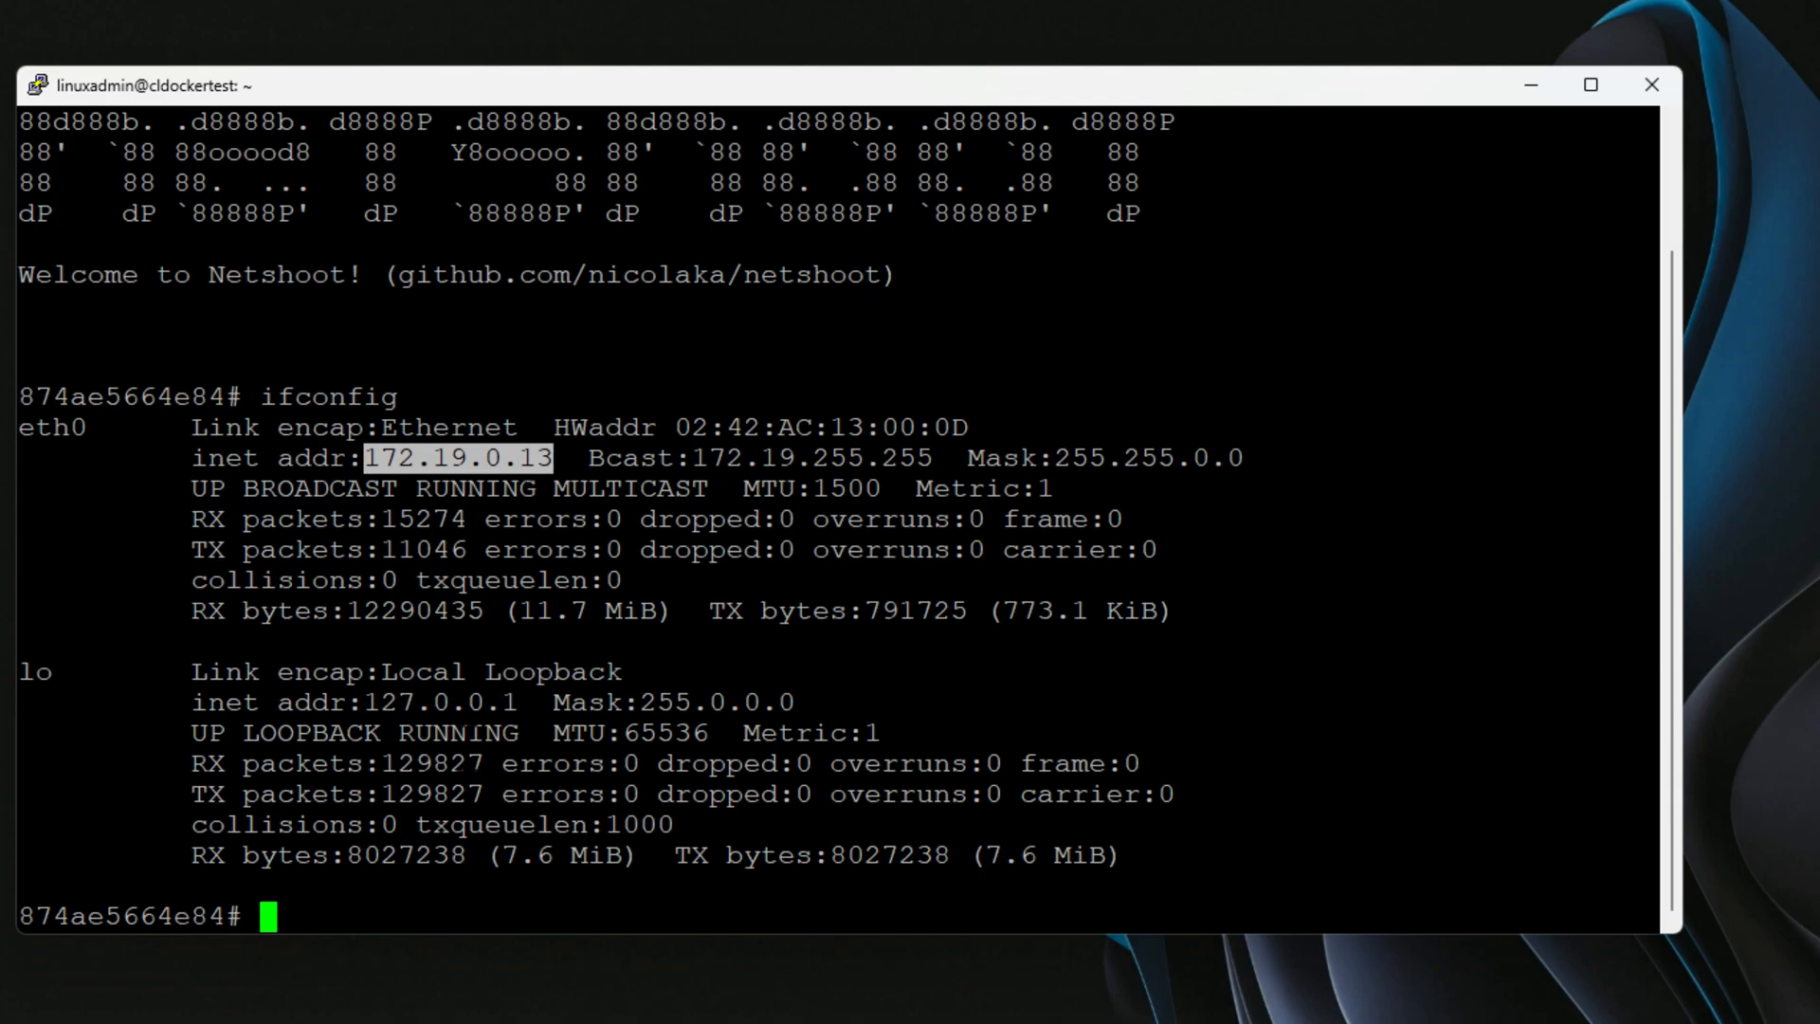
{"action": "type", "text": "ping"}
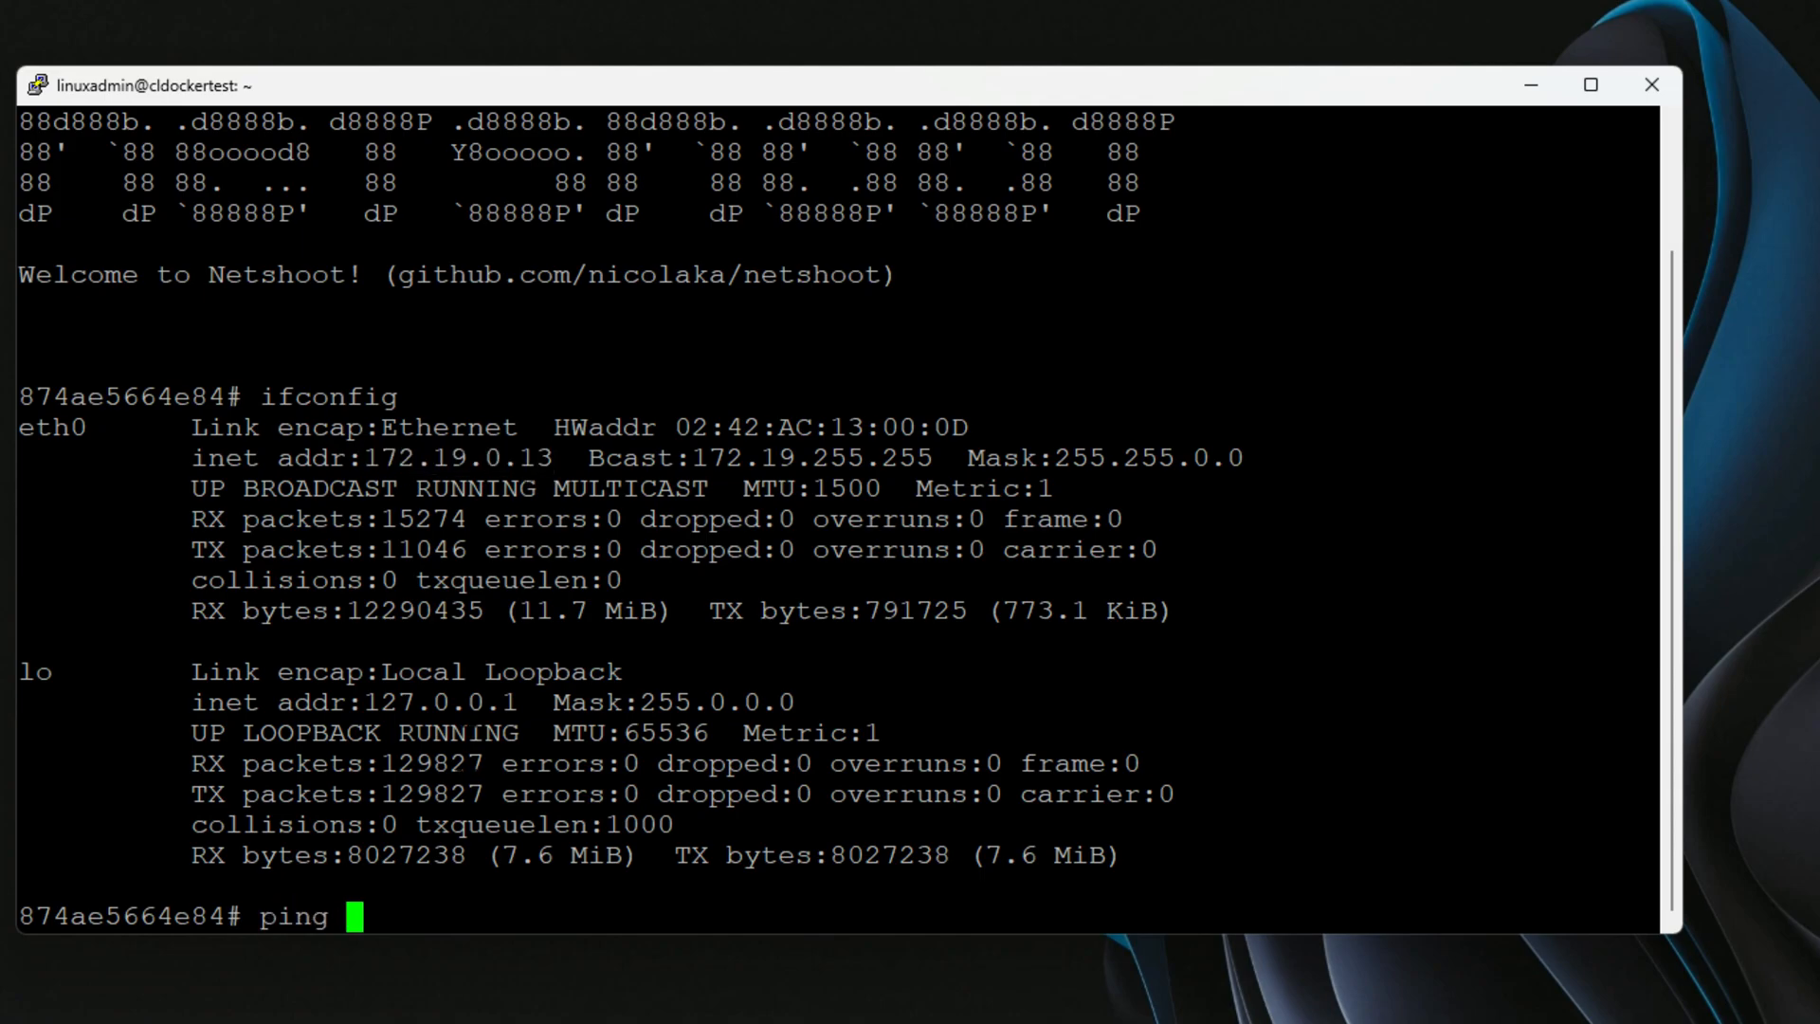
{"action": "type", "text": "172.19.0.10"}
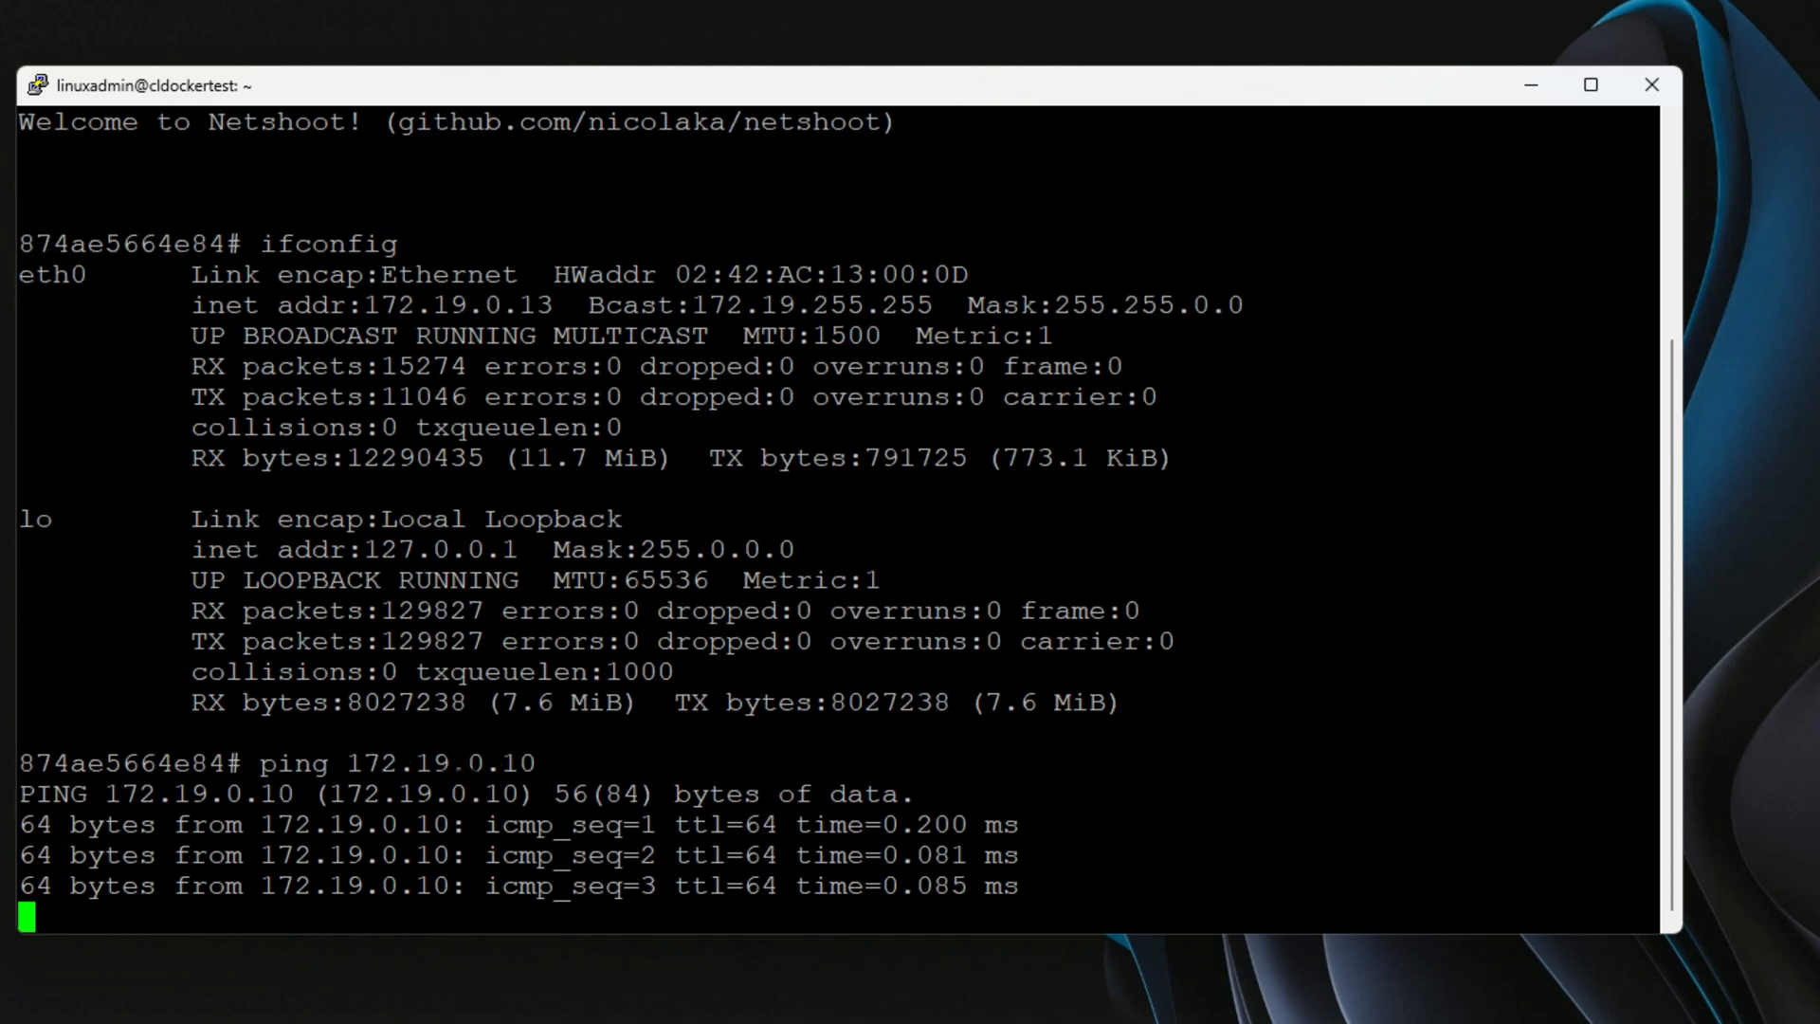
{"action": "type", "text": "ping 172"}
{"action": "type", "text": "sp"}
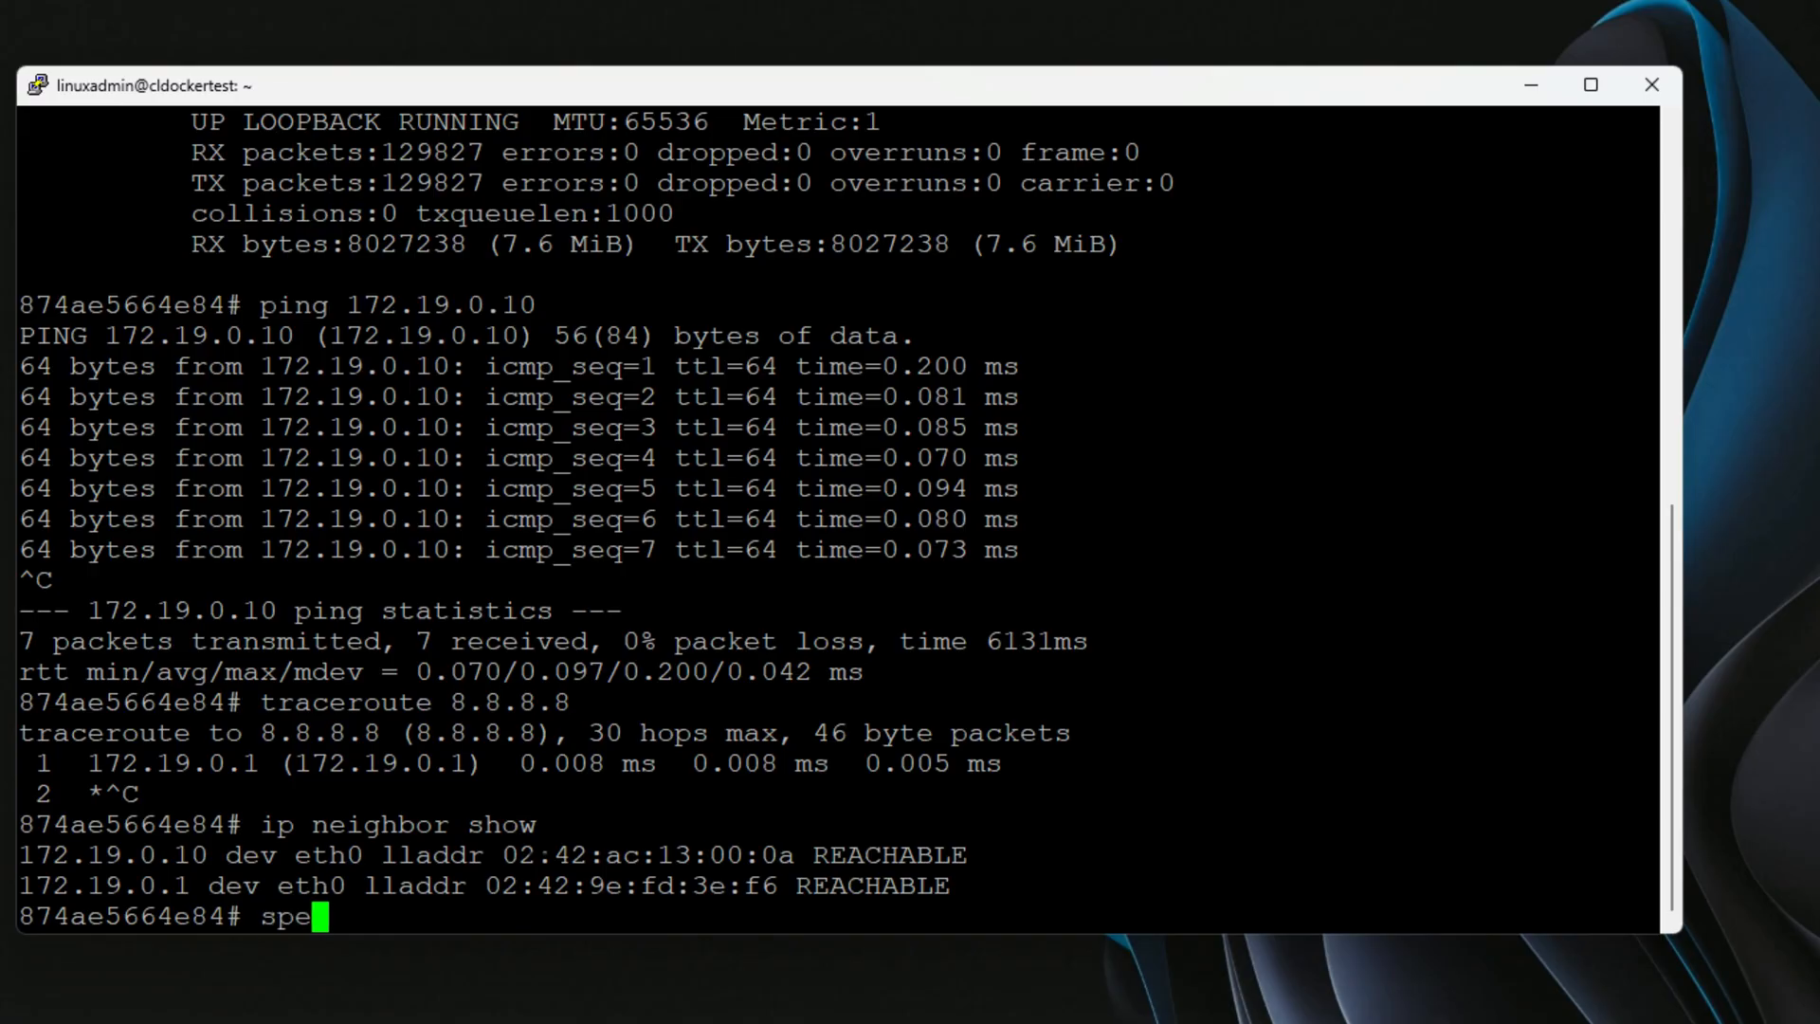
{"action": "type", "text": "edtest.cli"}
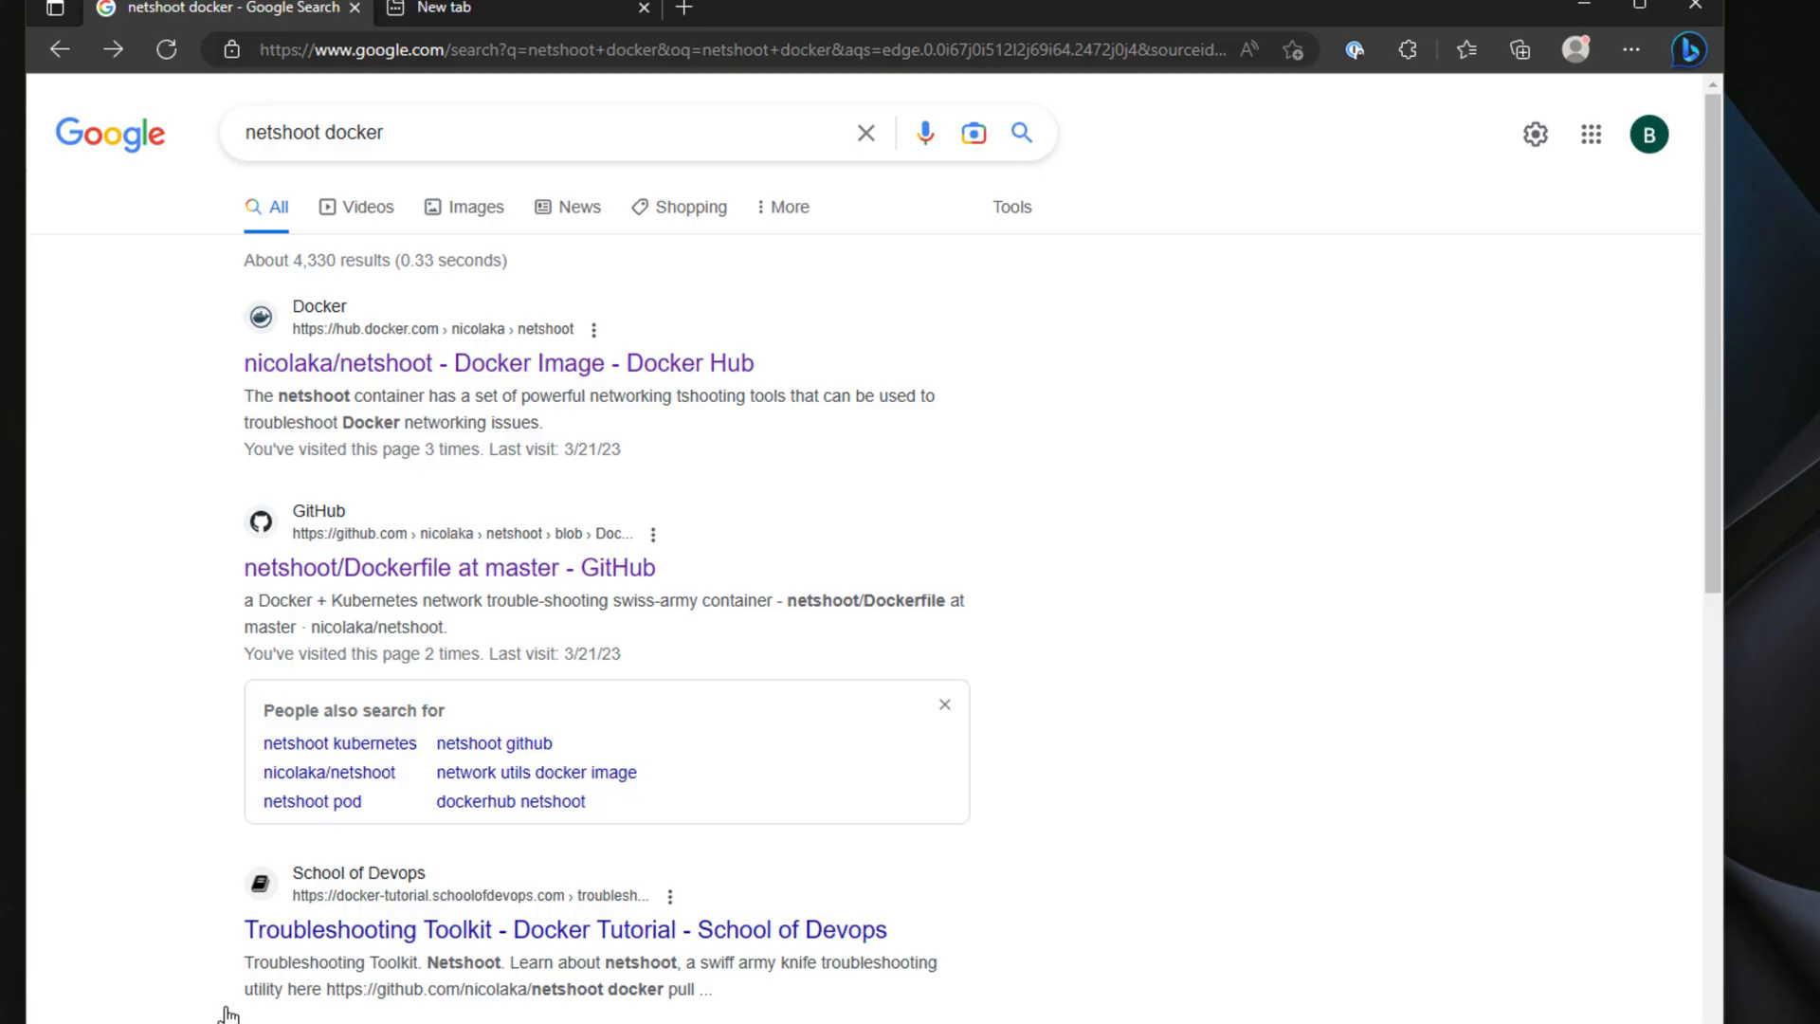
{"action": "mouse_move", "coordinate": [376, 381]}
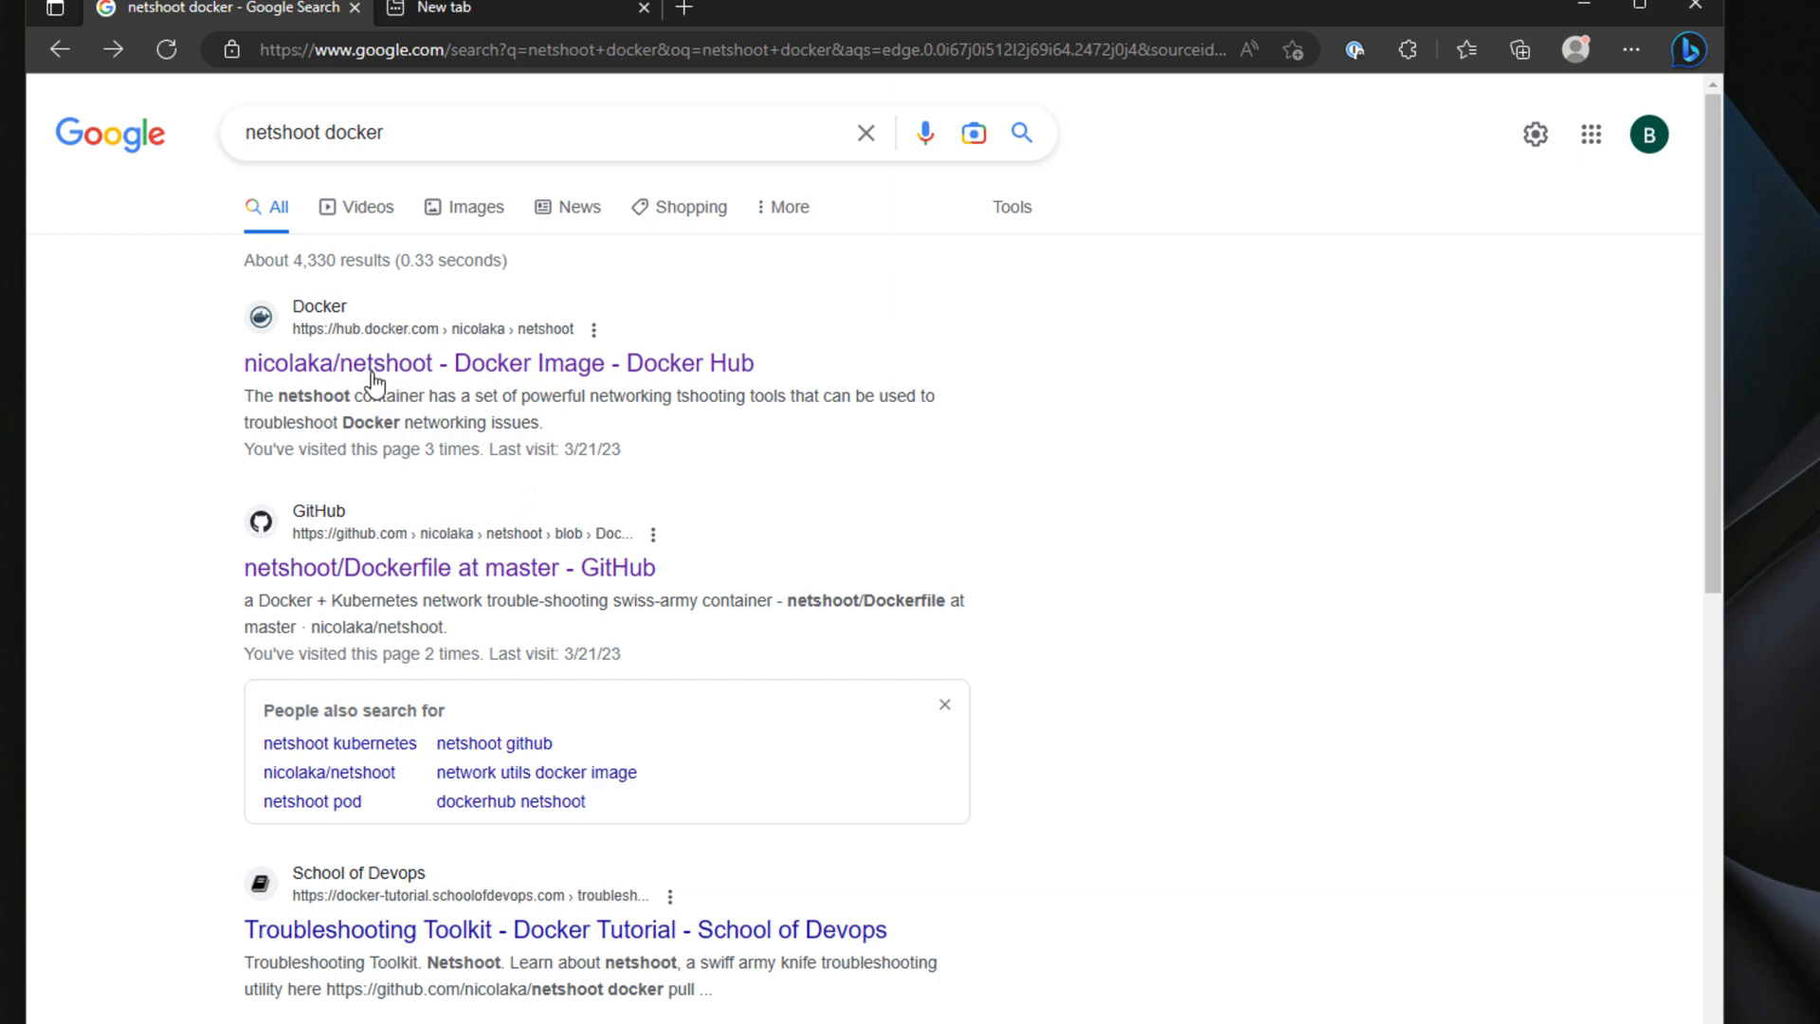
{"action": "mouse_move", "coordinate": [351, 244]}
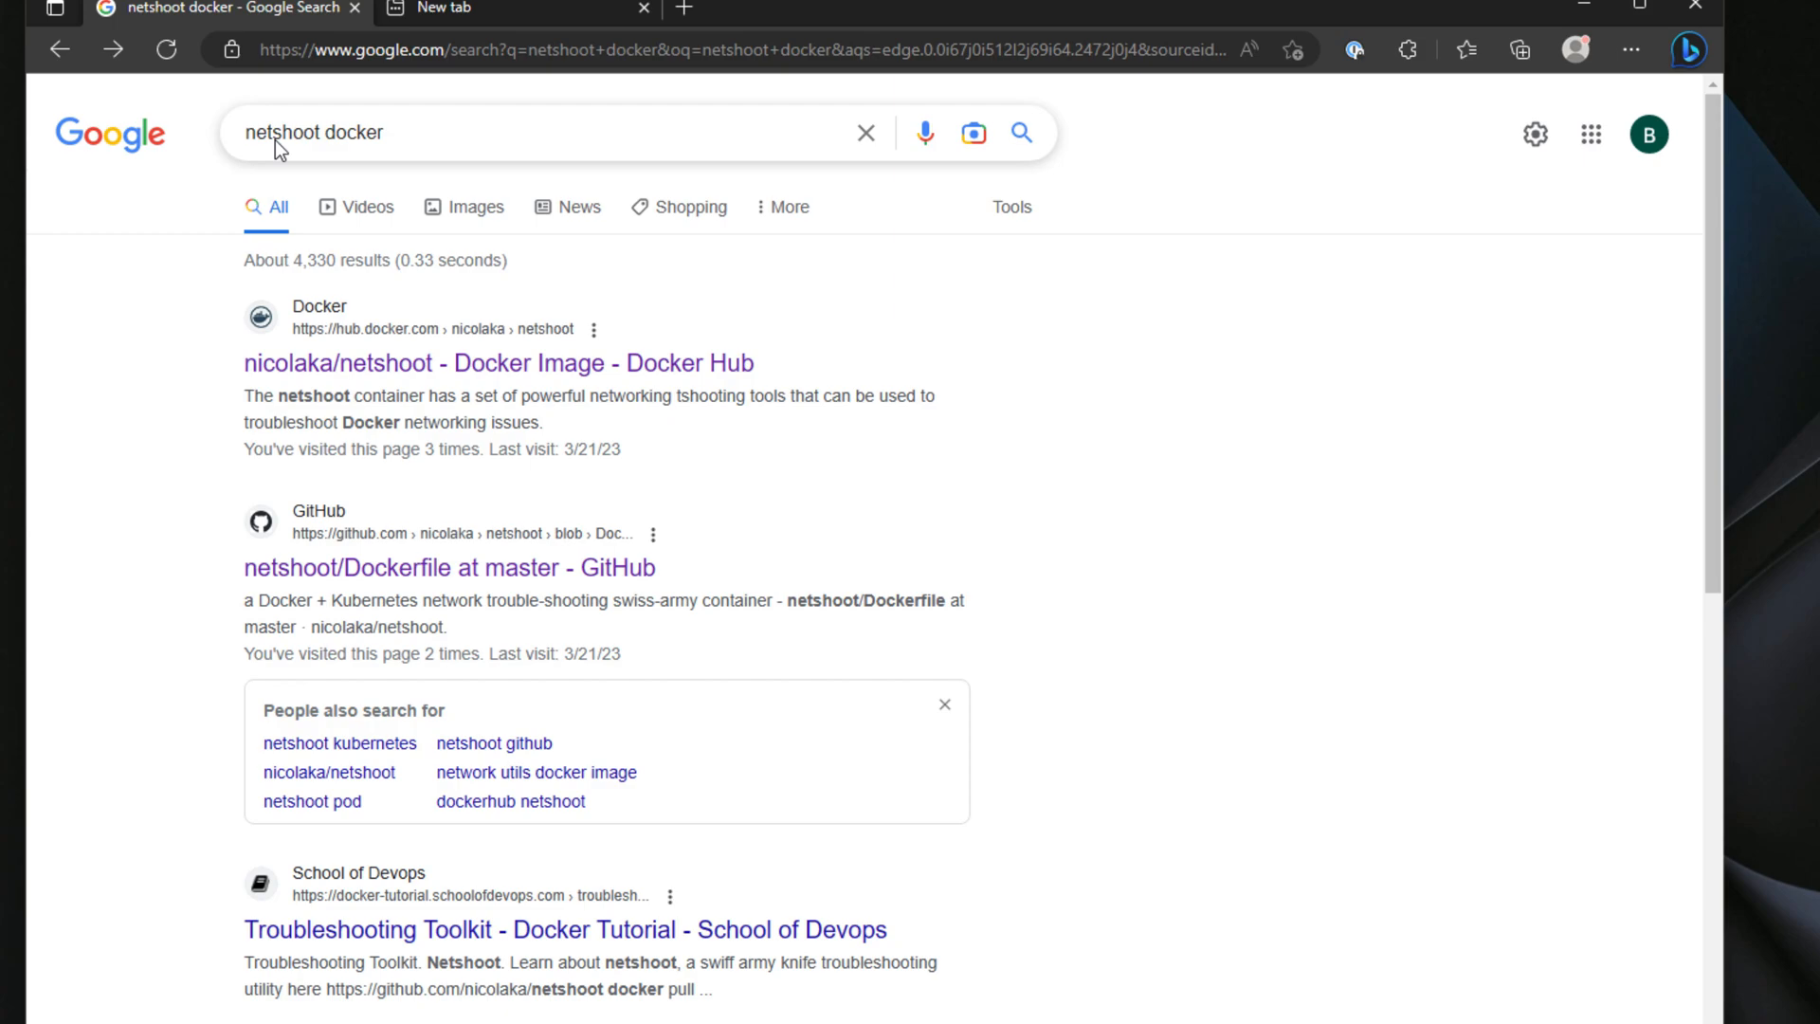
{"action": "mouse_move", "coordinate": [360, 470]}
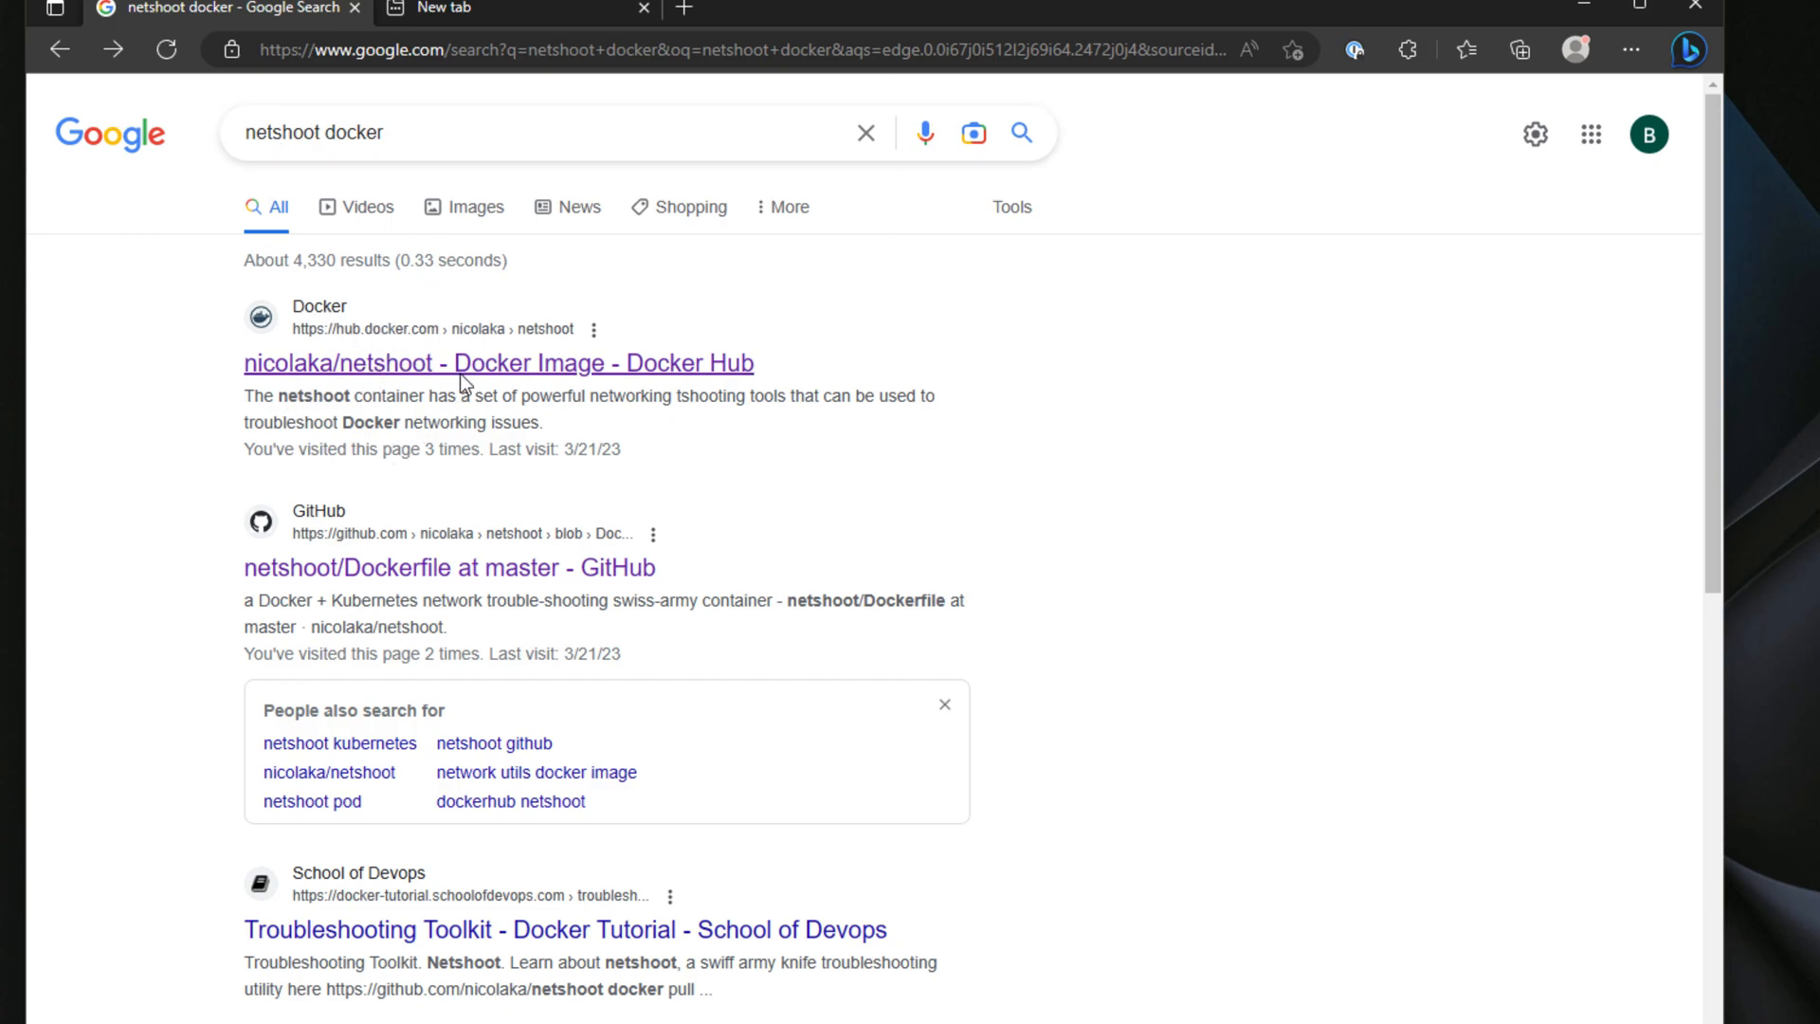
Step: Open the 'nicolaka/netshoot - Docker Image - Docker Hub' search result
{"action": "left_click", "coordinate": [497, 362]}
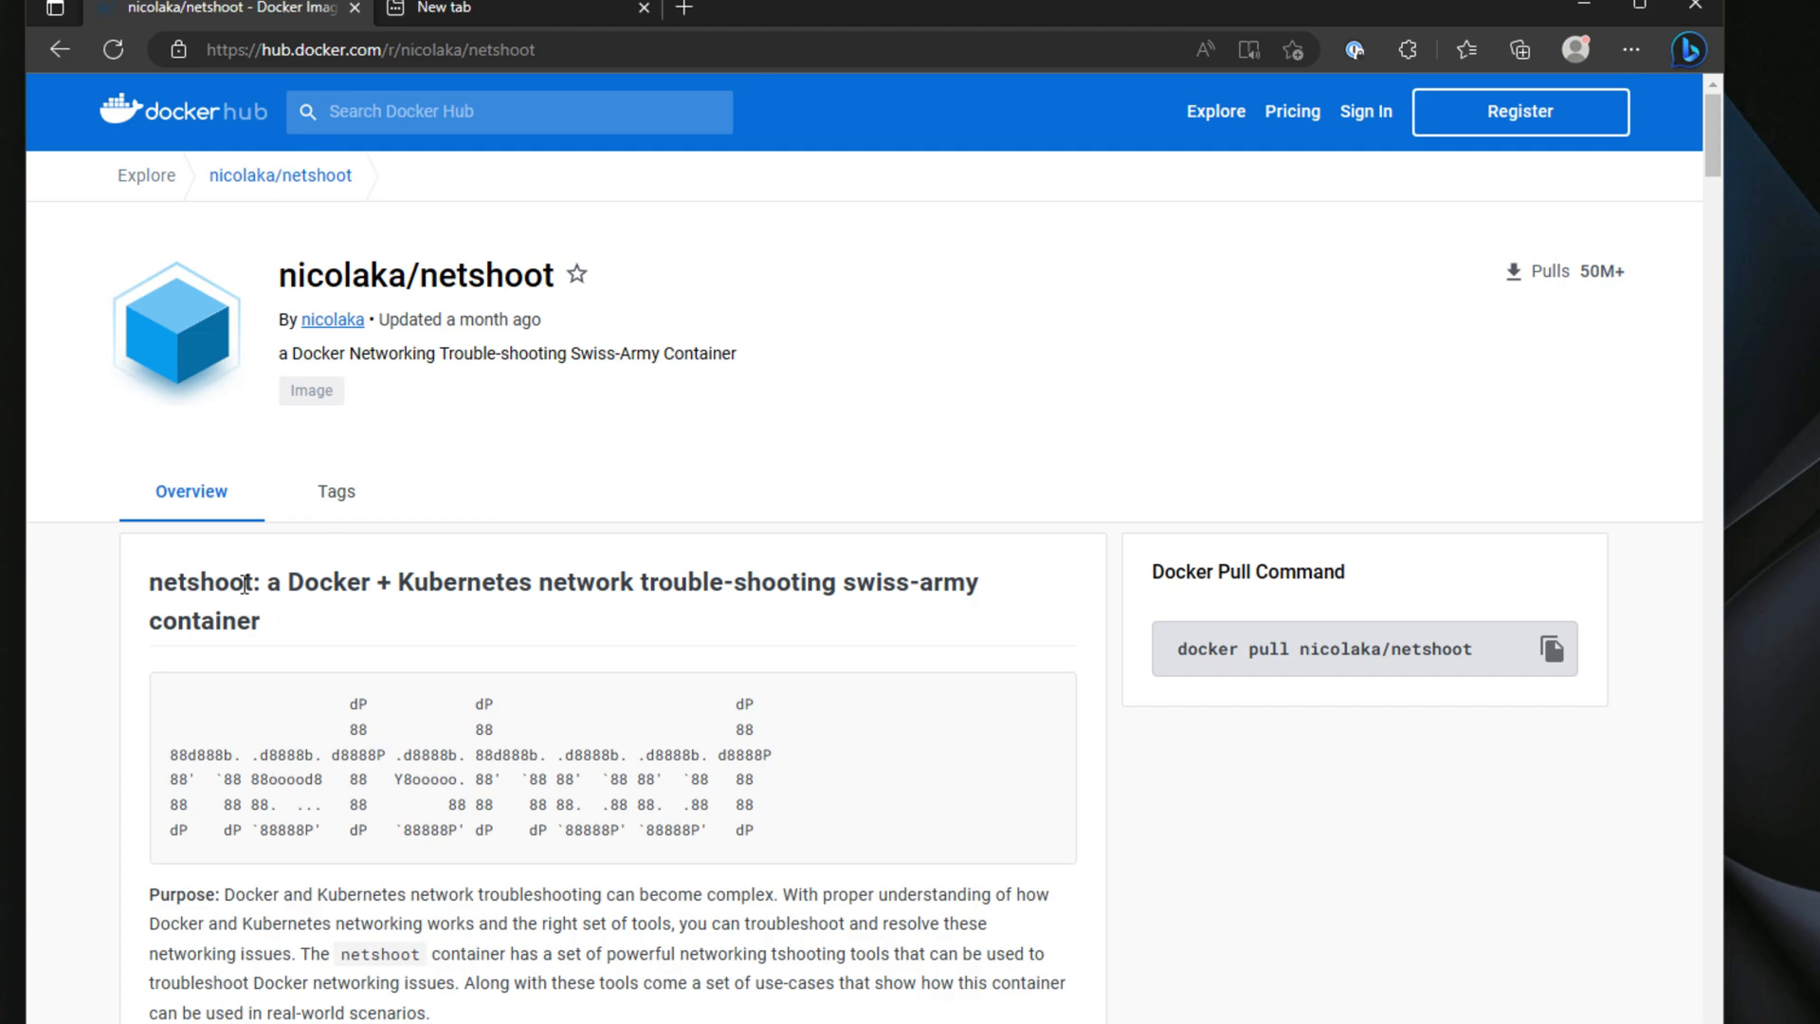
{"action": "mouse_move", "coordinate": [290, 586]}
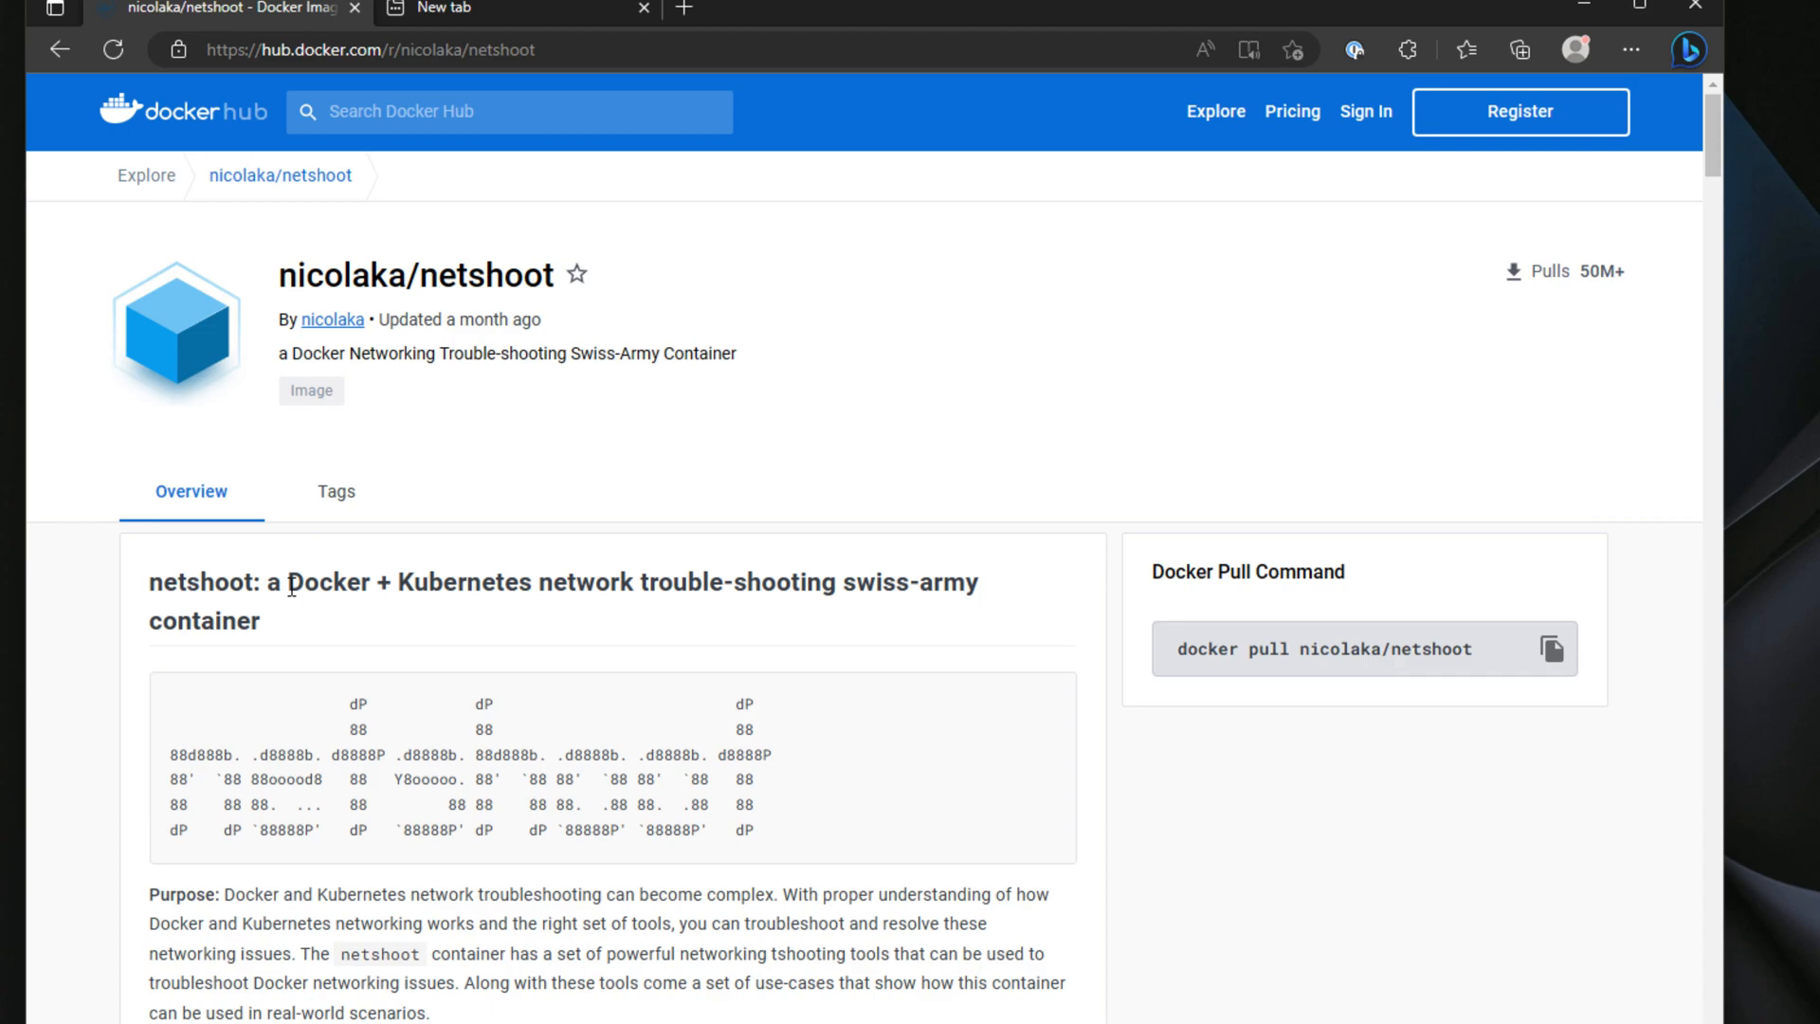
{"action": "mouse_move", "coordinate": [533, 832]}
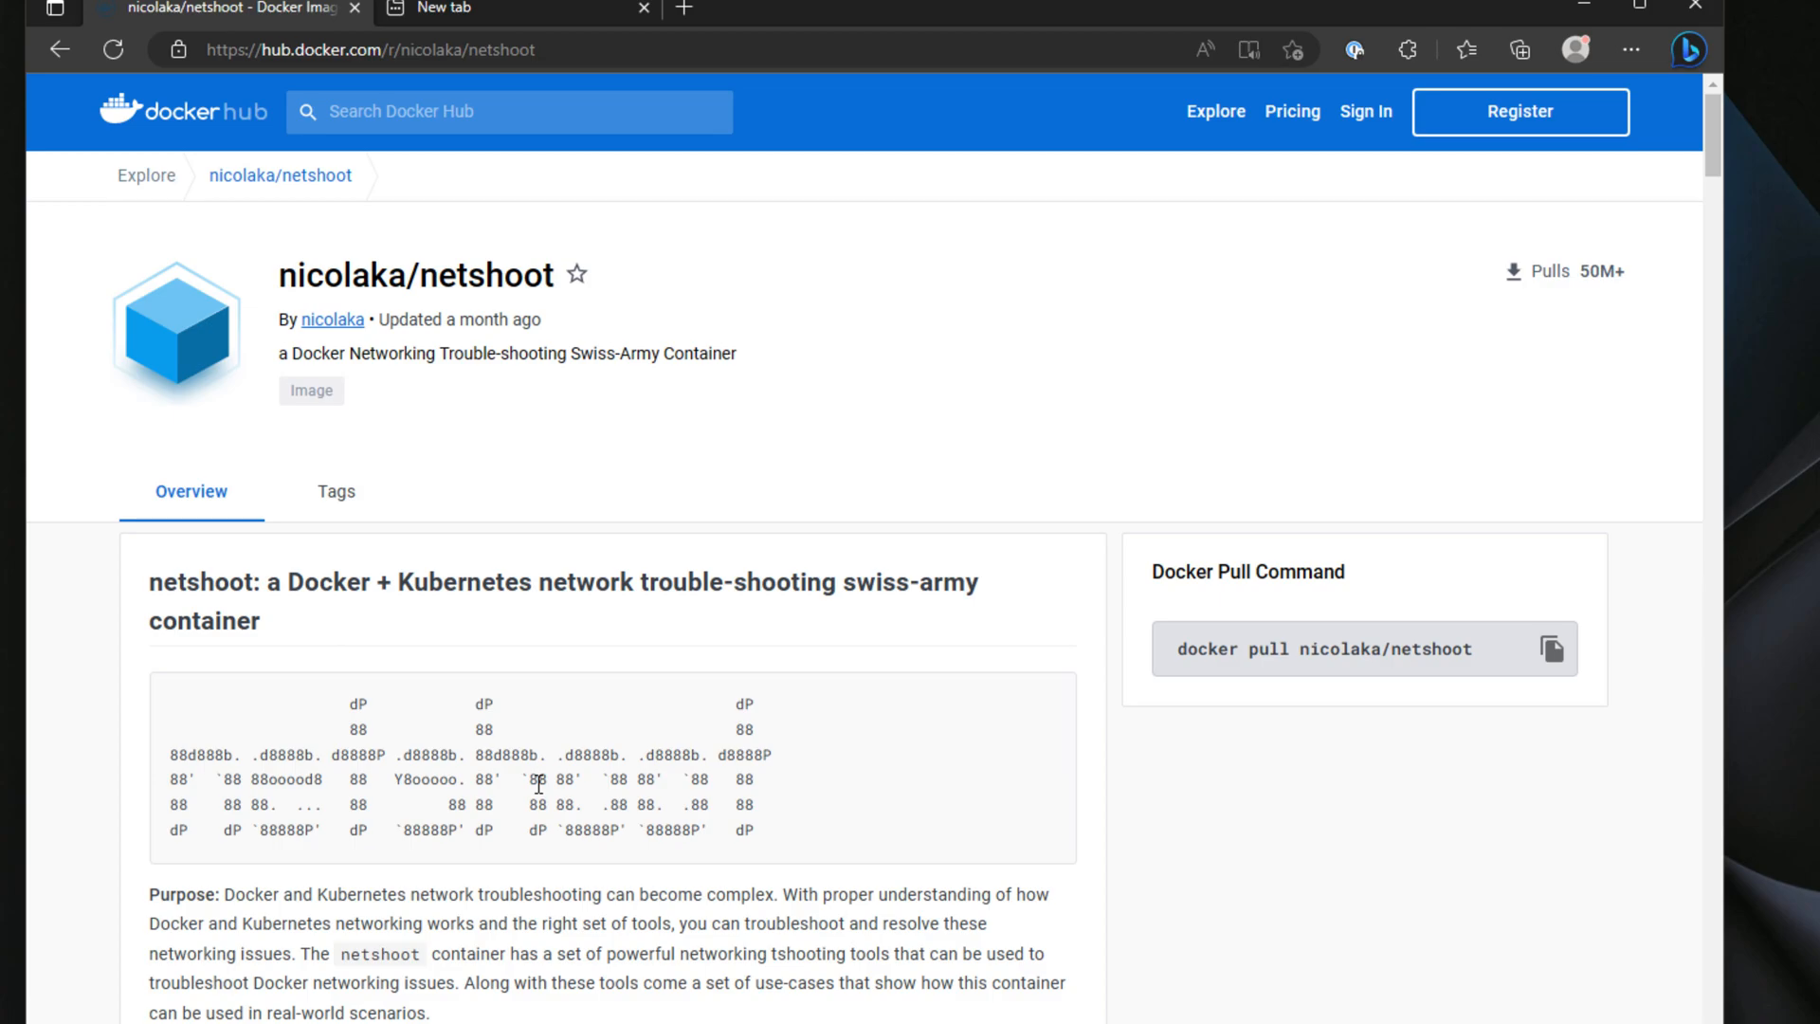
Step: Read netshoot's network-troubleshooting purpose, then open 'netshoot/Dockerfile at master - GitHub'
{"action": "scroll", "scroll_direction": "down", "scroll_amount": 3}
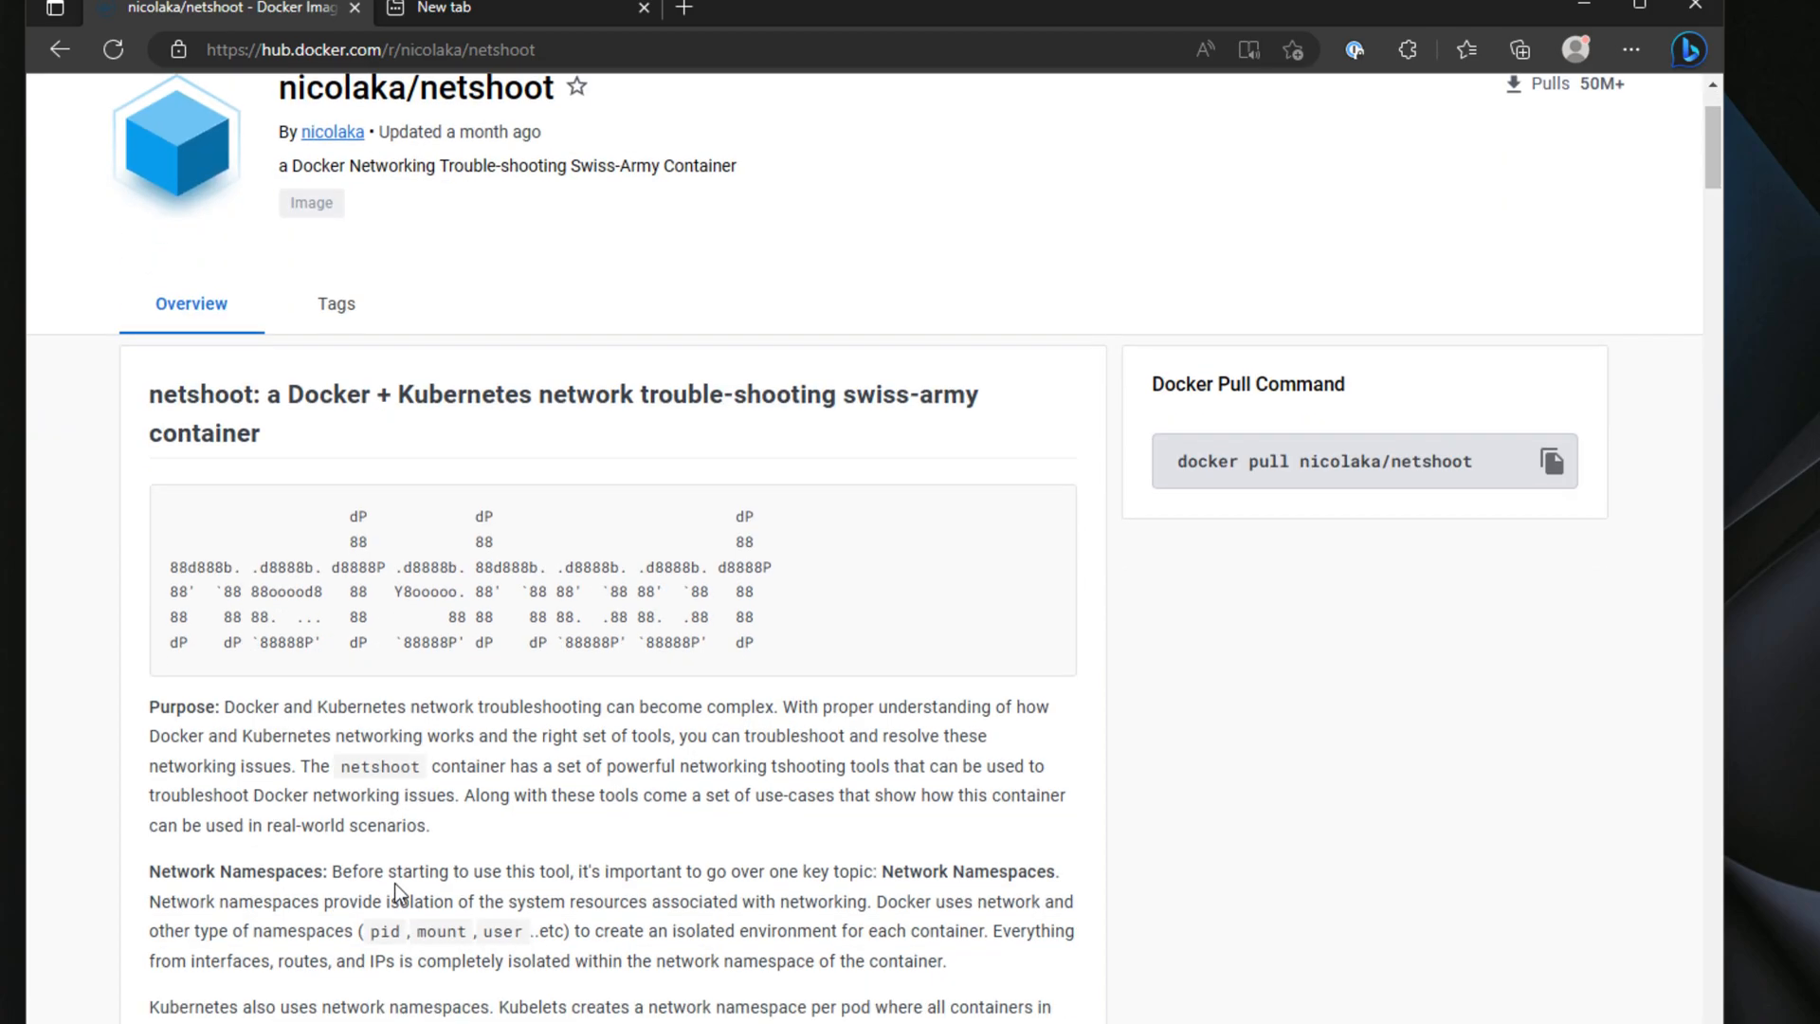
{"action": "mouse_move", "coordinate": [397, 880]}
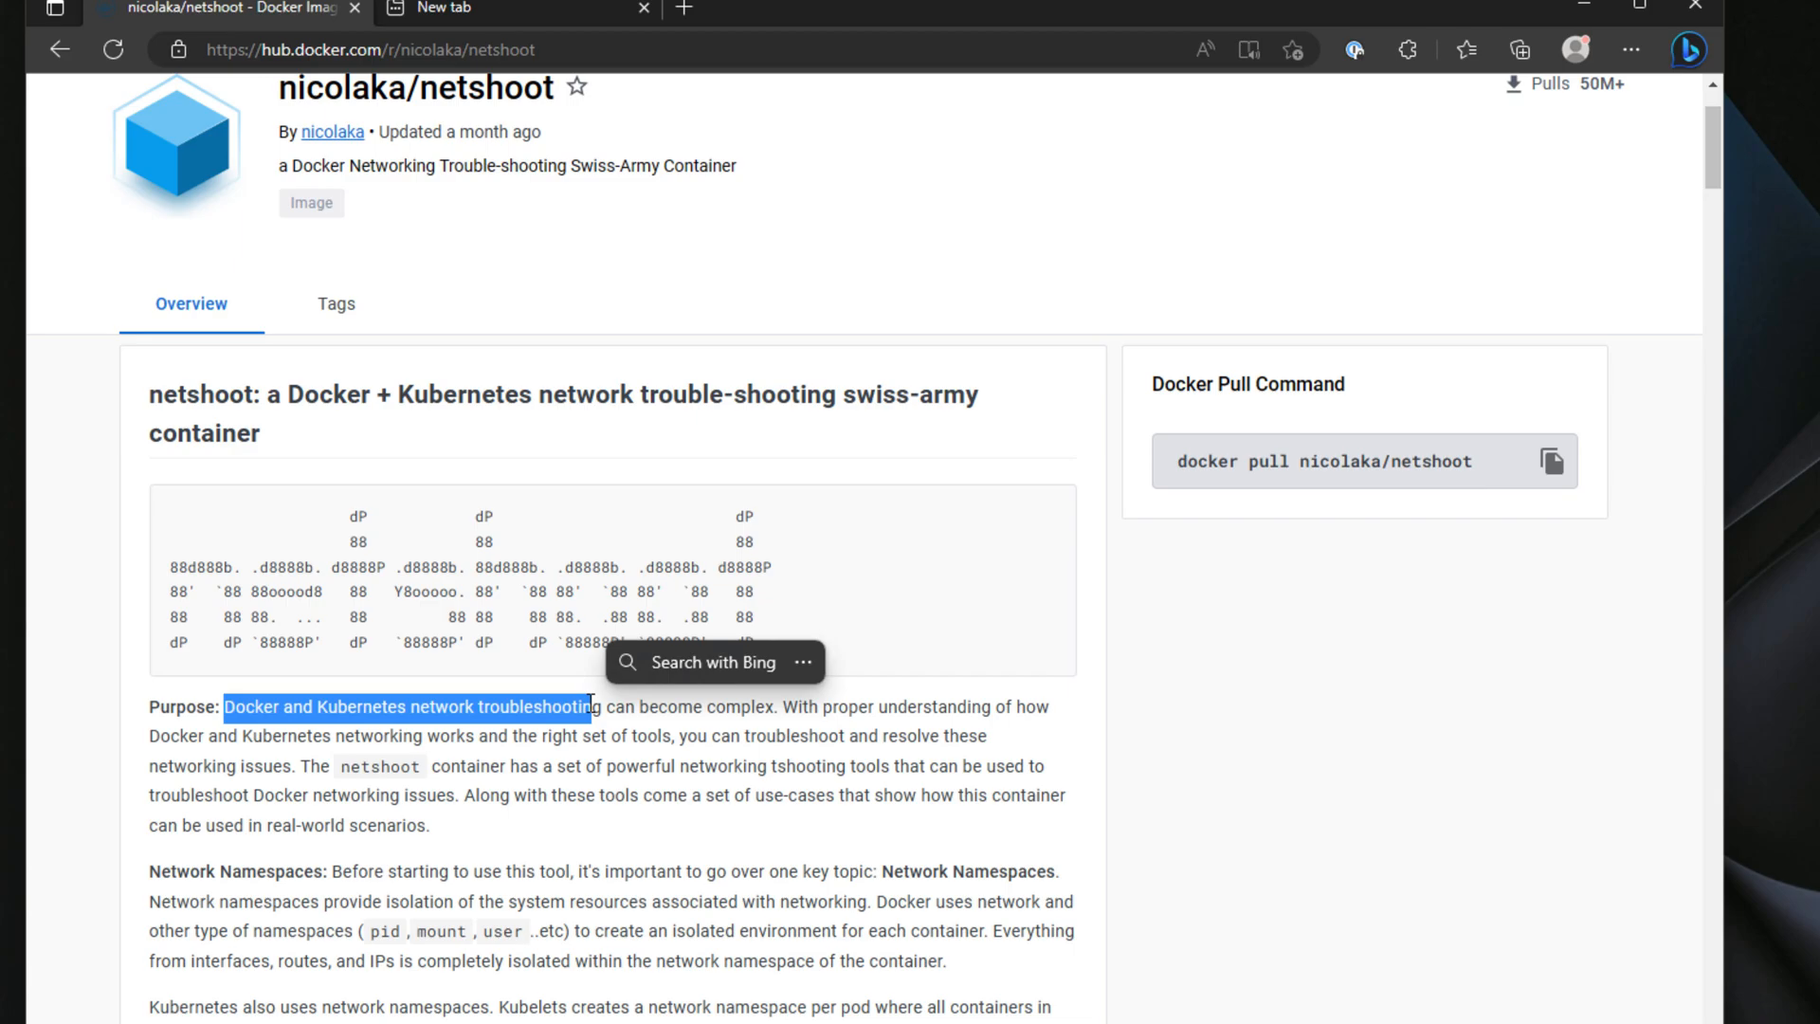
{"action": "left_click", "coordinate": [658, 903]}
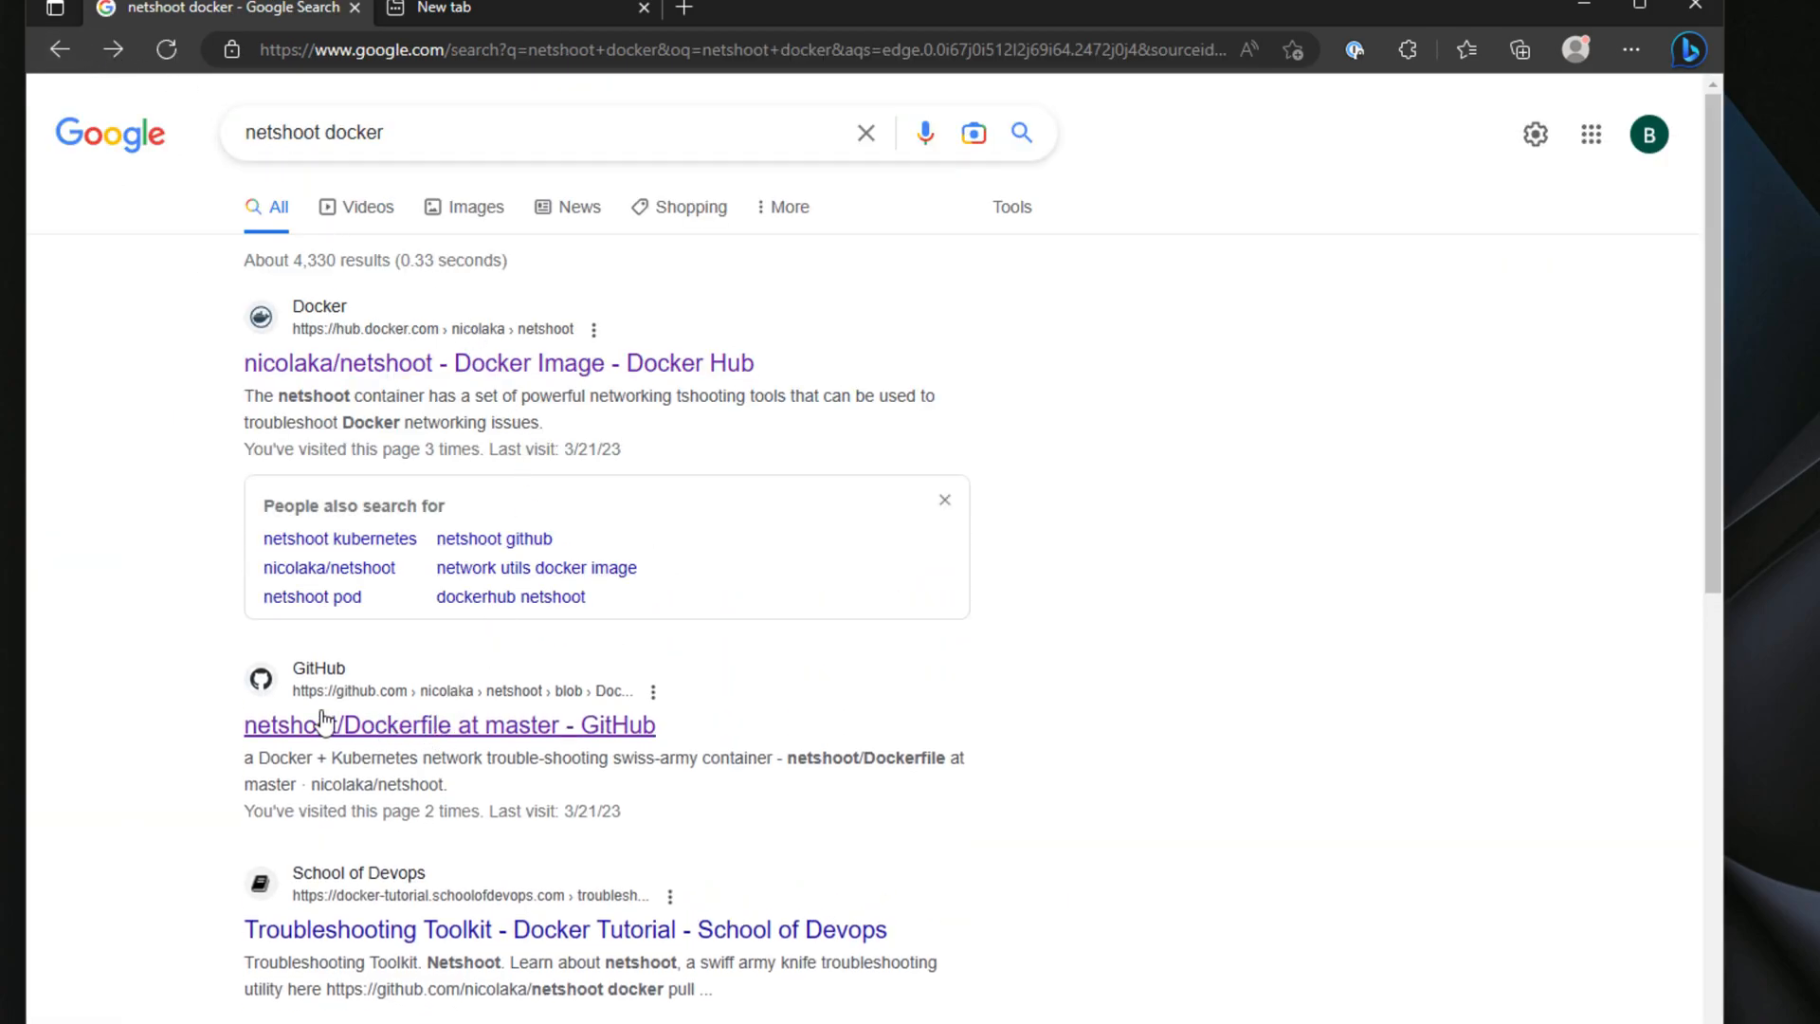
{"action": "left_click", "coordinate": [448, 724]}
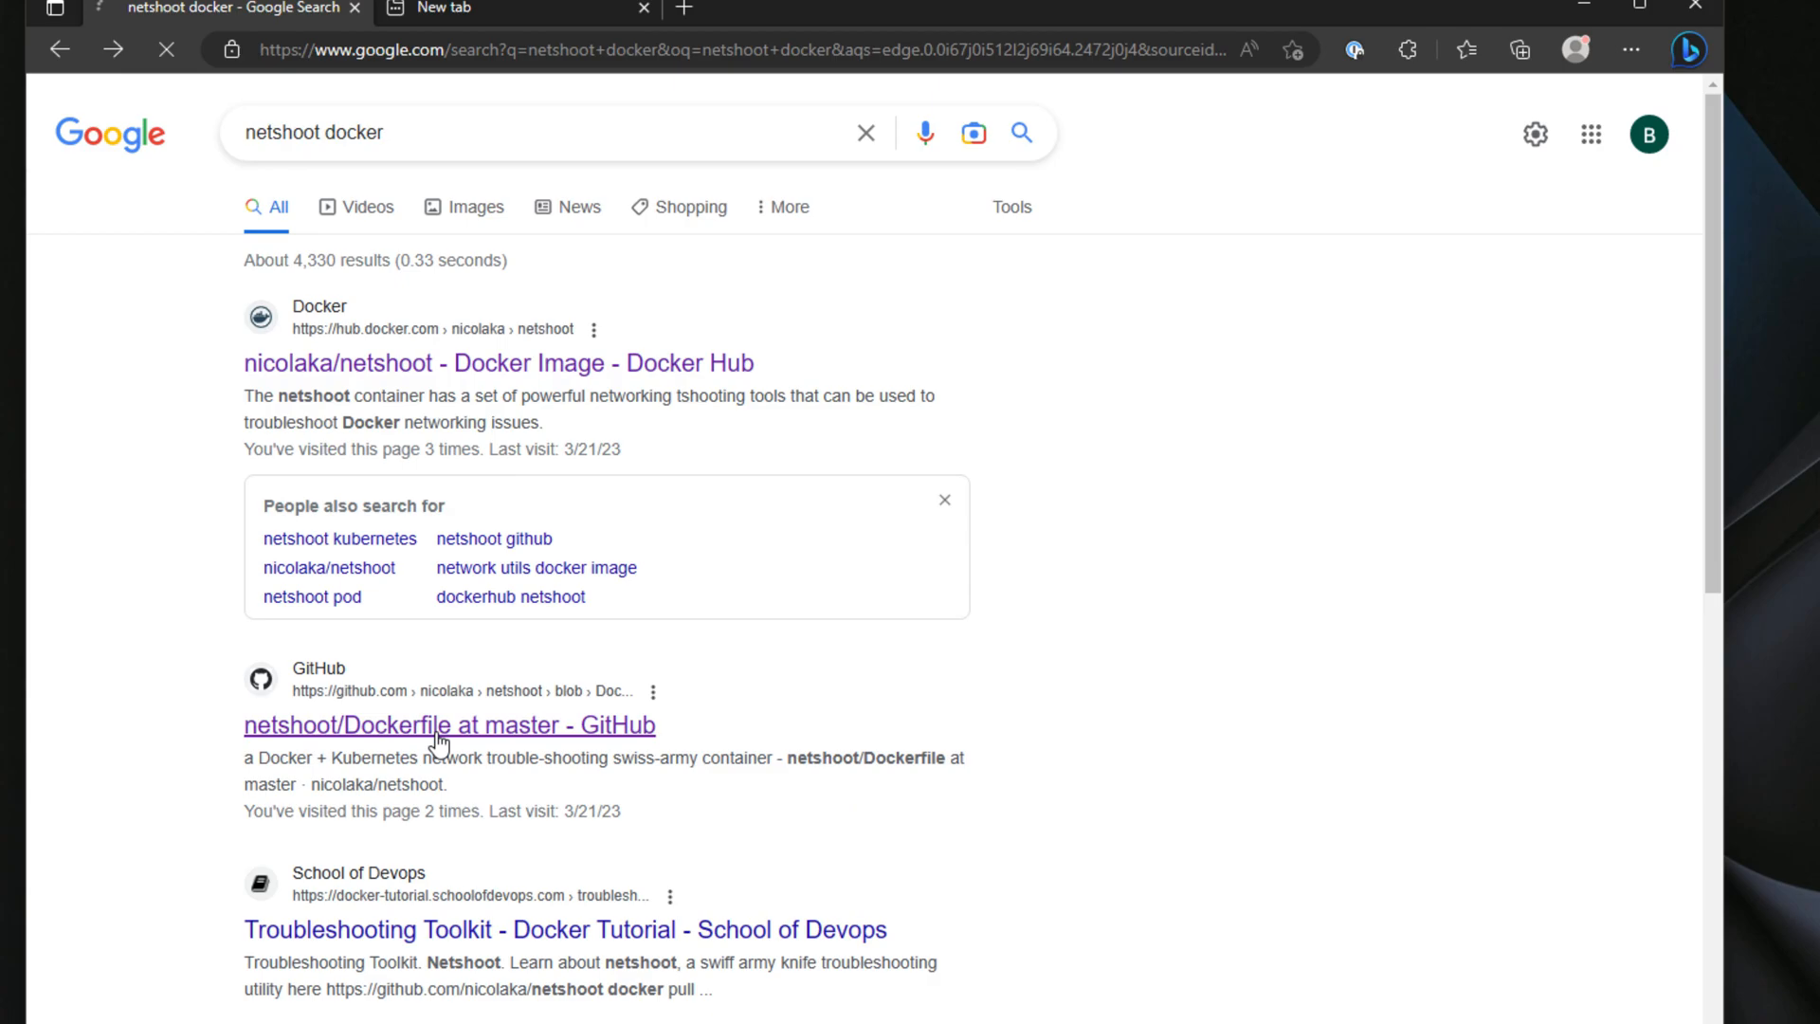
{"action": "left_click", "coordinate": [448, 724]}
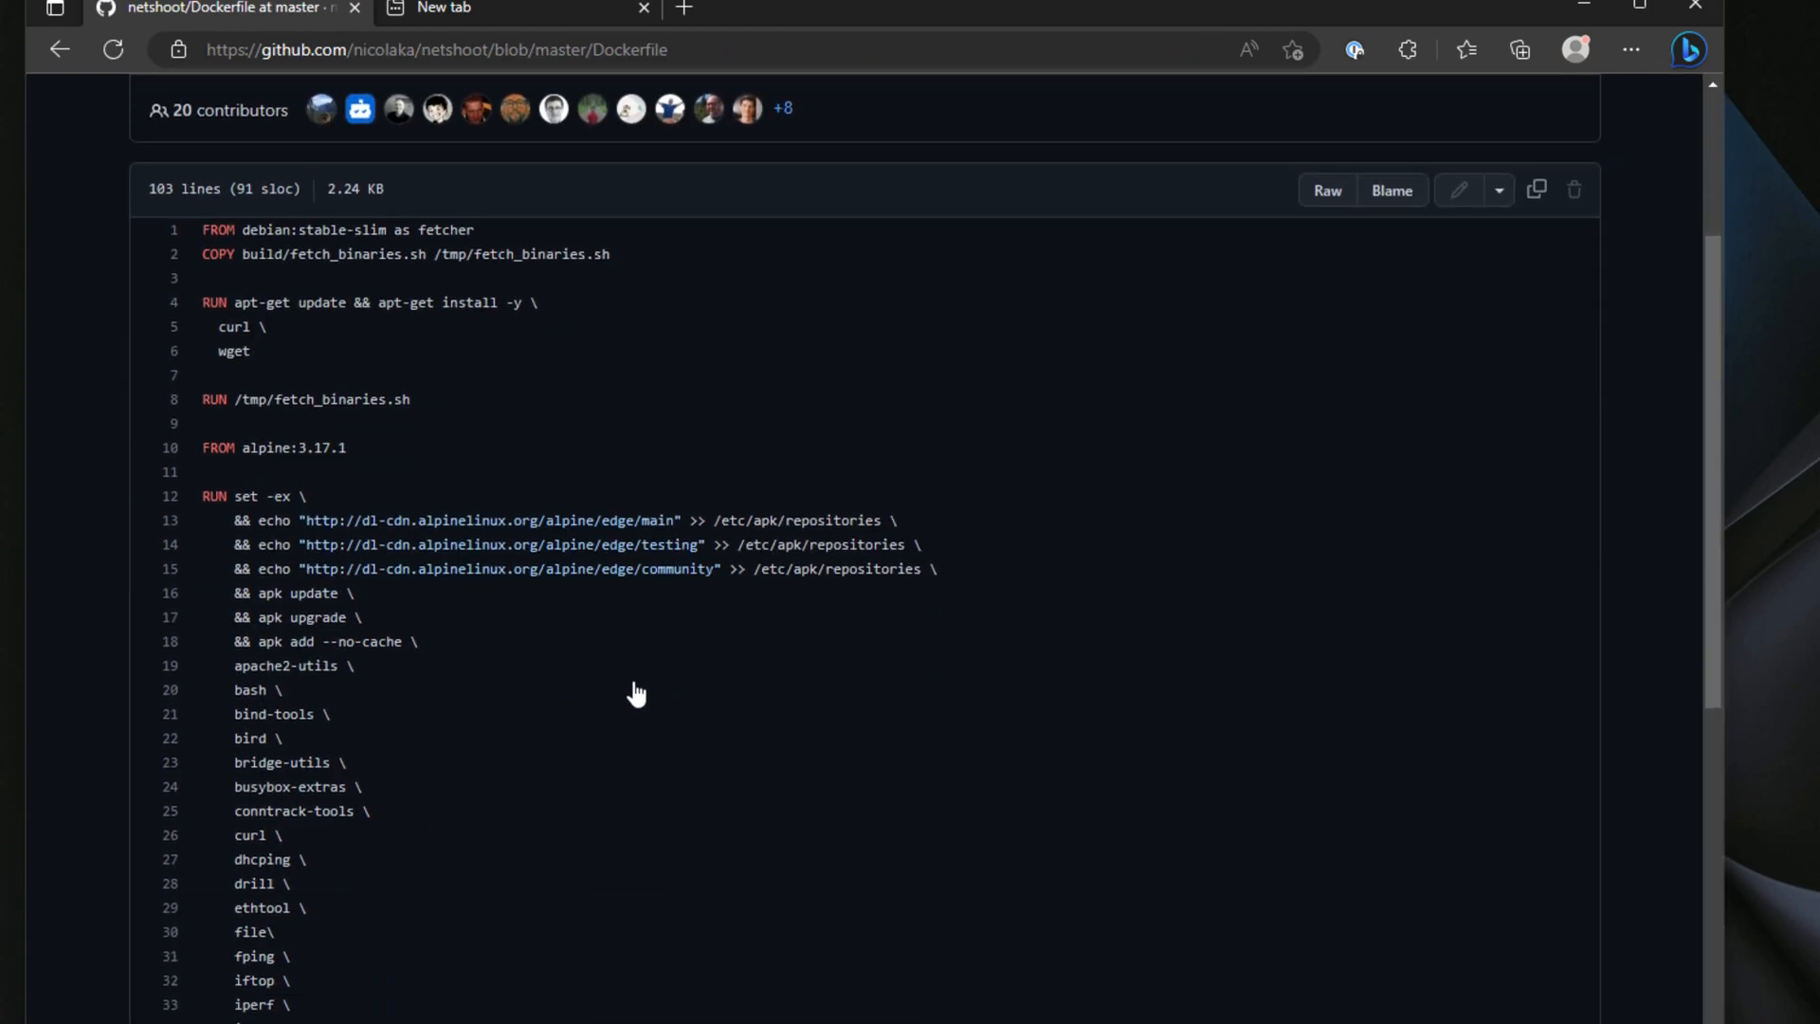
Step: Scroll the Dockerfile's package list, highlighting curl, nmap and openssl
{"action": "scroll", "scroll_direction": "down", "scroll_amount": 3}
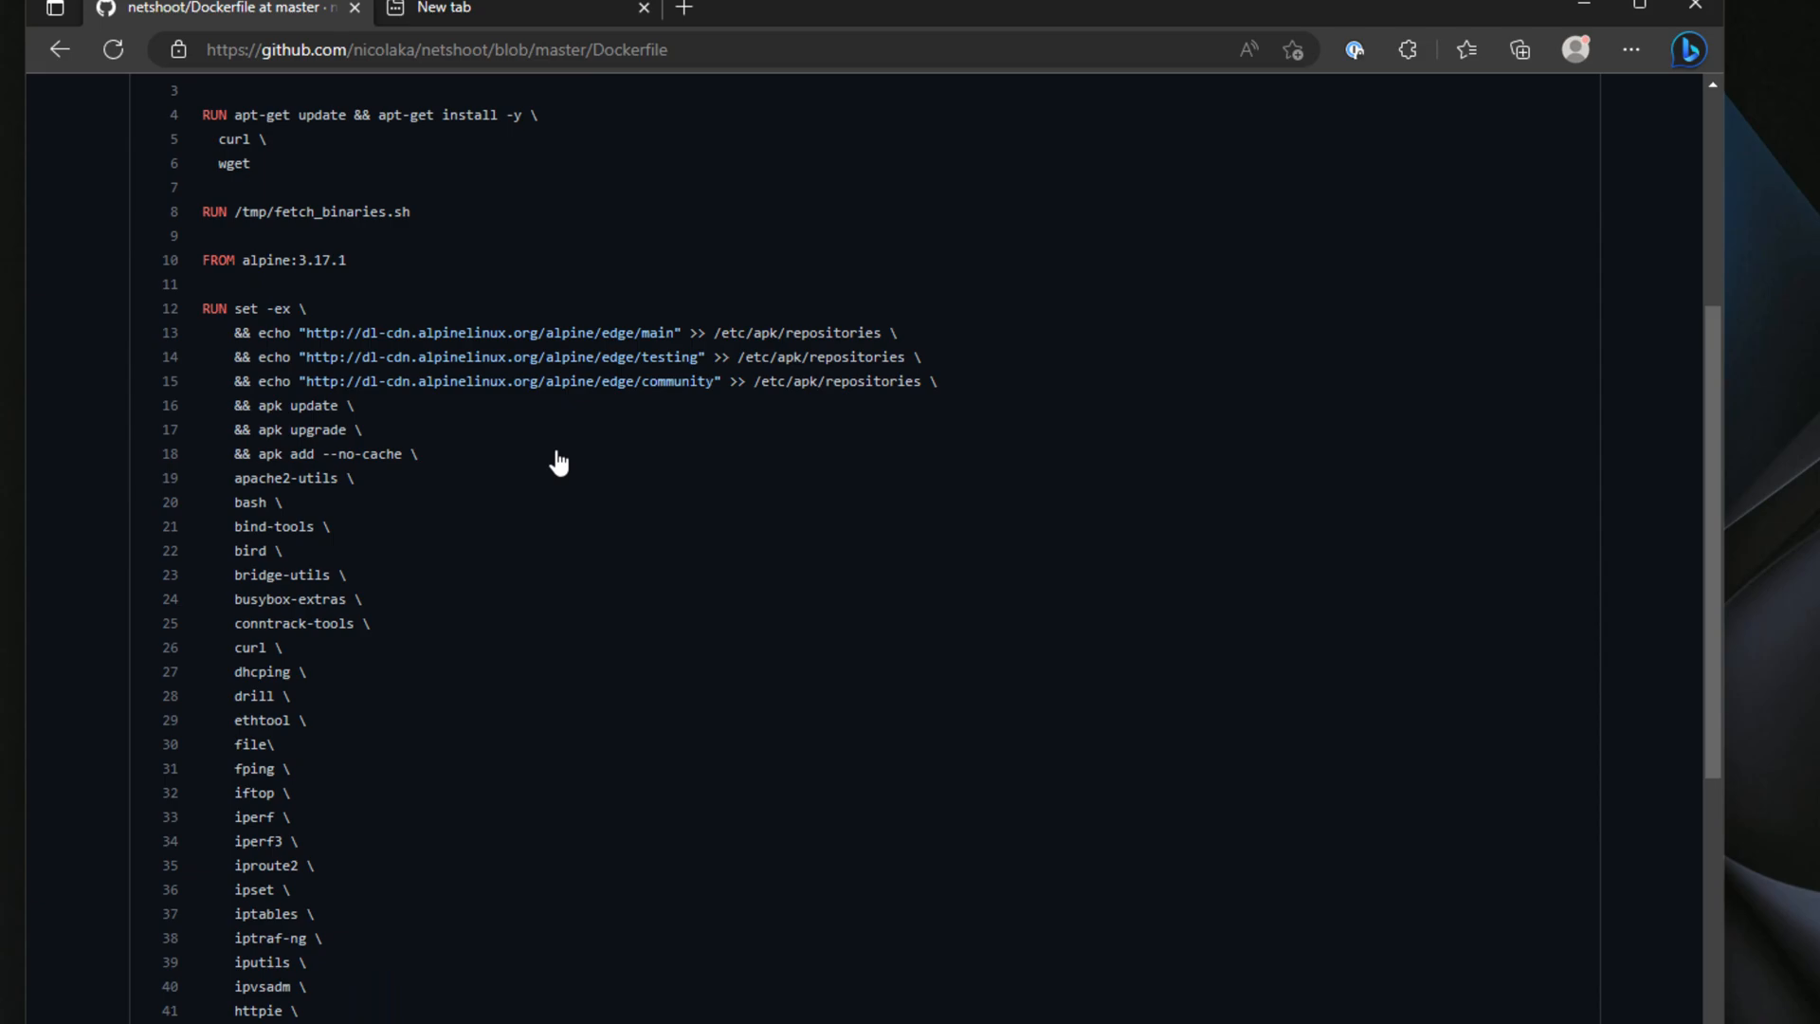
{"action": "mouse_move", "coordinate": [372, 477]}
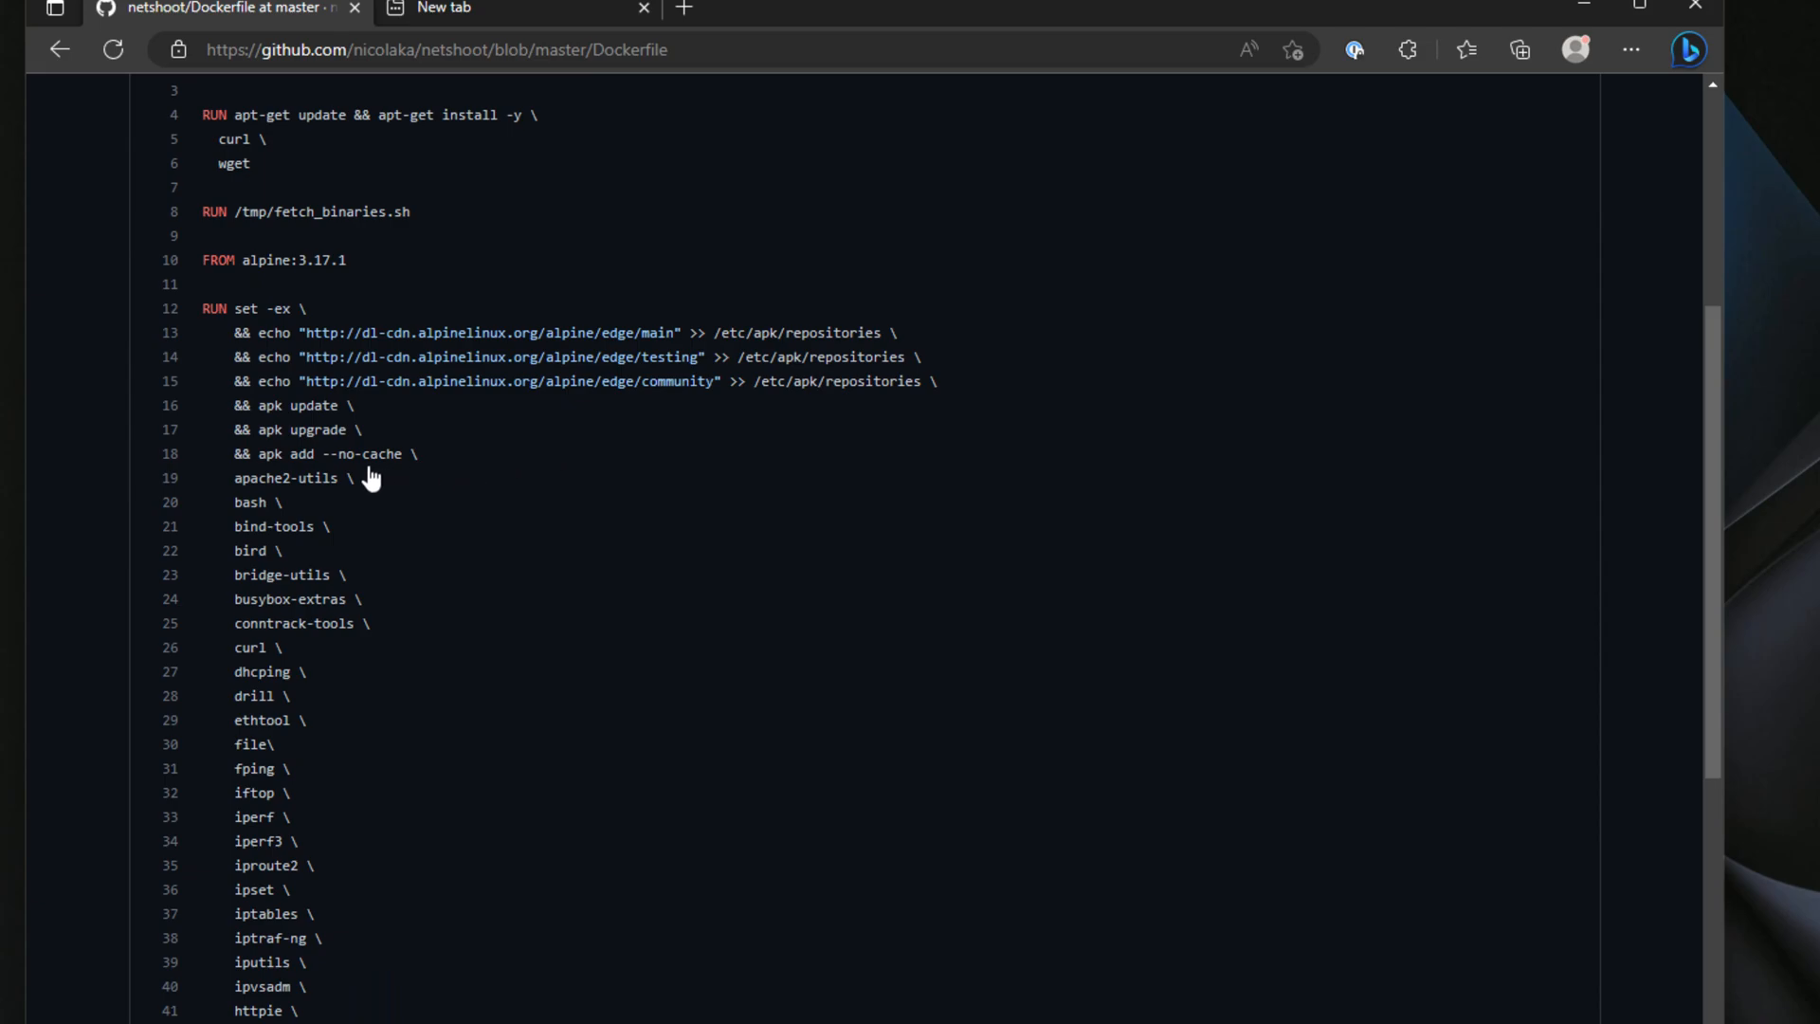
{"action": "scroll", "scroll_direction": "down", "scroll_amount": 3}
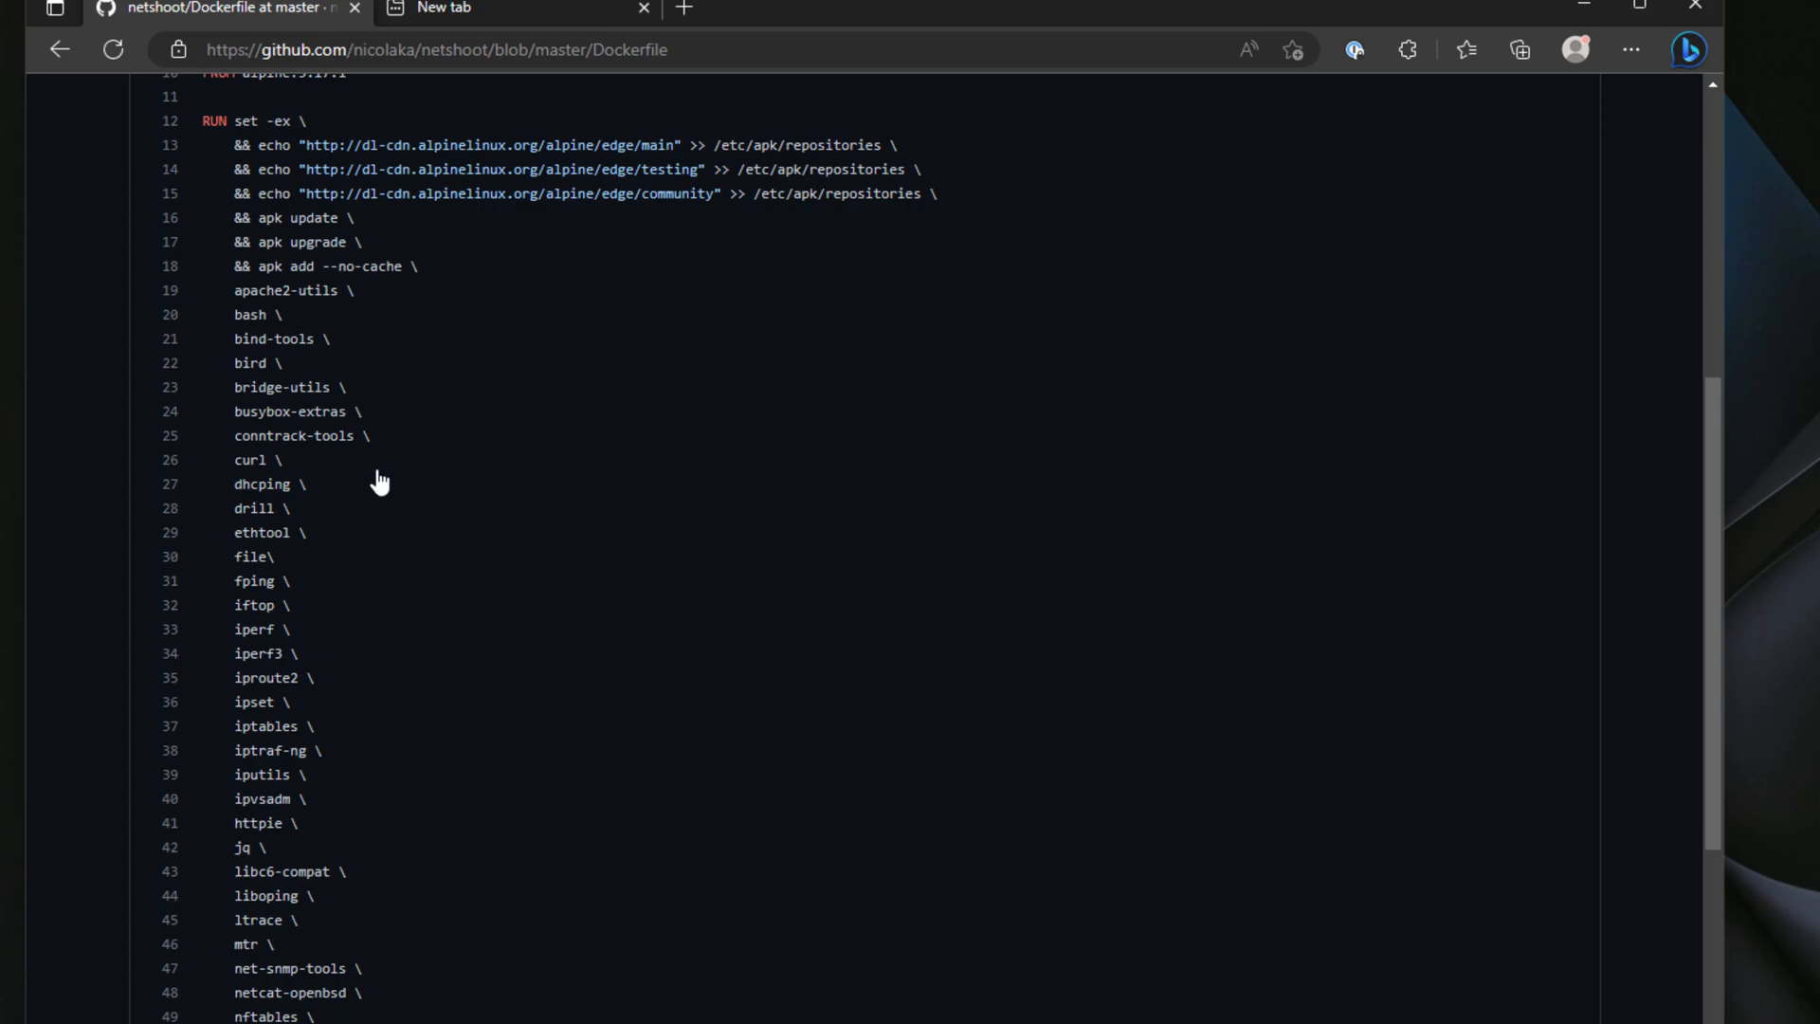
{"action": "mouse_move", "coordinate": [236, 329]}
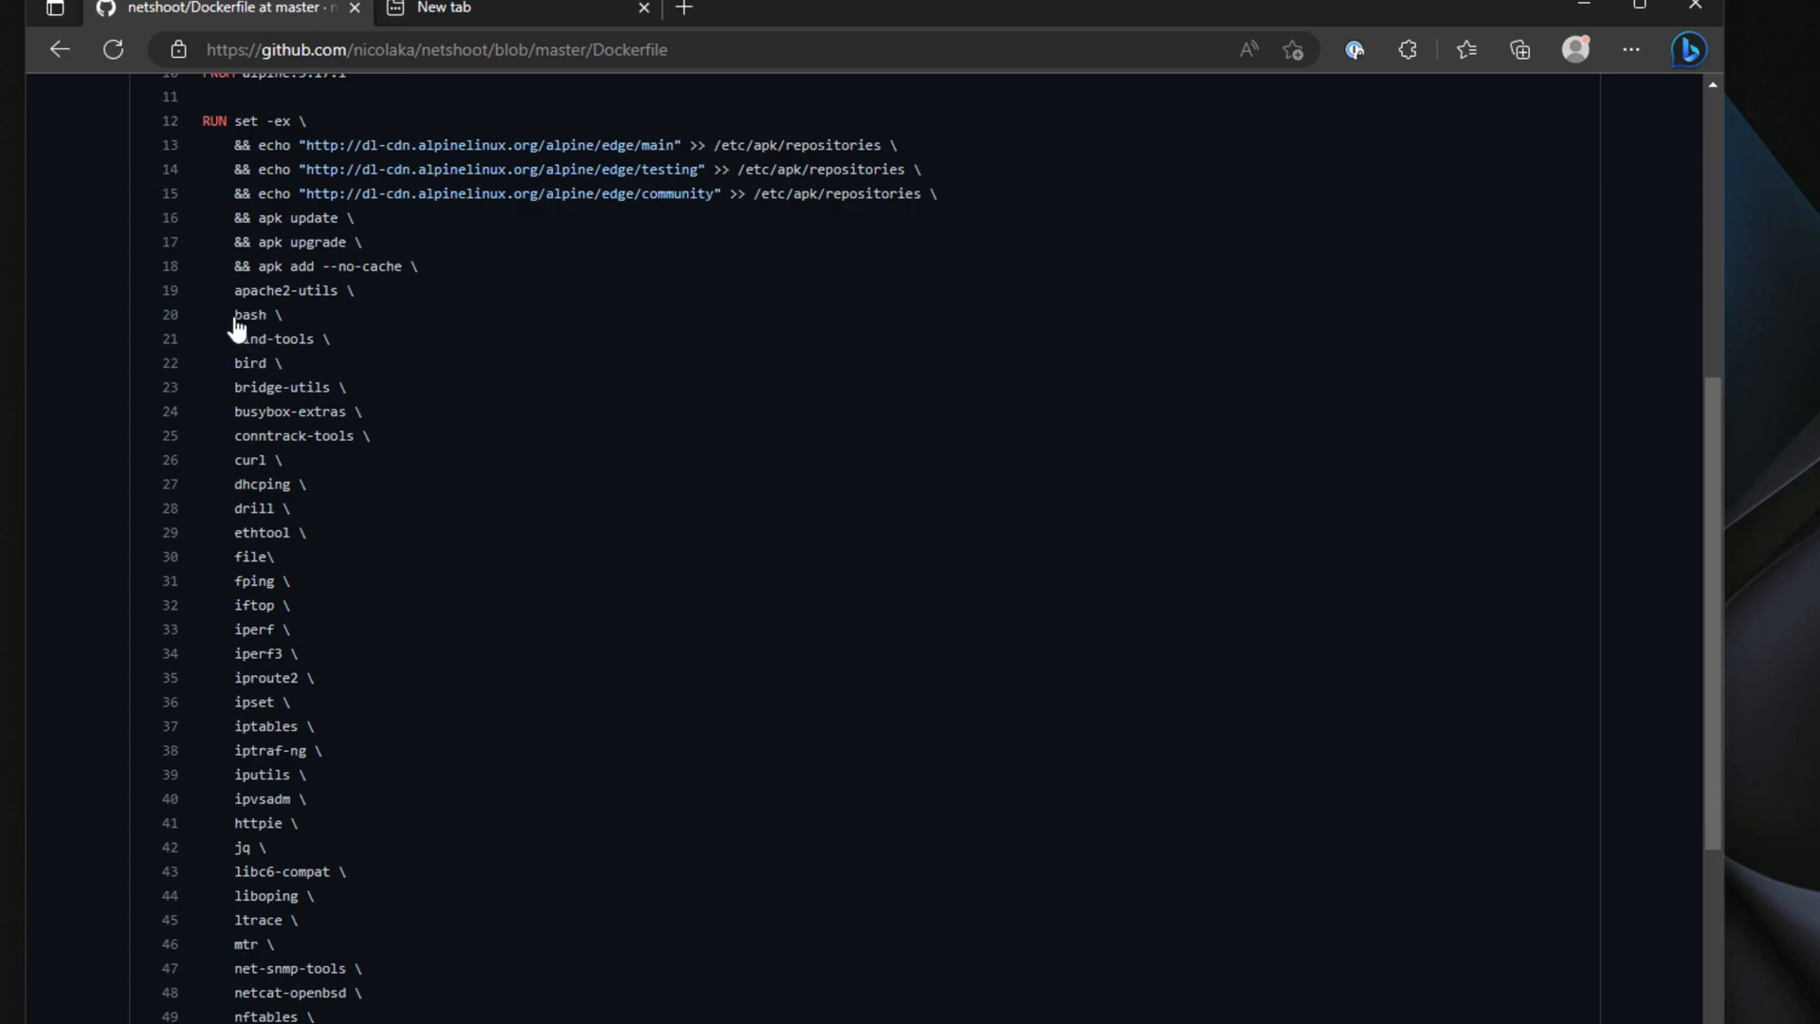
{"action": "left_click_drag", "start_coordinate": [234, 314], "coordinate": [314, 725]}
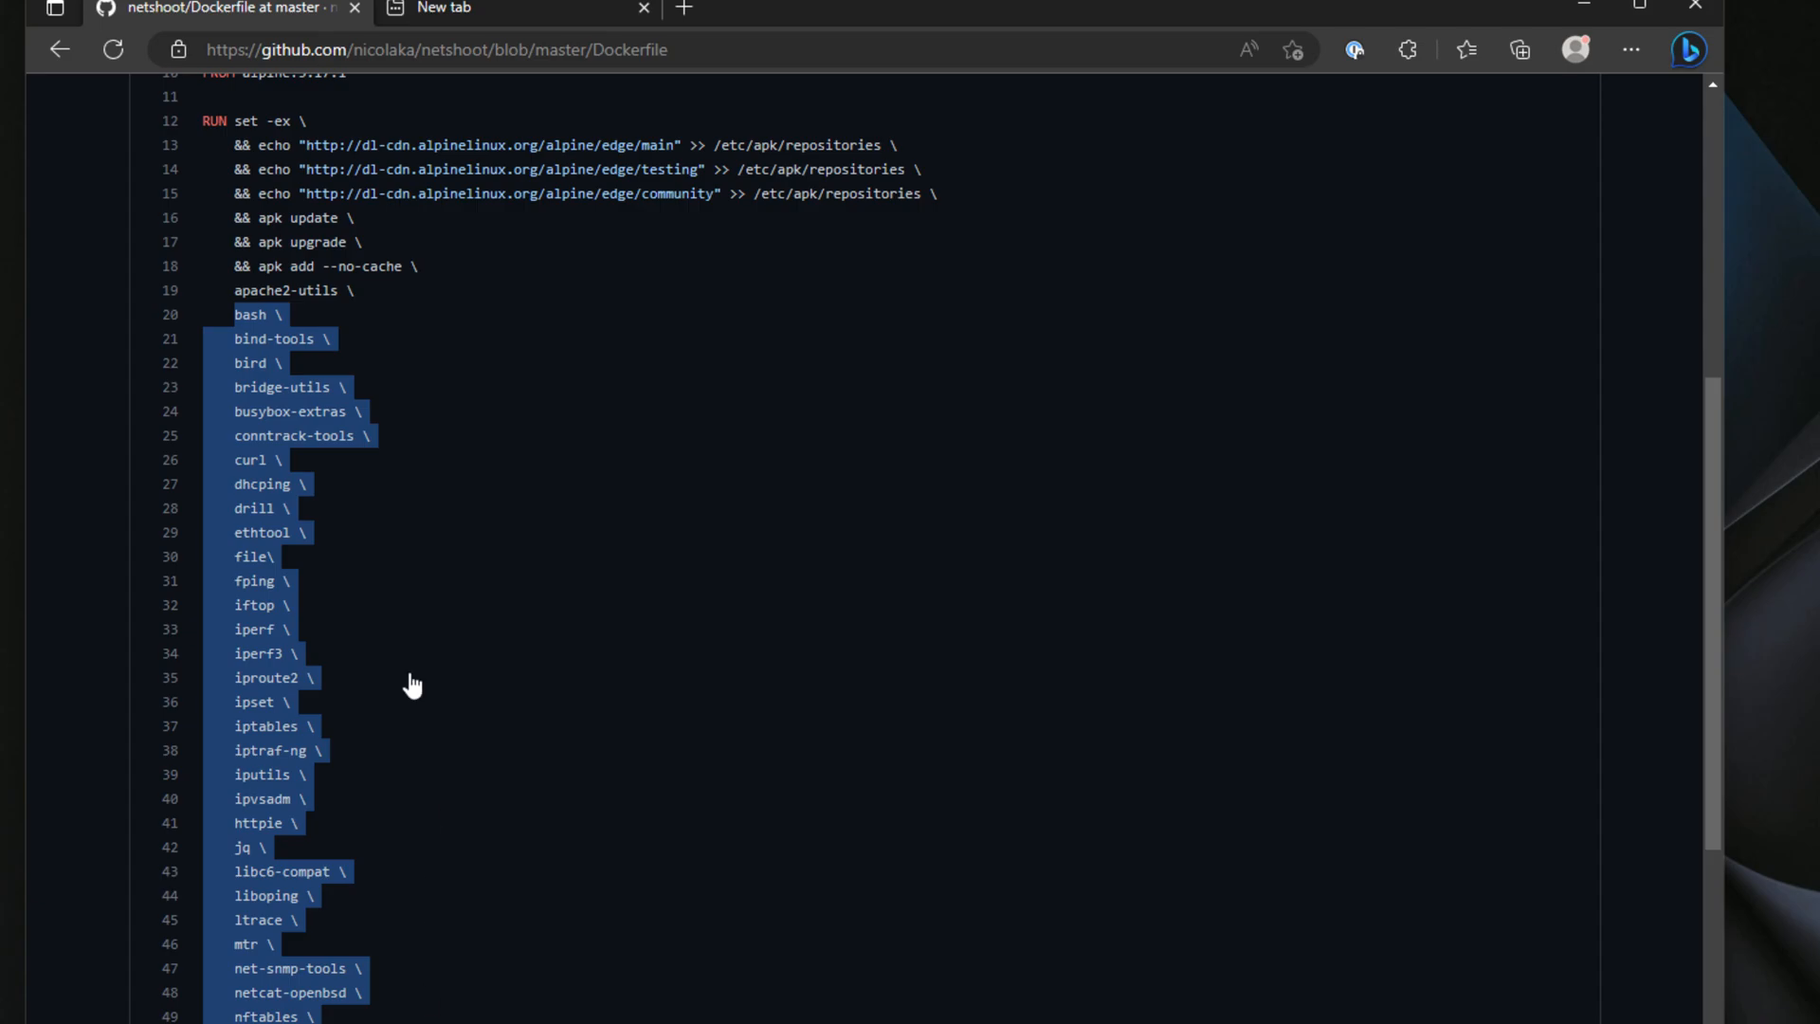
{"action": "scroll", "scroll_direction": "down", "scroll_amount": 3}
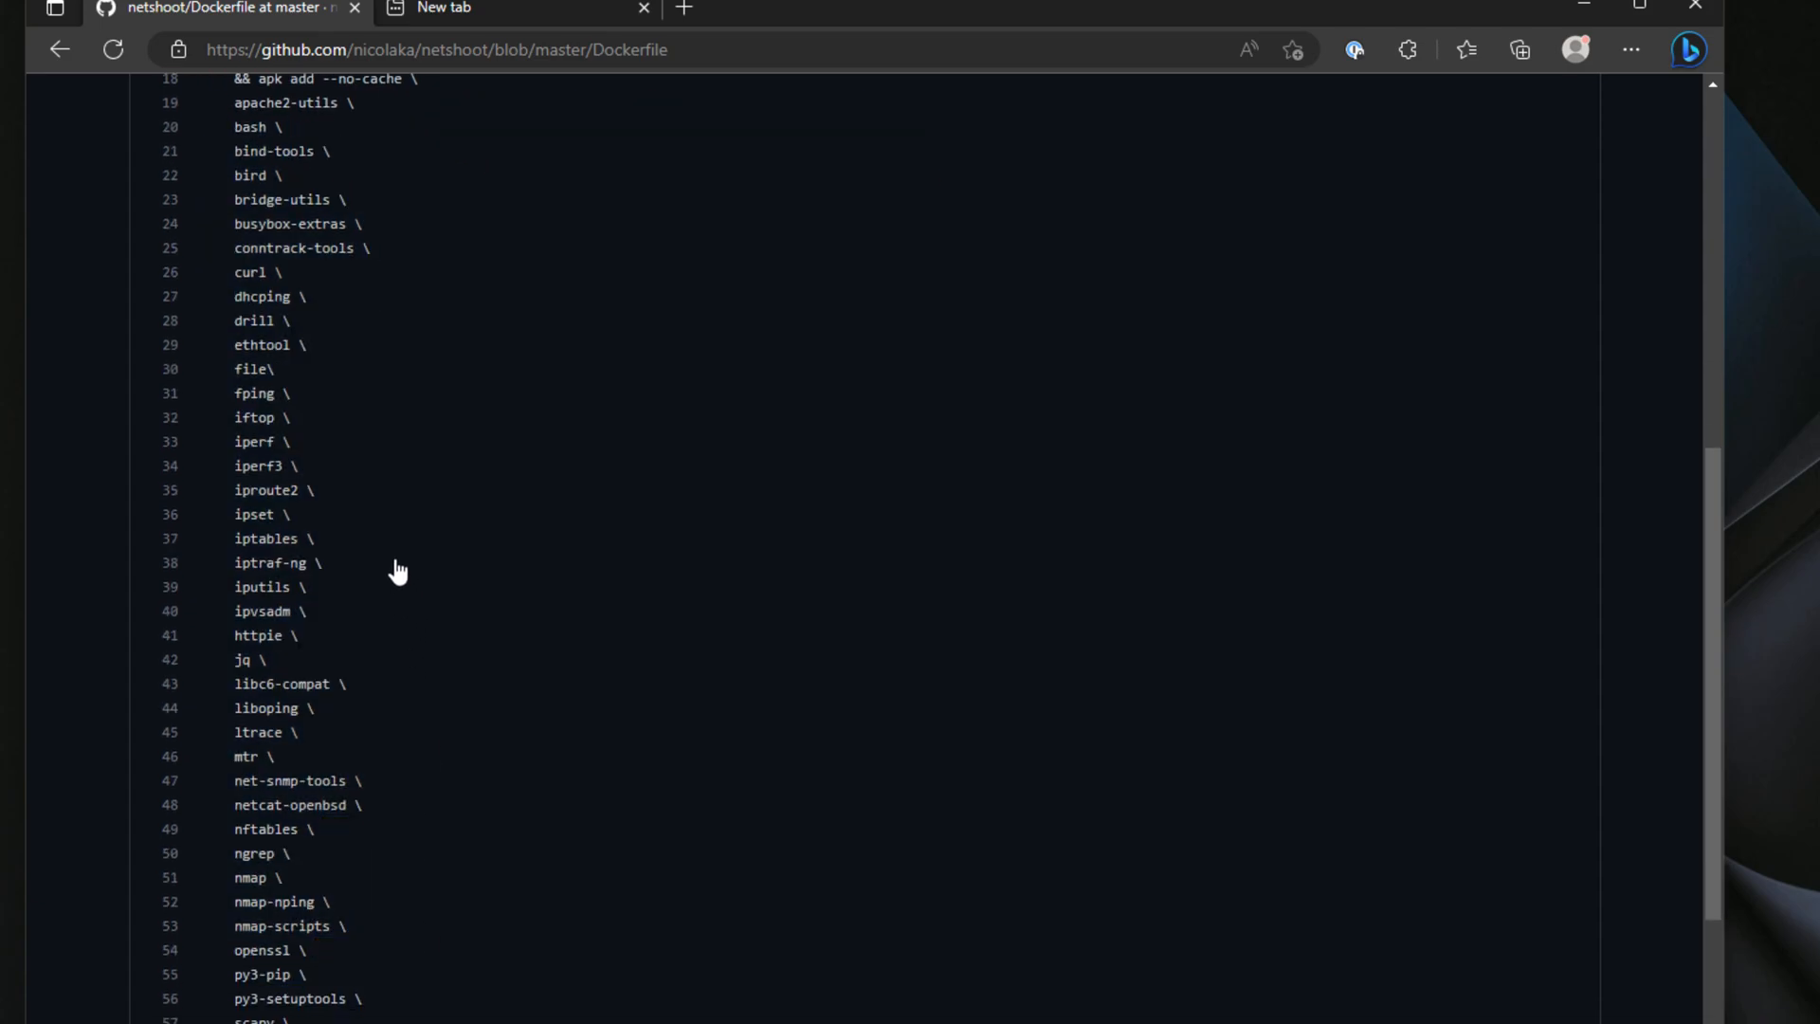
{"action": "mouse_move", "coordinate": [307, 382]}
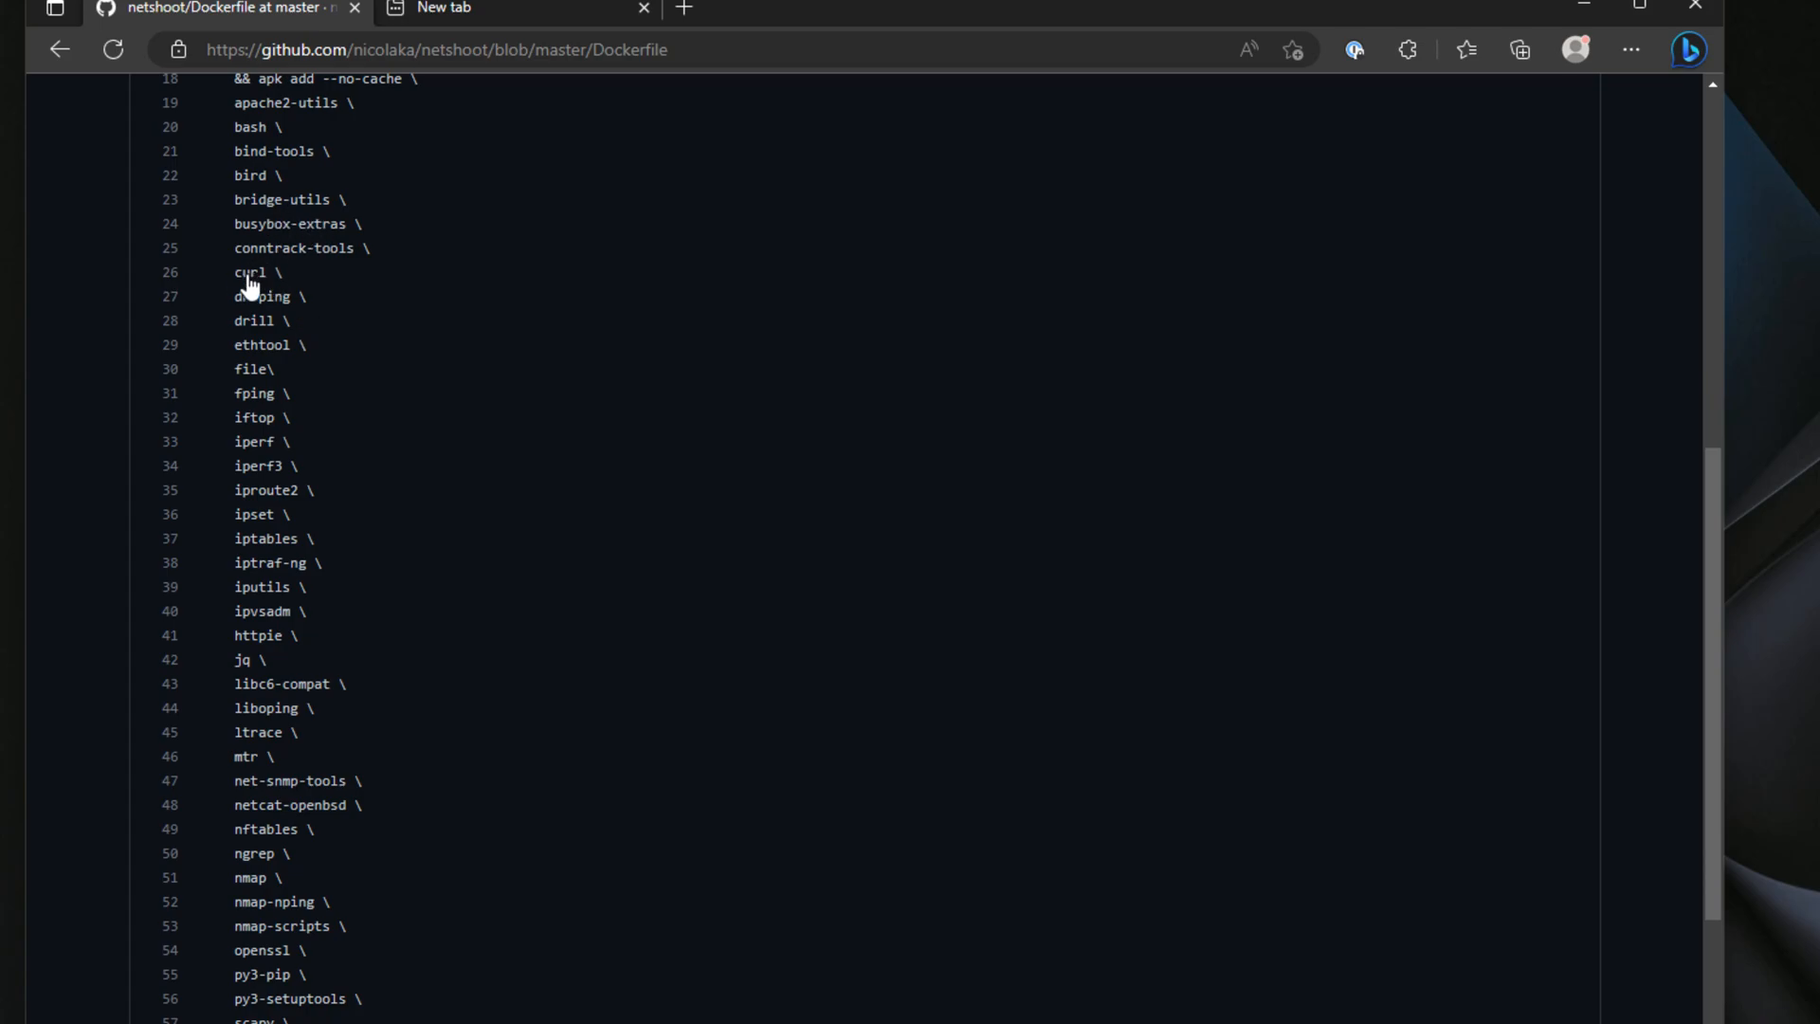
{"action": "double_click", "coordinate": [249, 272]}
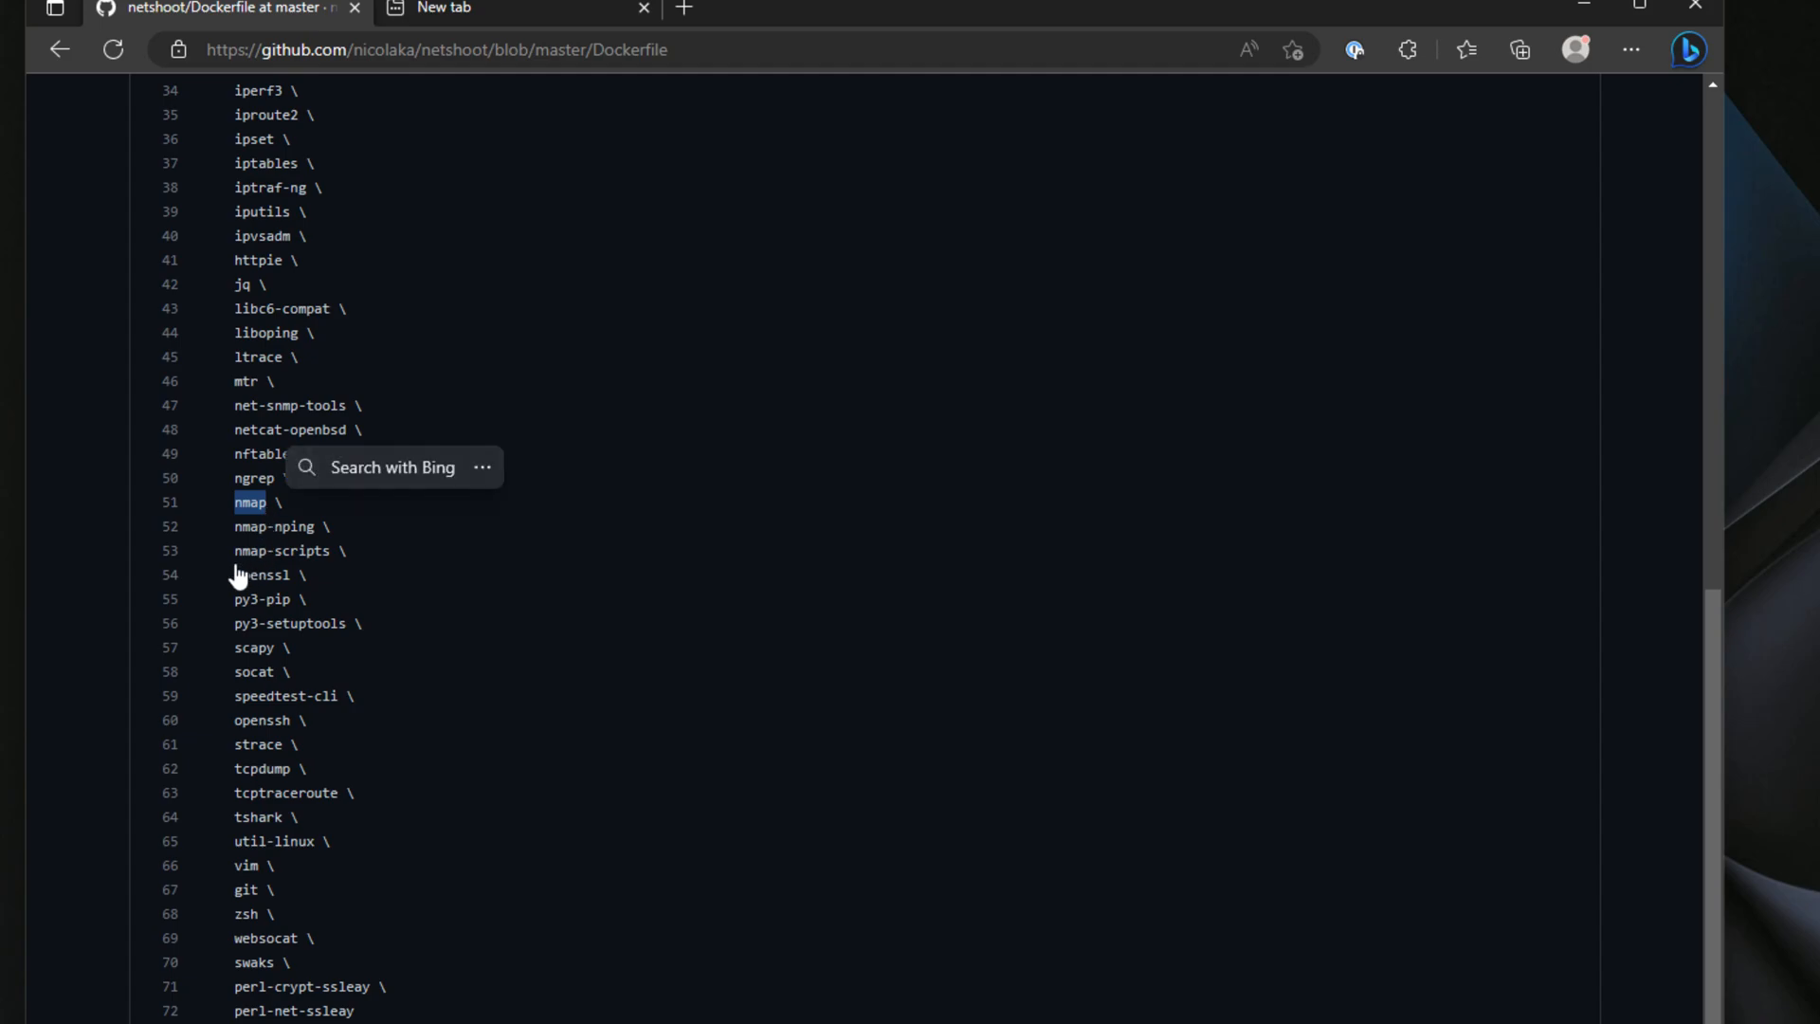
{"action": "double_click", "coordinate": [262, 574]}
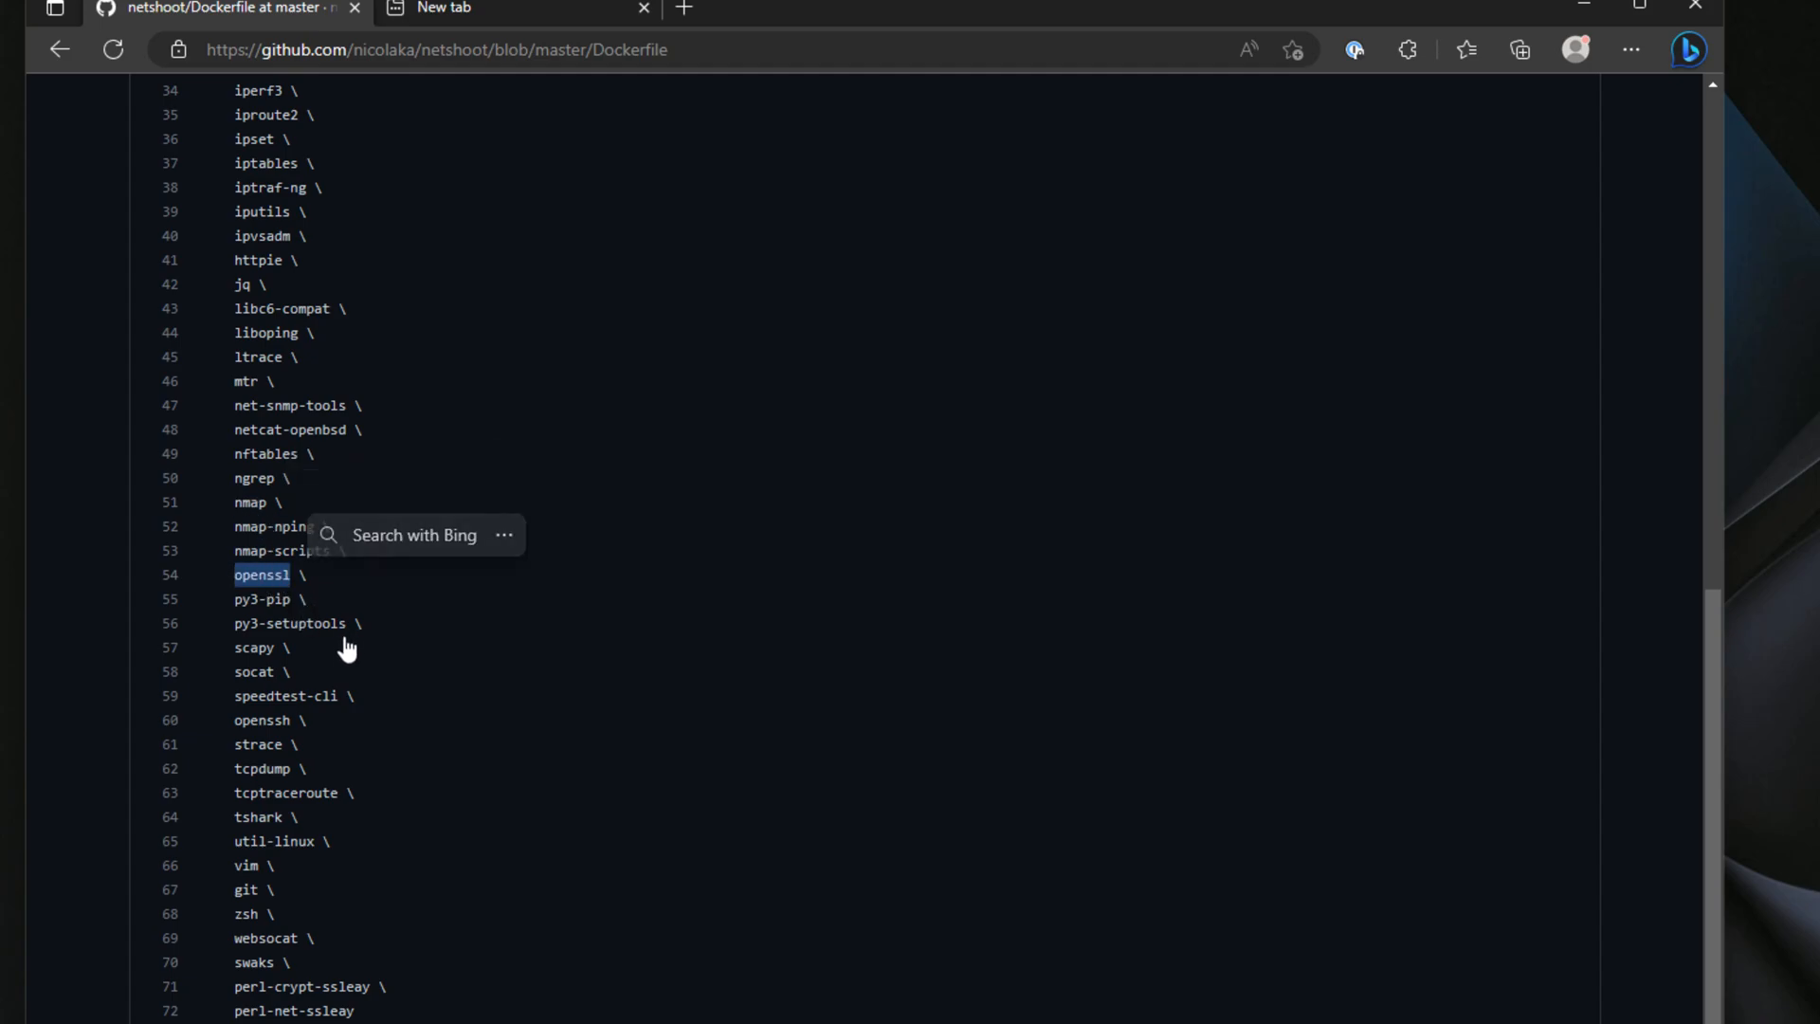
{"action": "double_click", "coordinate": [286, 695]}
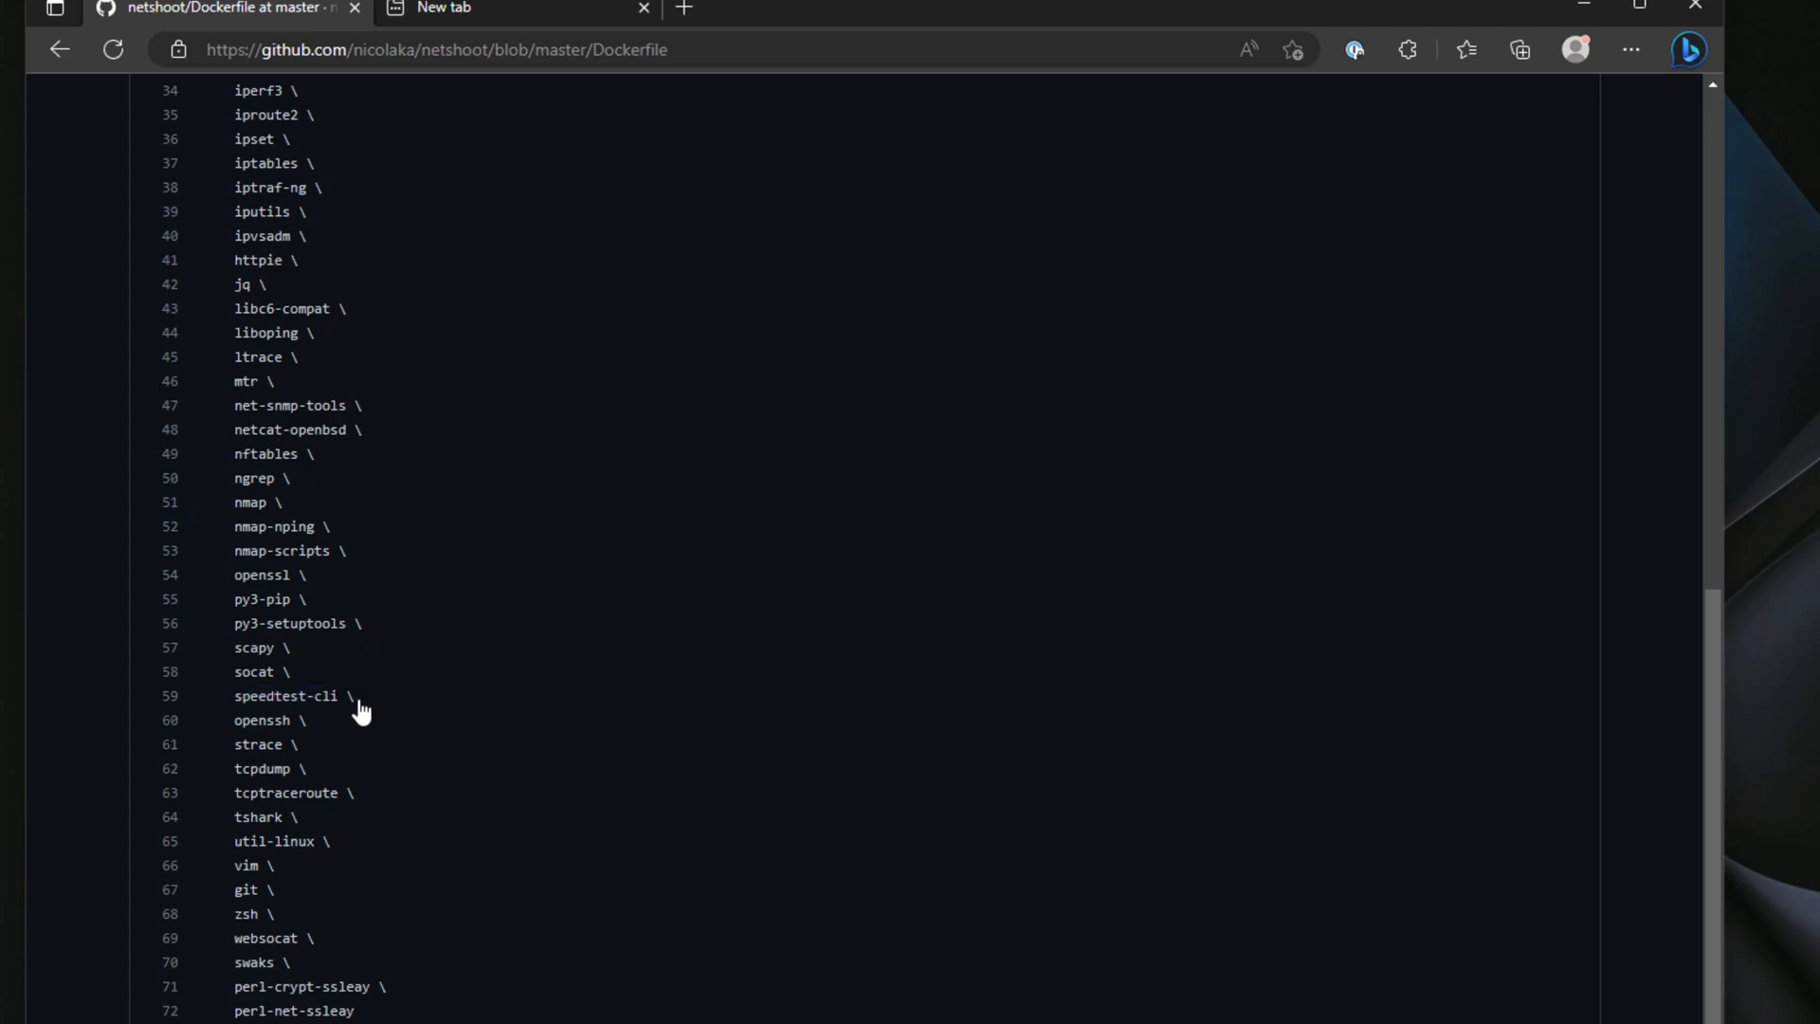
{"action": "mouse_move", "coordinate": [328, 713]}
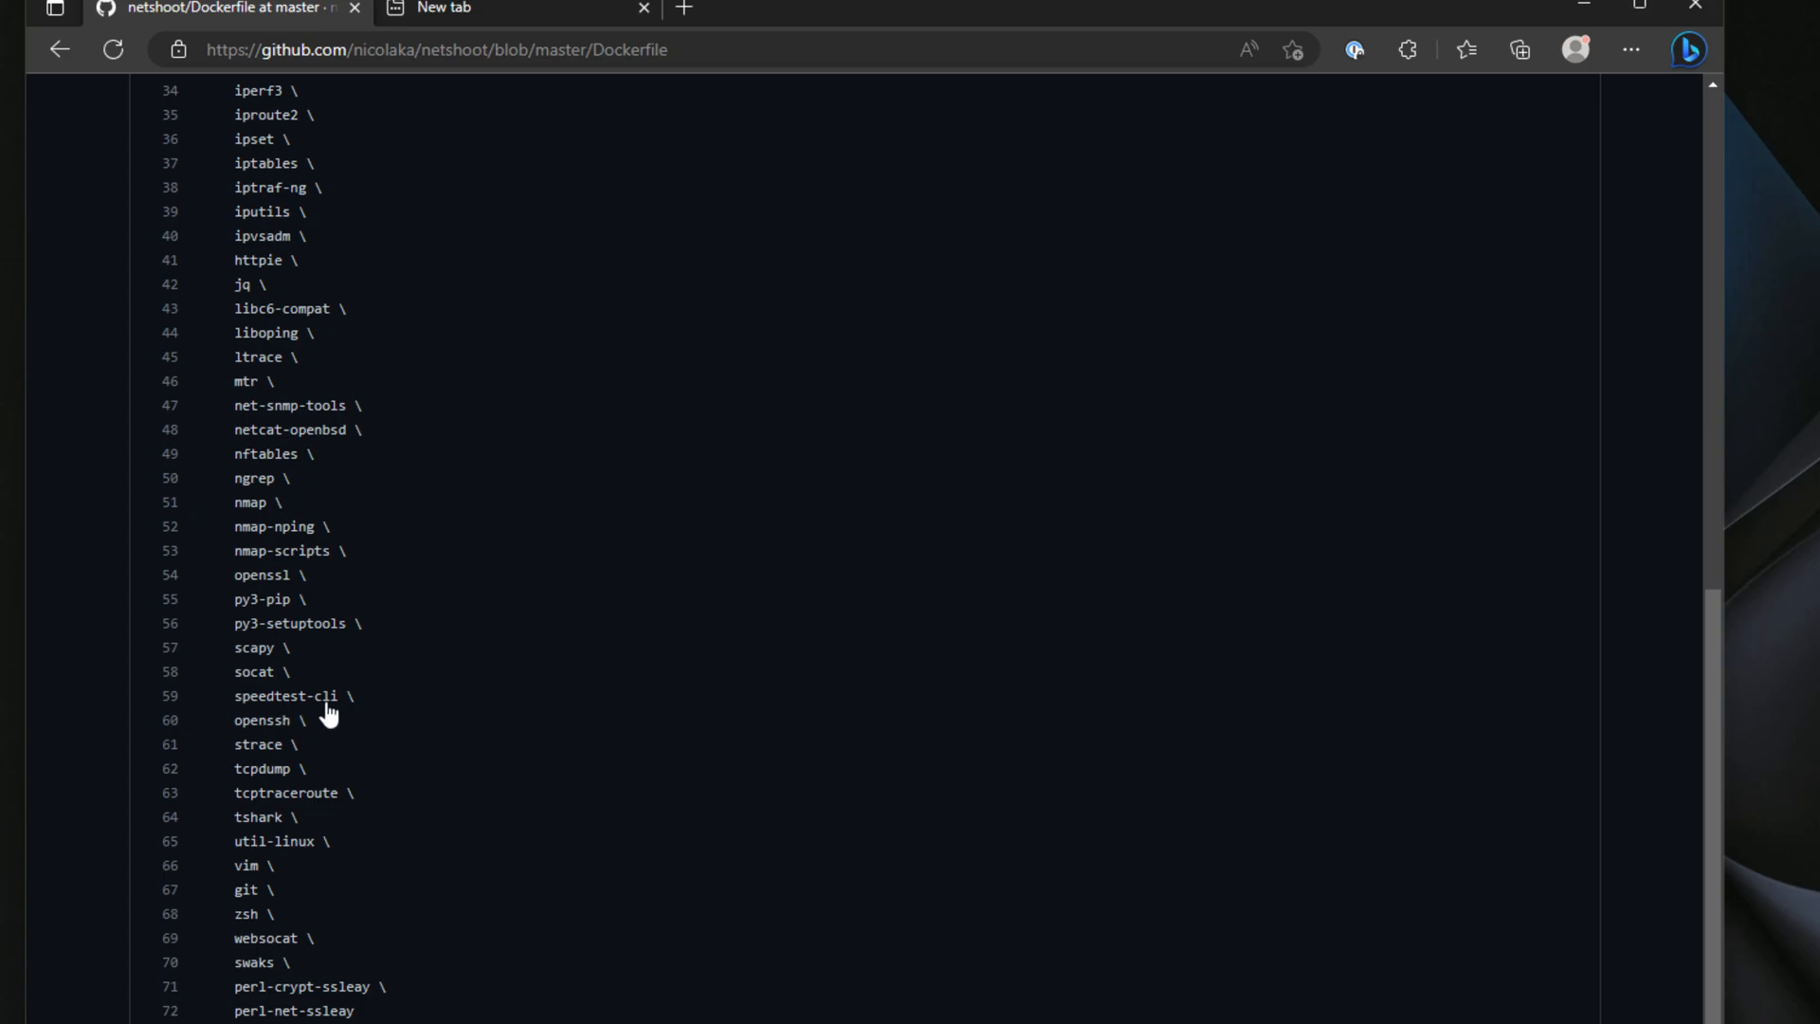
{"action": "scroll", "scroll_direction": "up", "scroll_amount": 3}
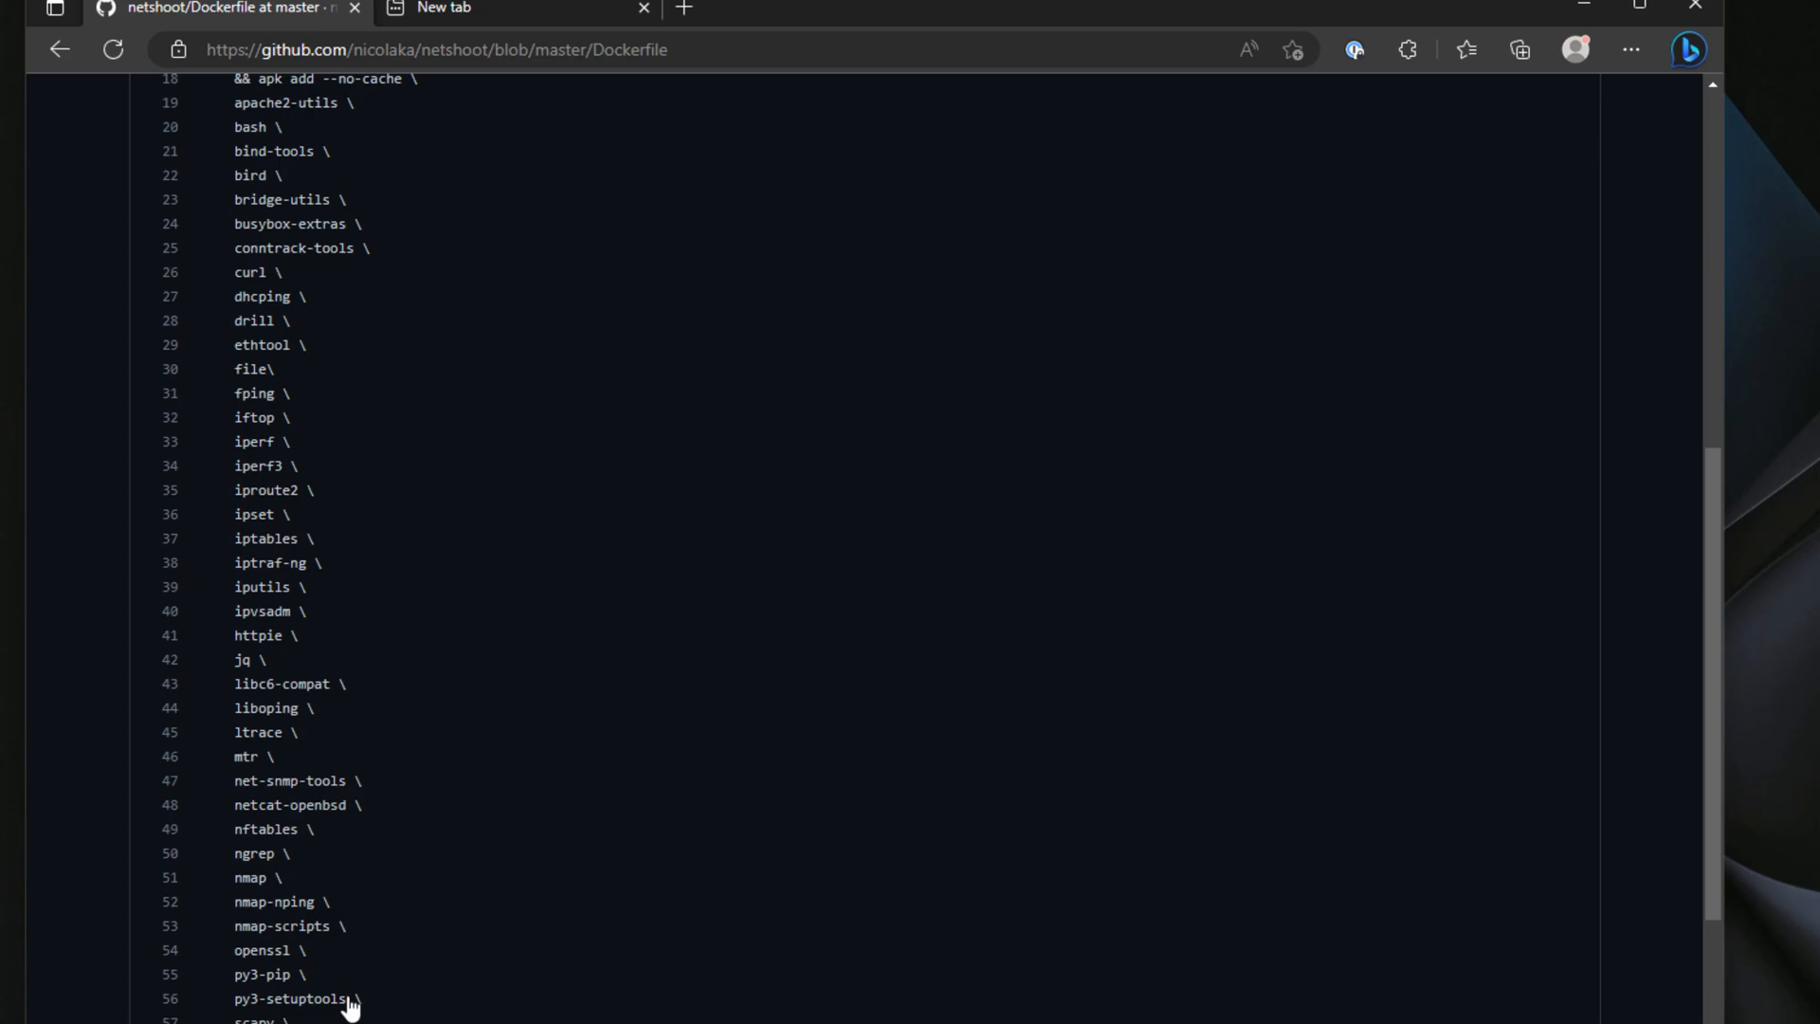
{"action": "mouse_move", "coordinate": [345, 884]}
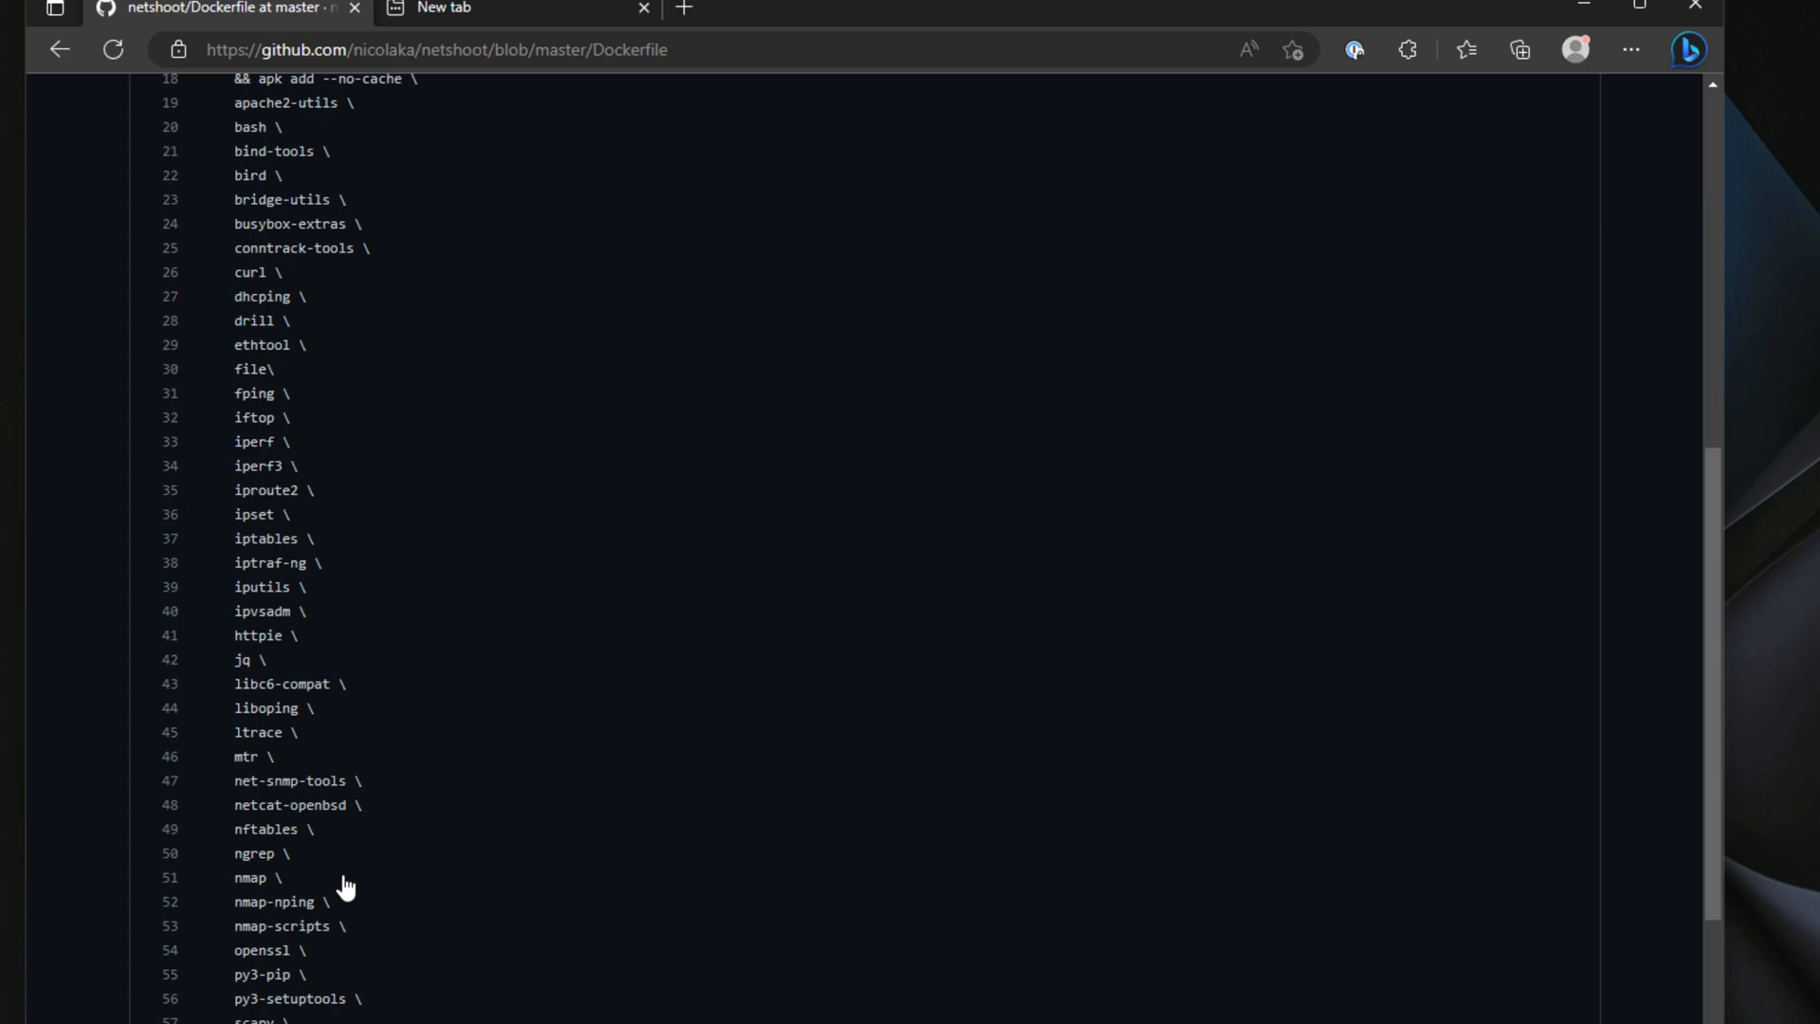
{"action": "scroll", "scroll_direction": "down", "scroll_amount": 3}
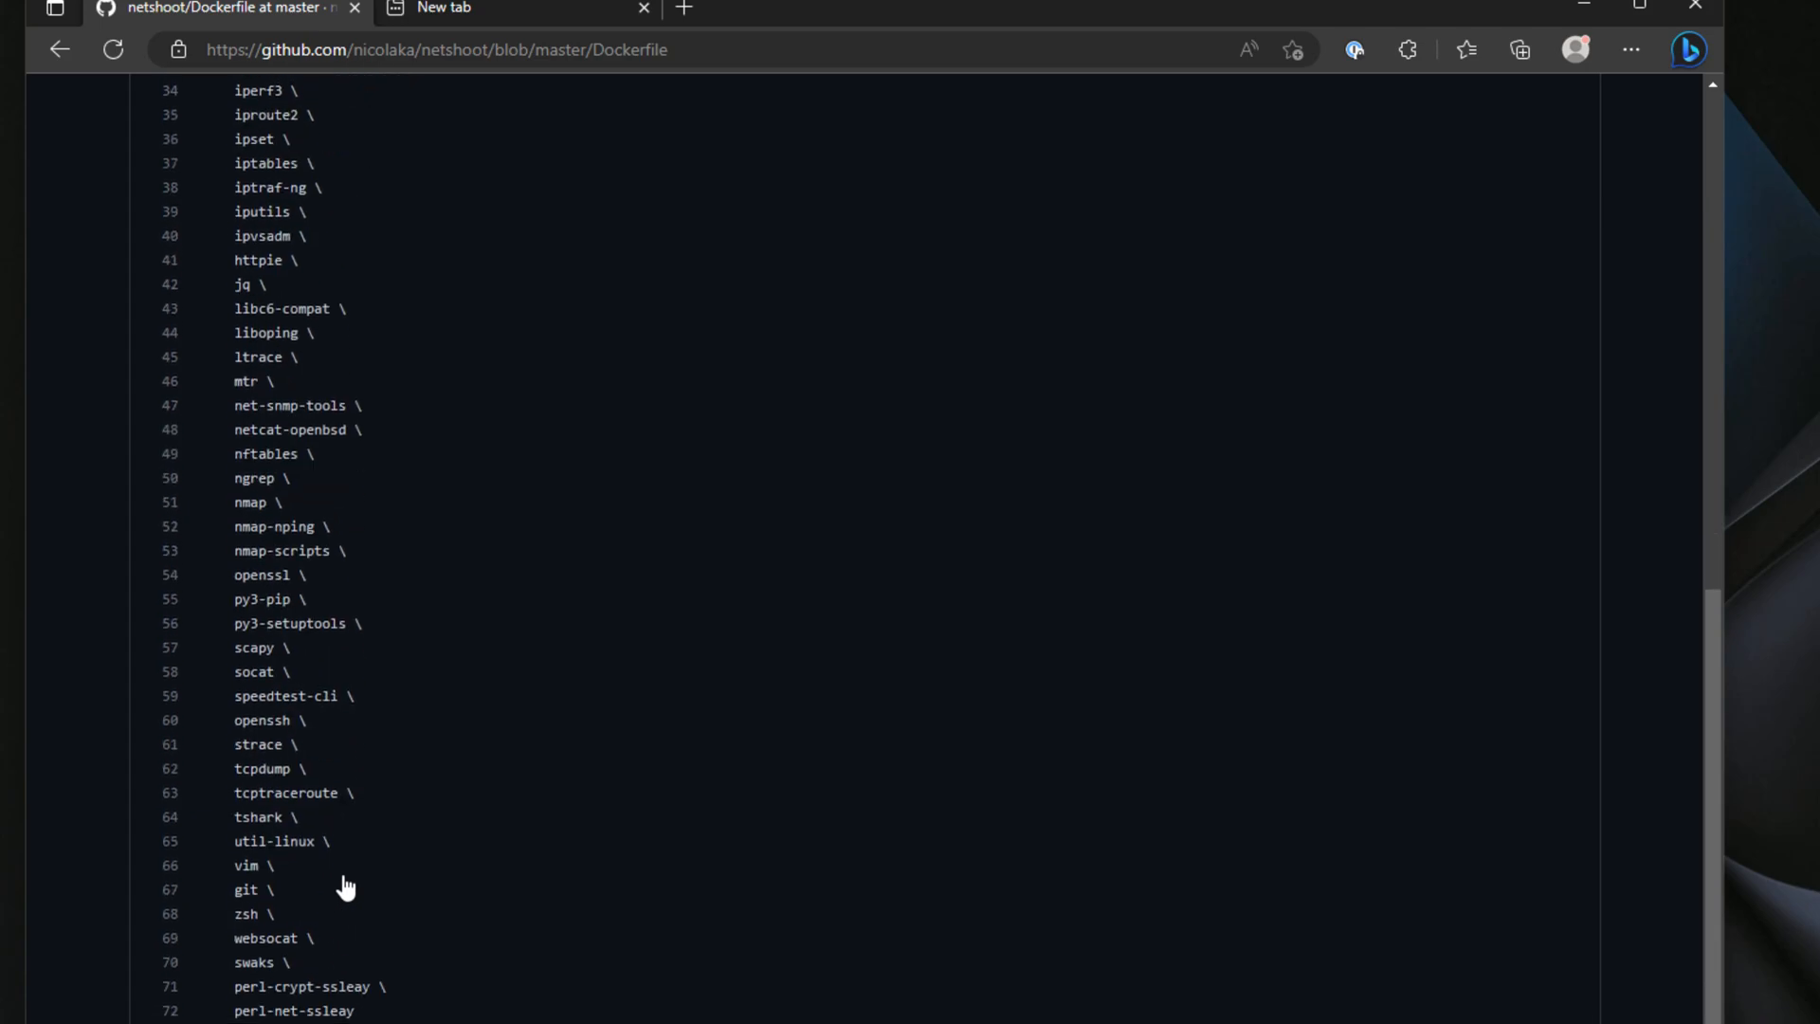
{"action": "mouse_move", "coordinate": [351, 849]}
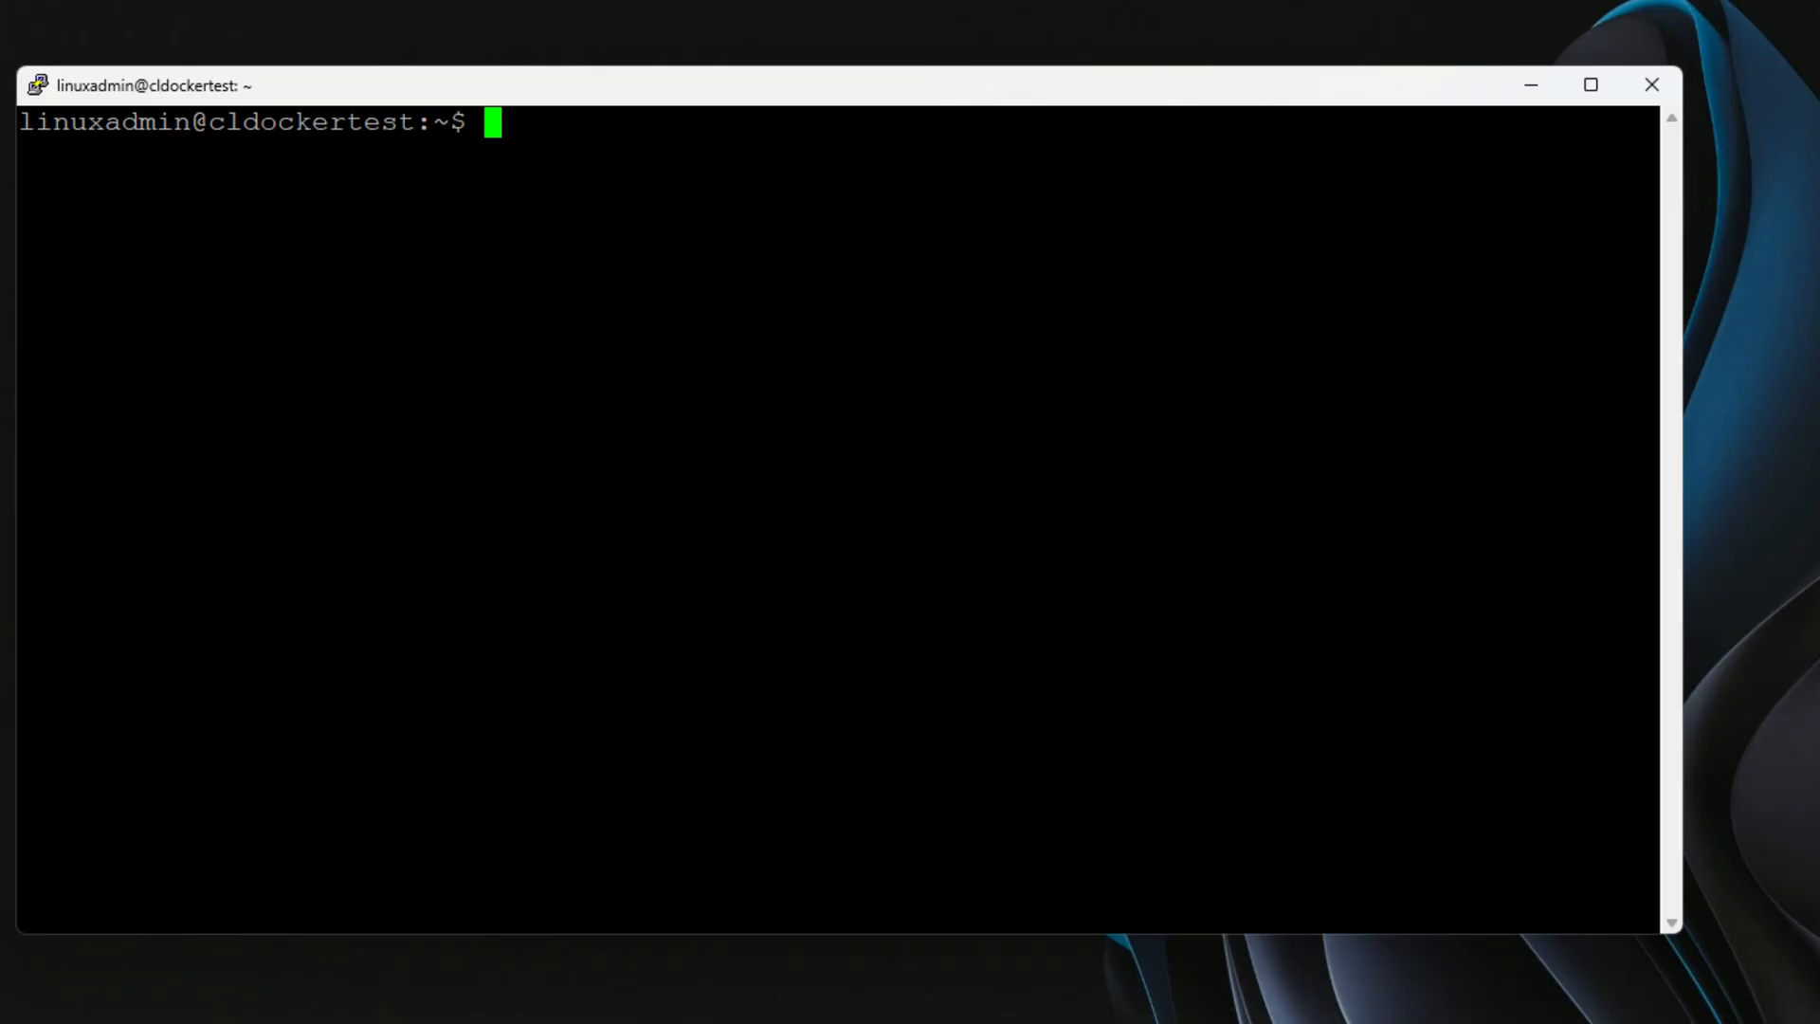
Step: Run docker run --rm -it --privileged nicolaka/netshoot and reach the container prompt
{"action": "type", "text": "docker run --rm -it --privileged nicolaka/netshoot"}
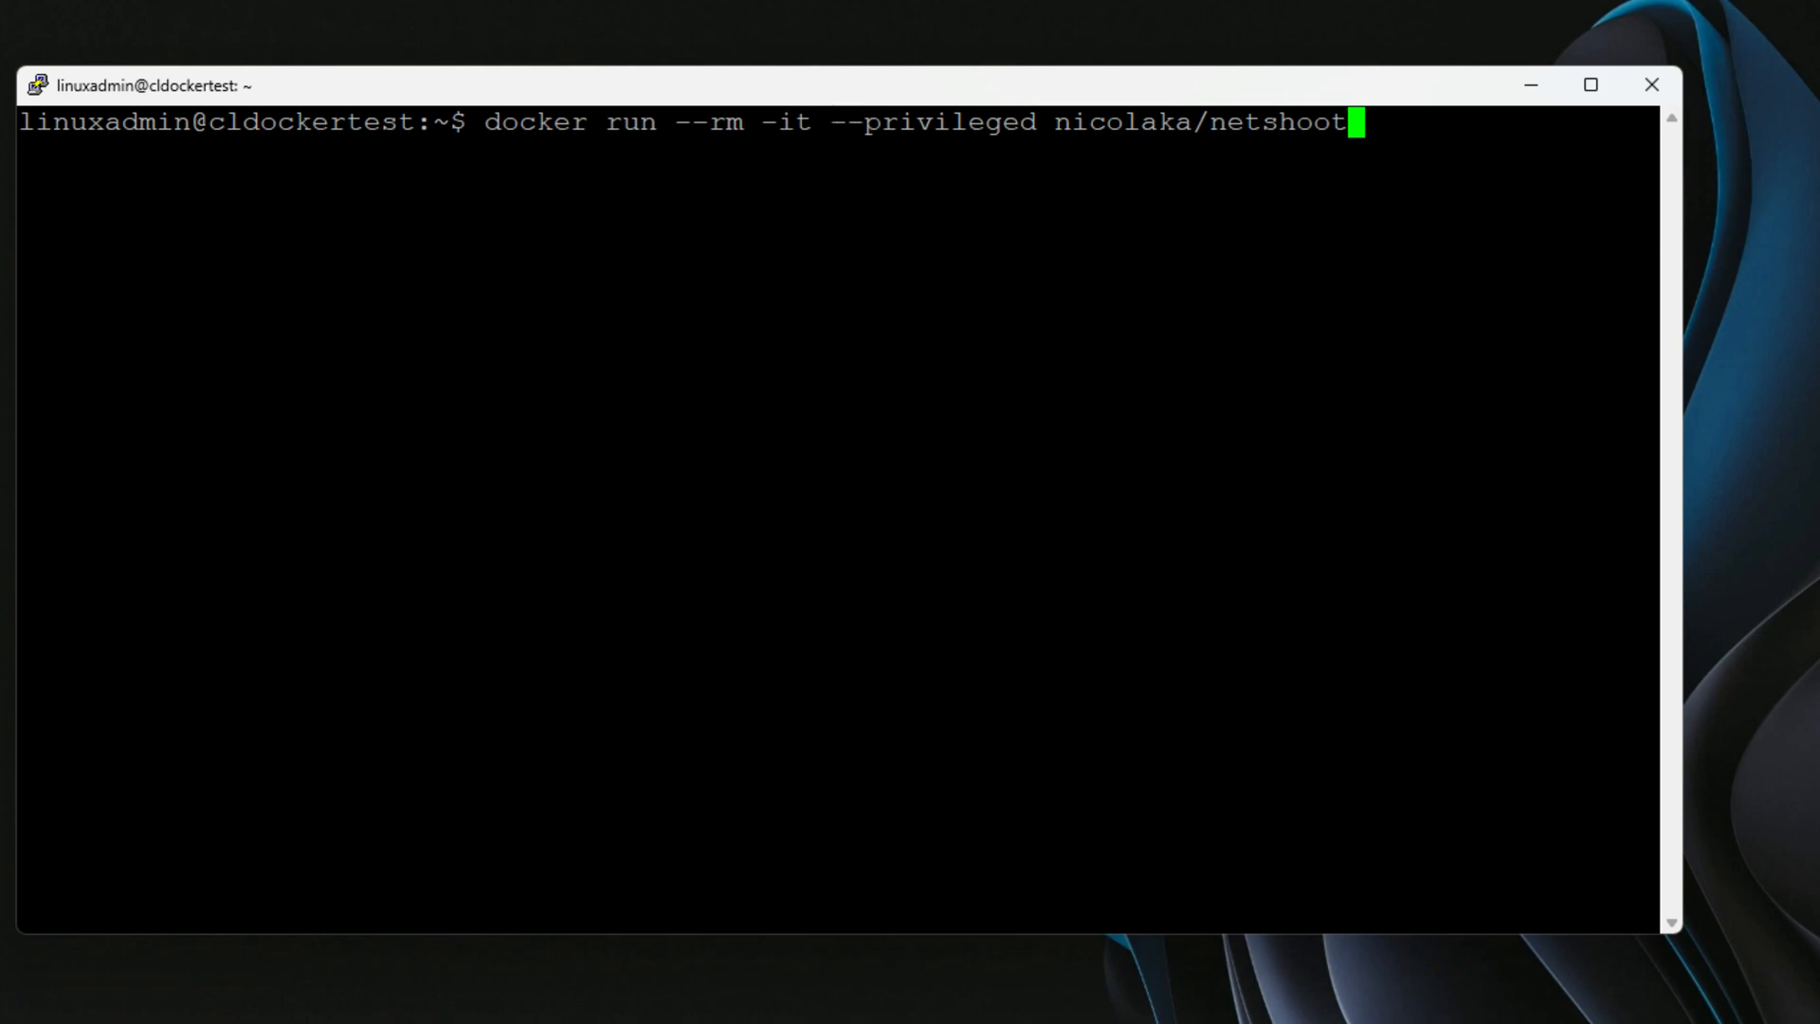
{"action": "mouse_move", "coordinate": [1195, 58]}
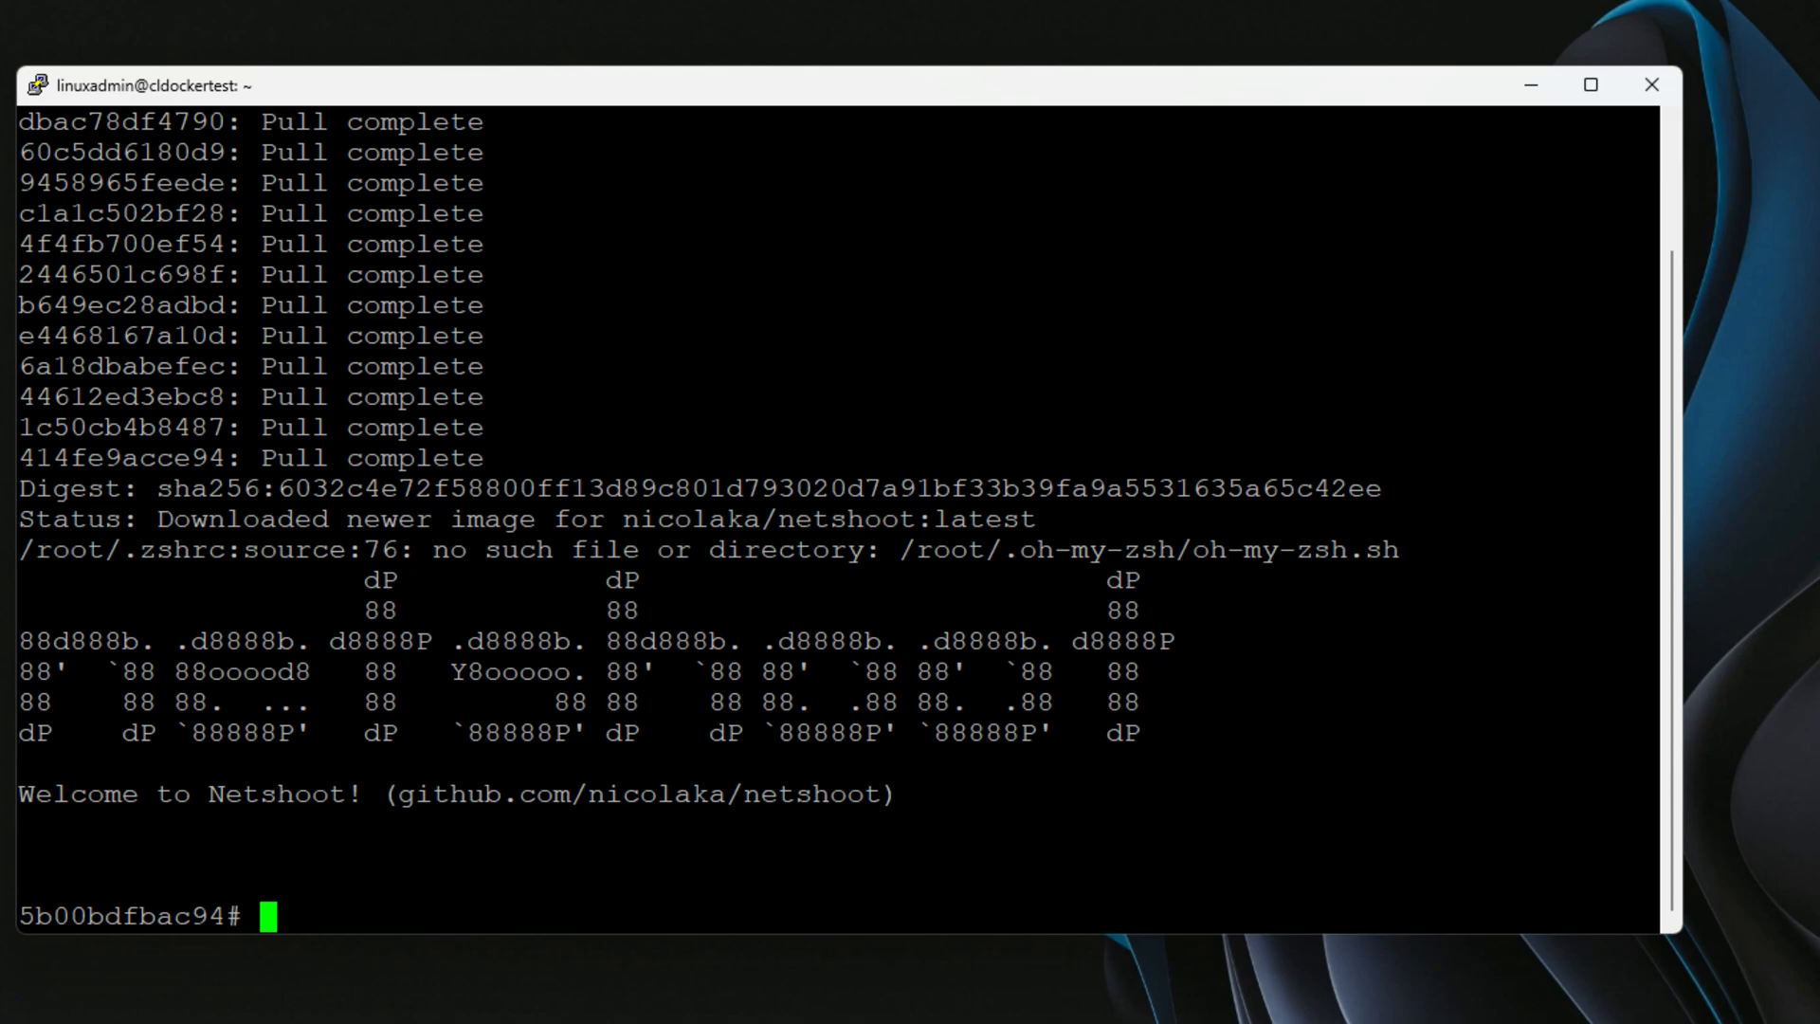
{"action": "type", "text": "ifconfig"}
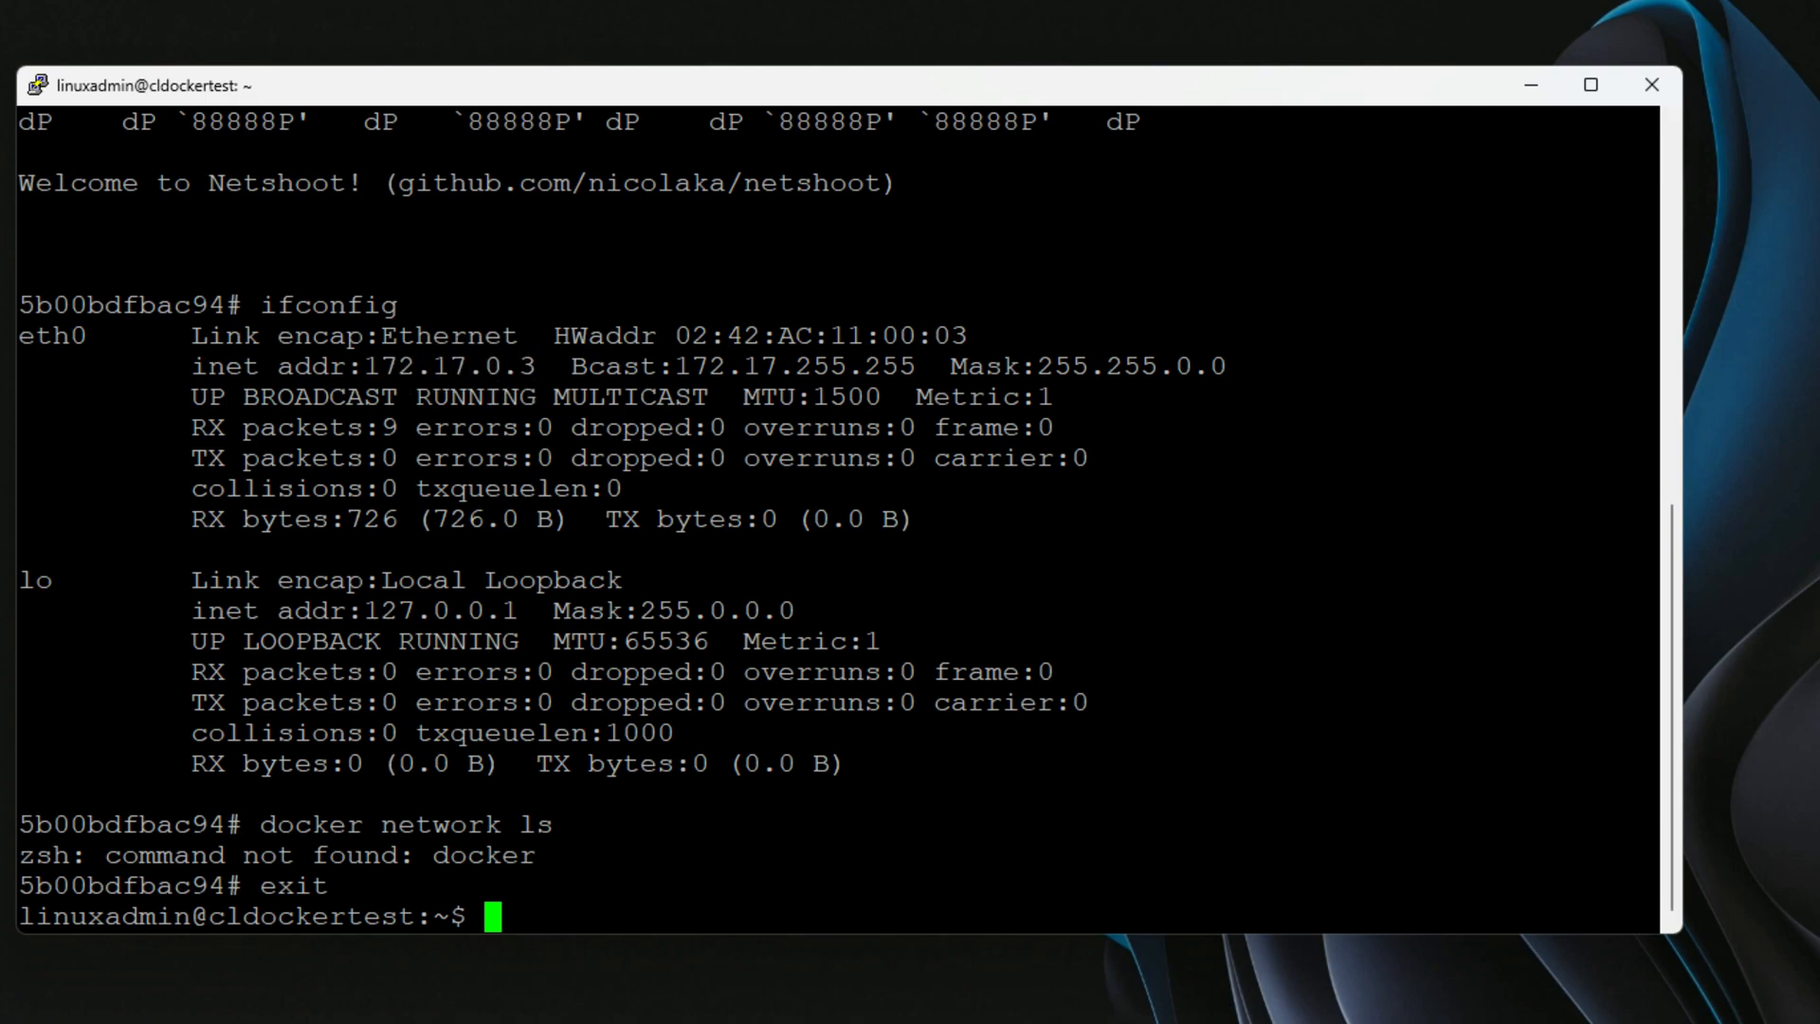
Step: List Docker networks and pick out the traefik network row
{"action": "type", "text": "docker network ls"}
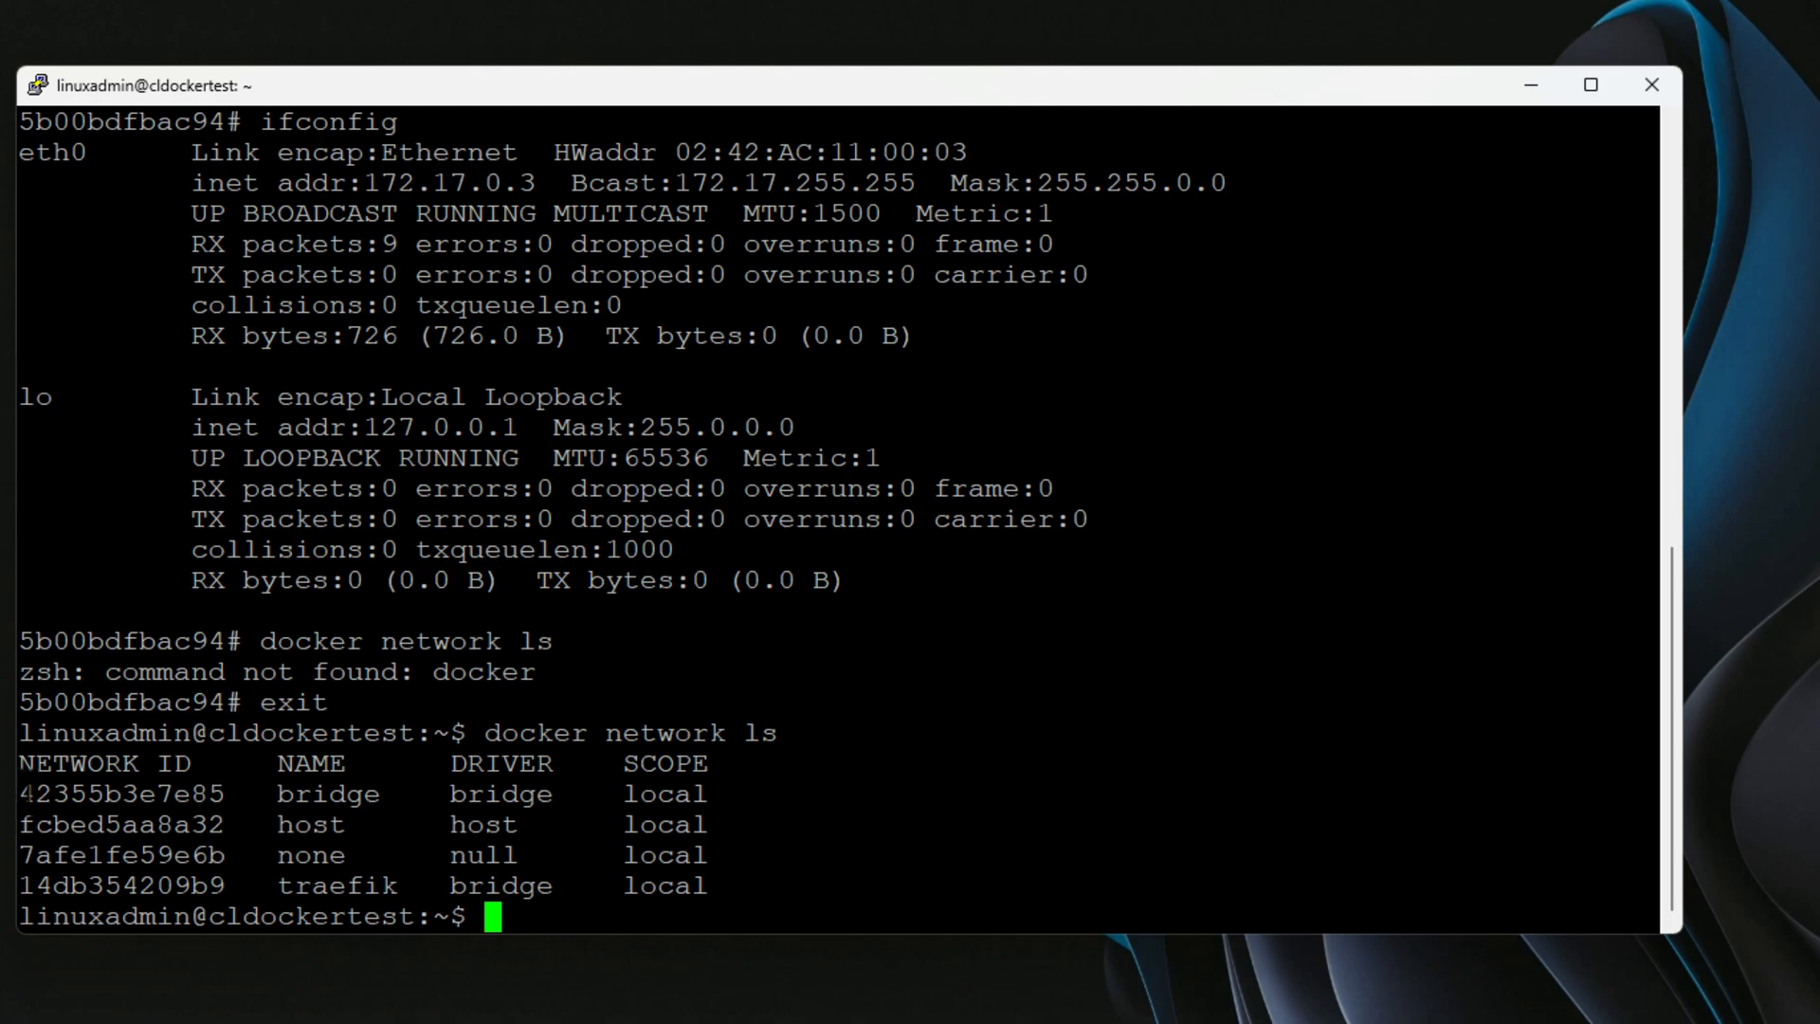
{"action": "left_click_drag", "start_coordinate": [12, 794], "coordinate": [383, 795]}
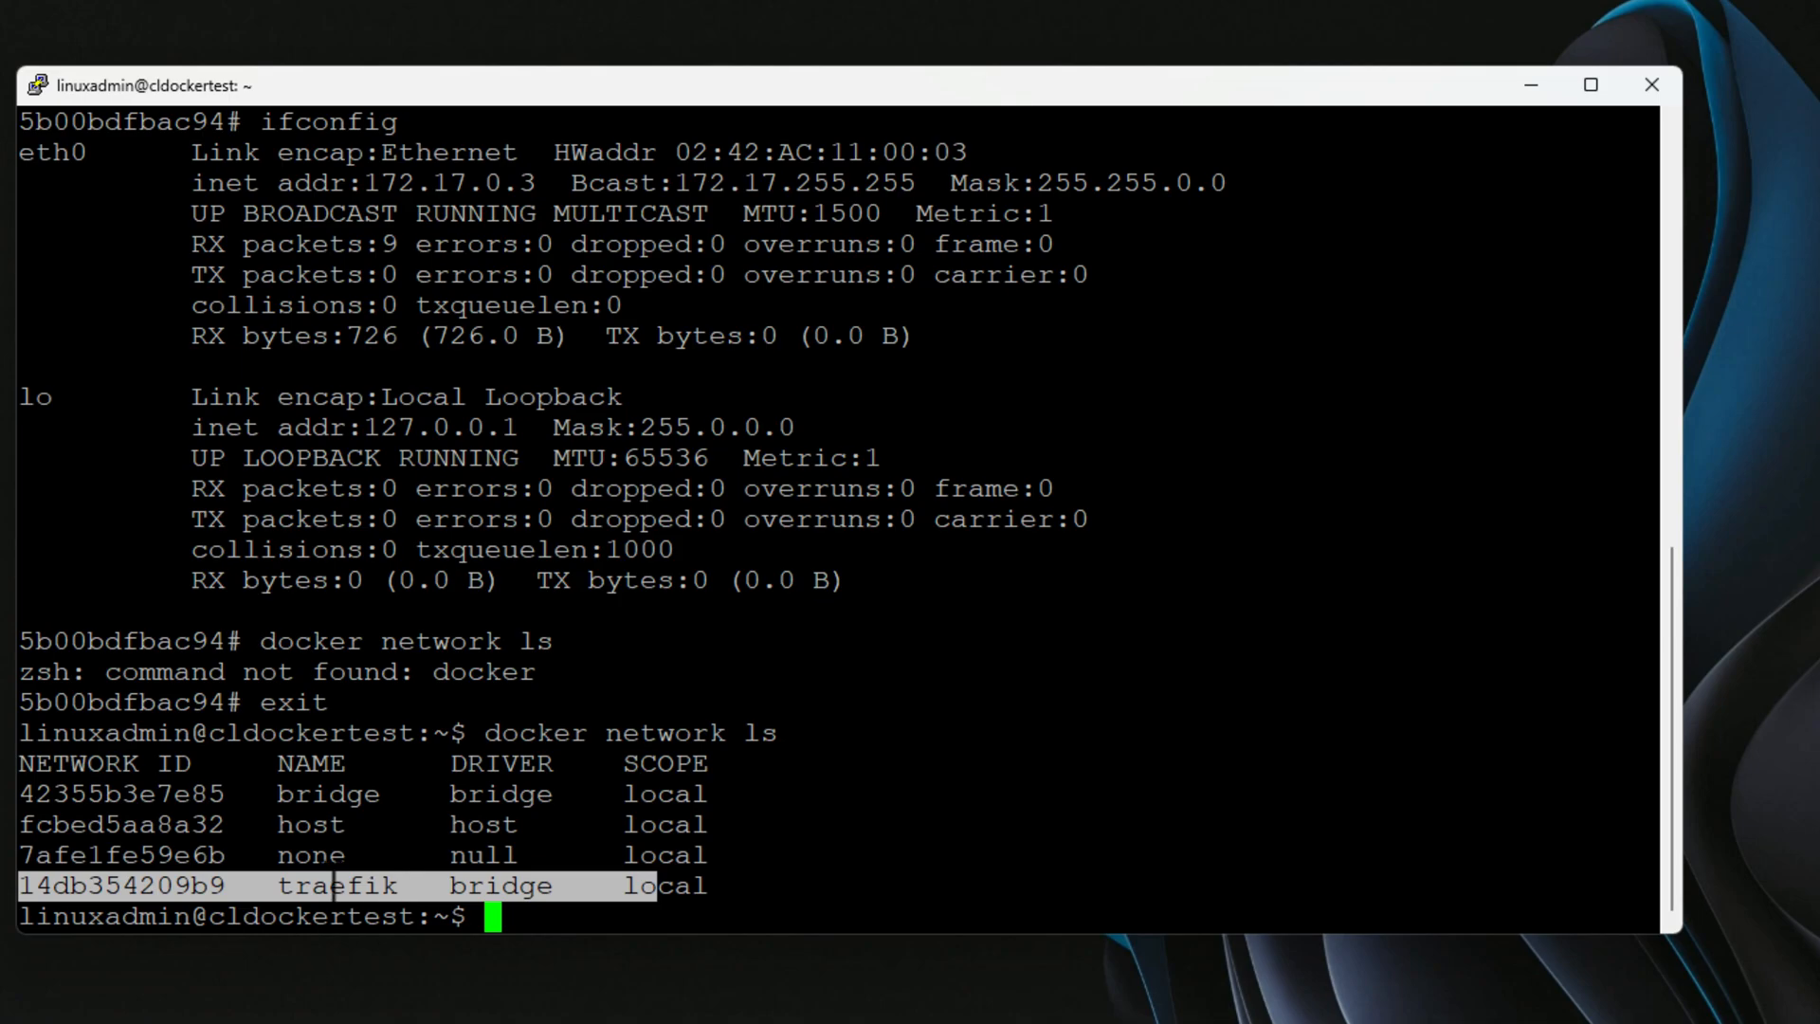
{"action": "double_click", "coordinate": [332, 884]}
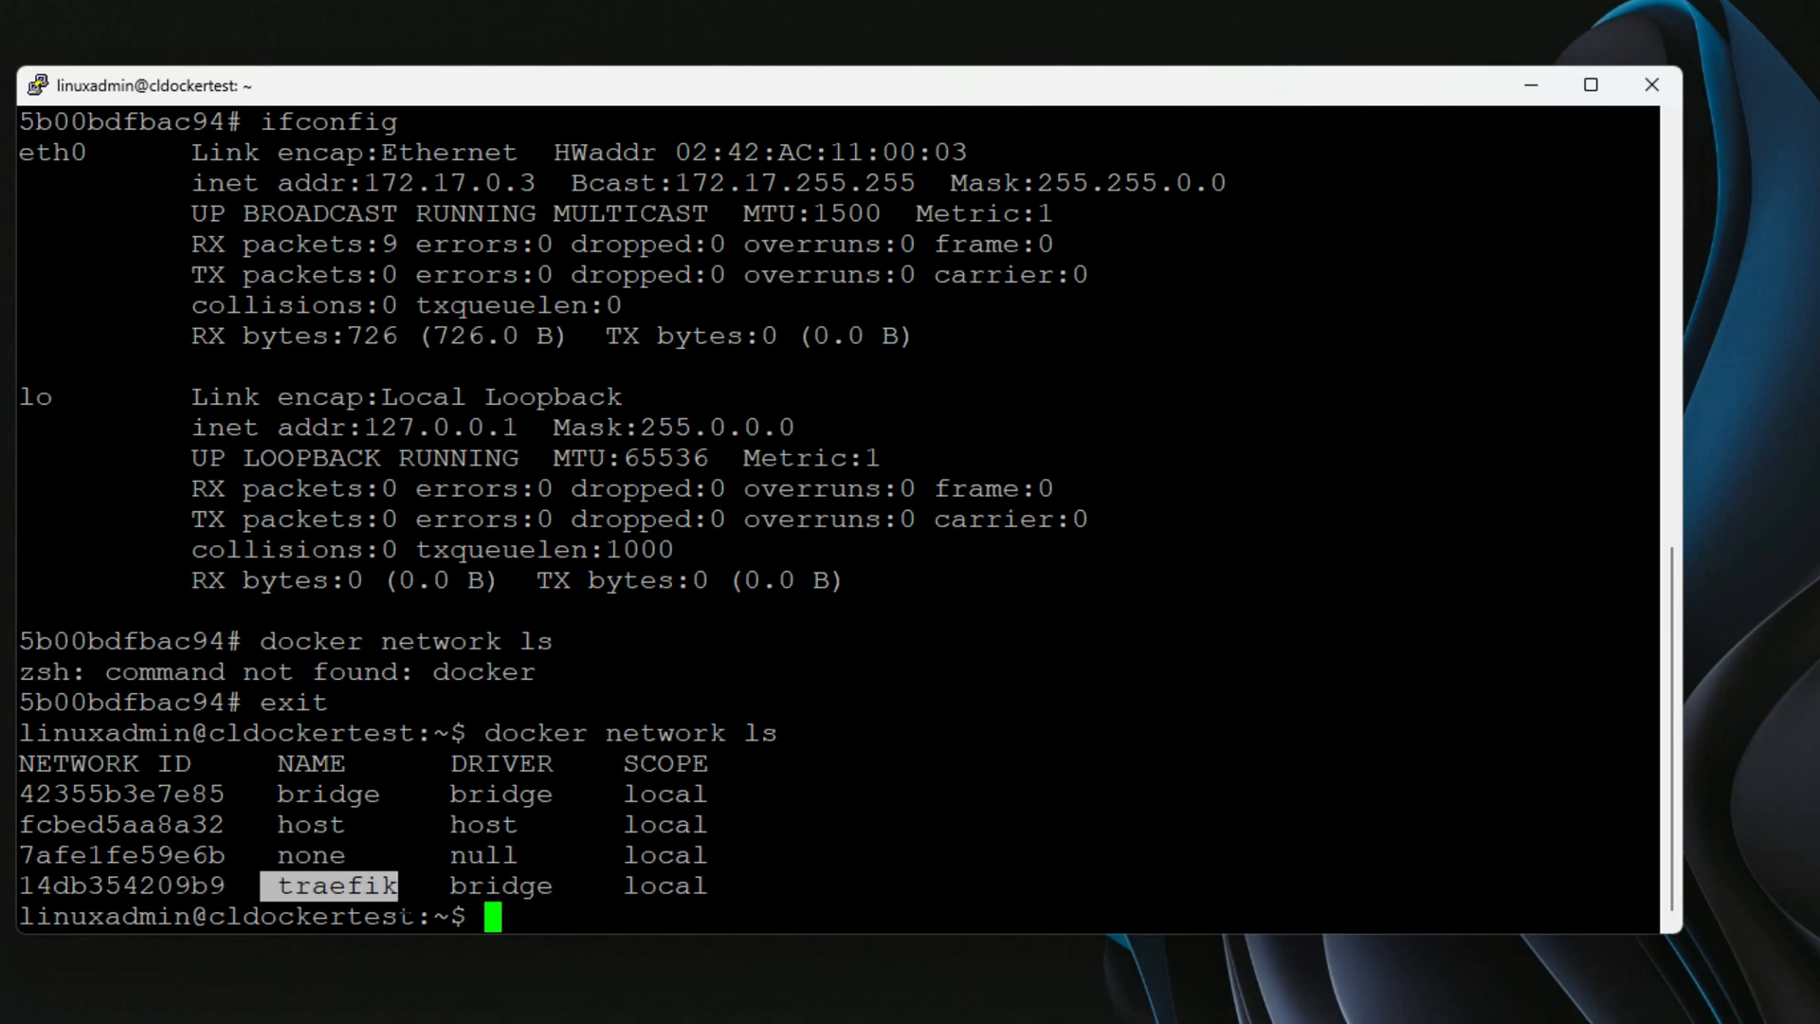
Step: List running containers and run docker inspect traefik to review container addresses
{"action": "type", "text": "docker ps"}
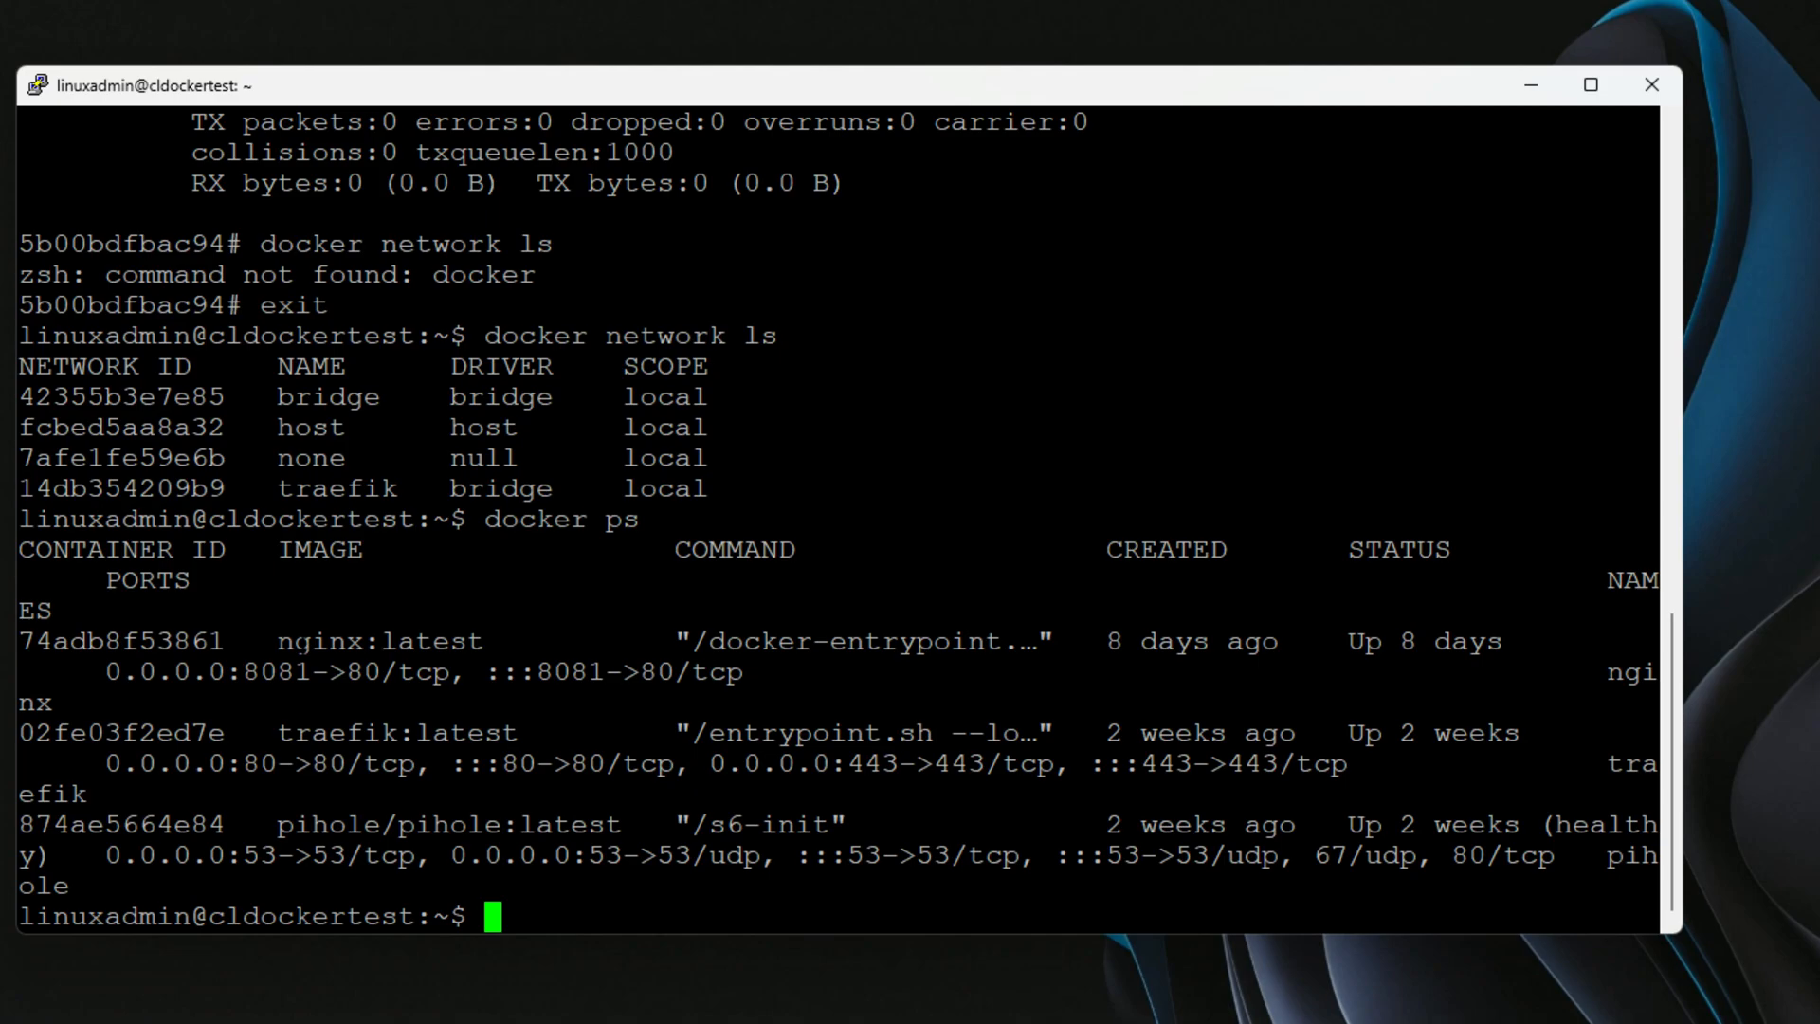
{"action": "type", "text": "docker inspect t"}
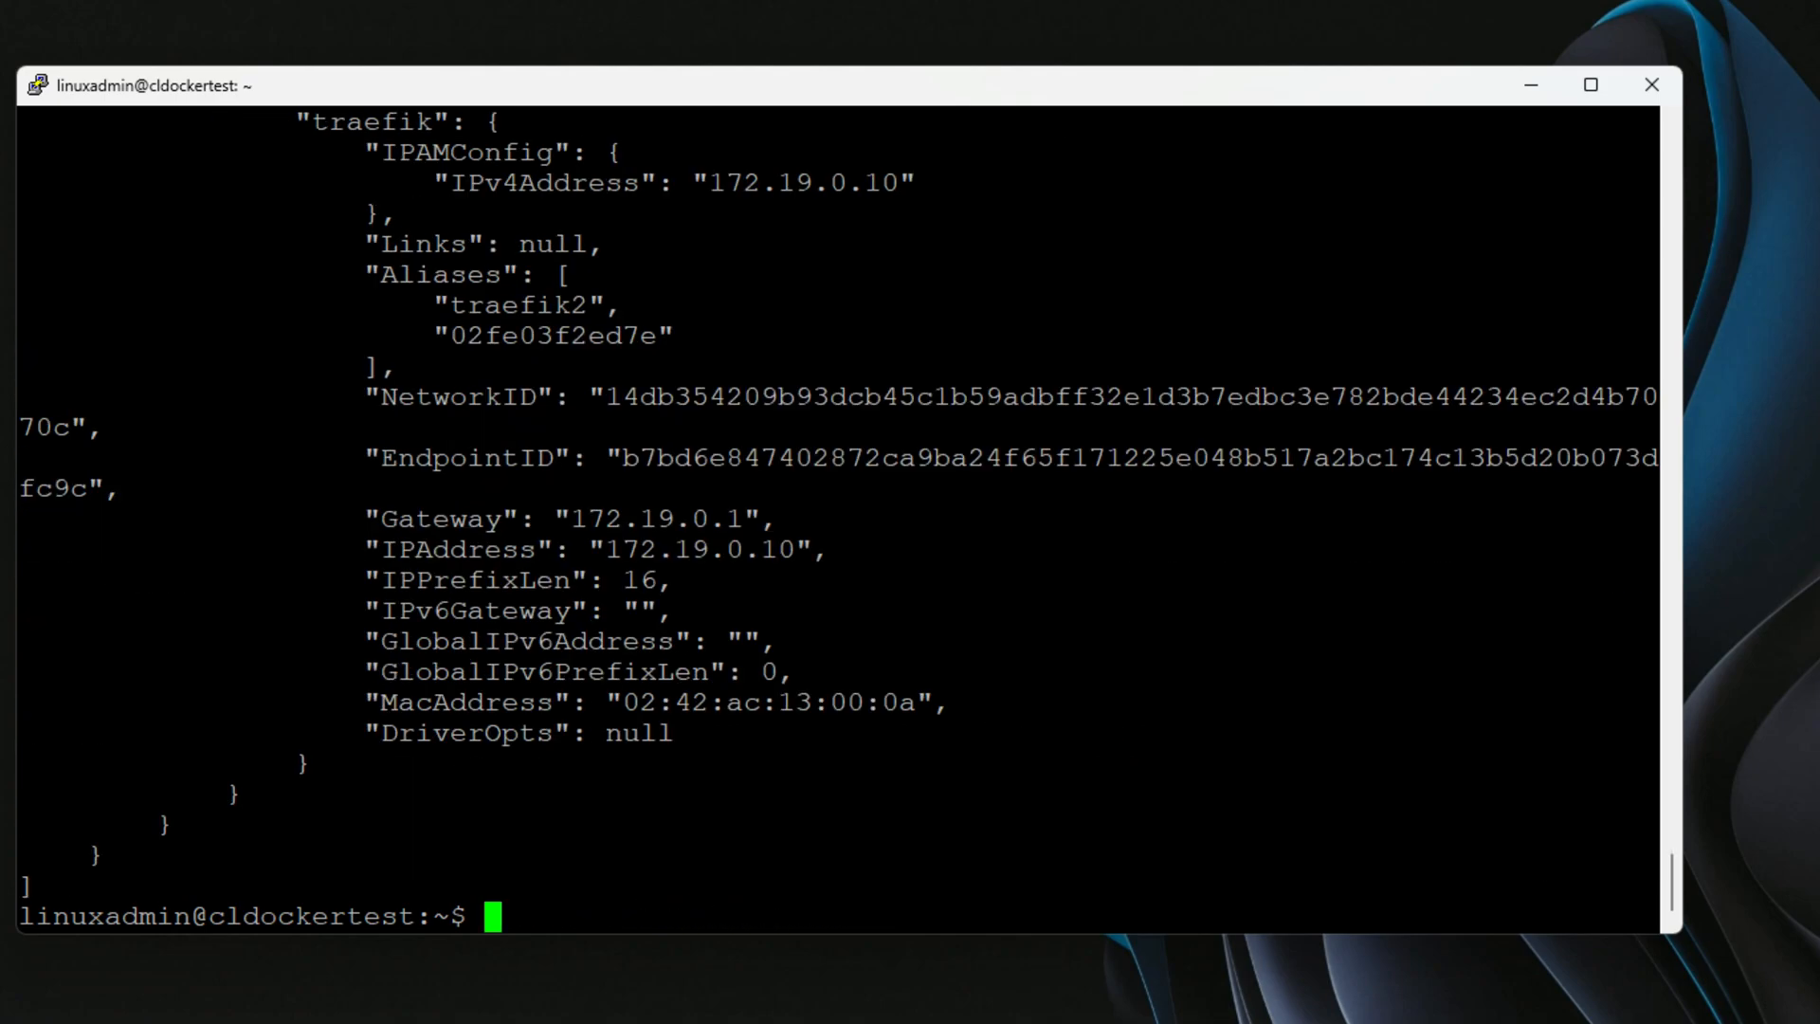
{"action": "double_click", "coordinate": [653, 518]}
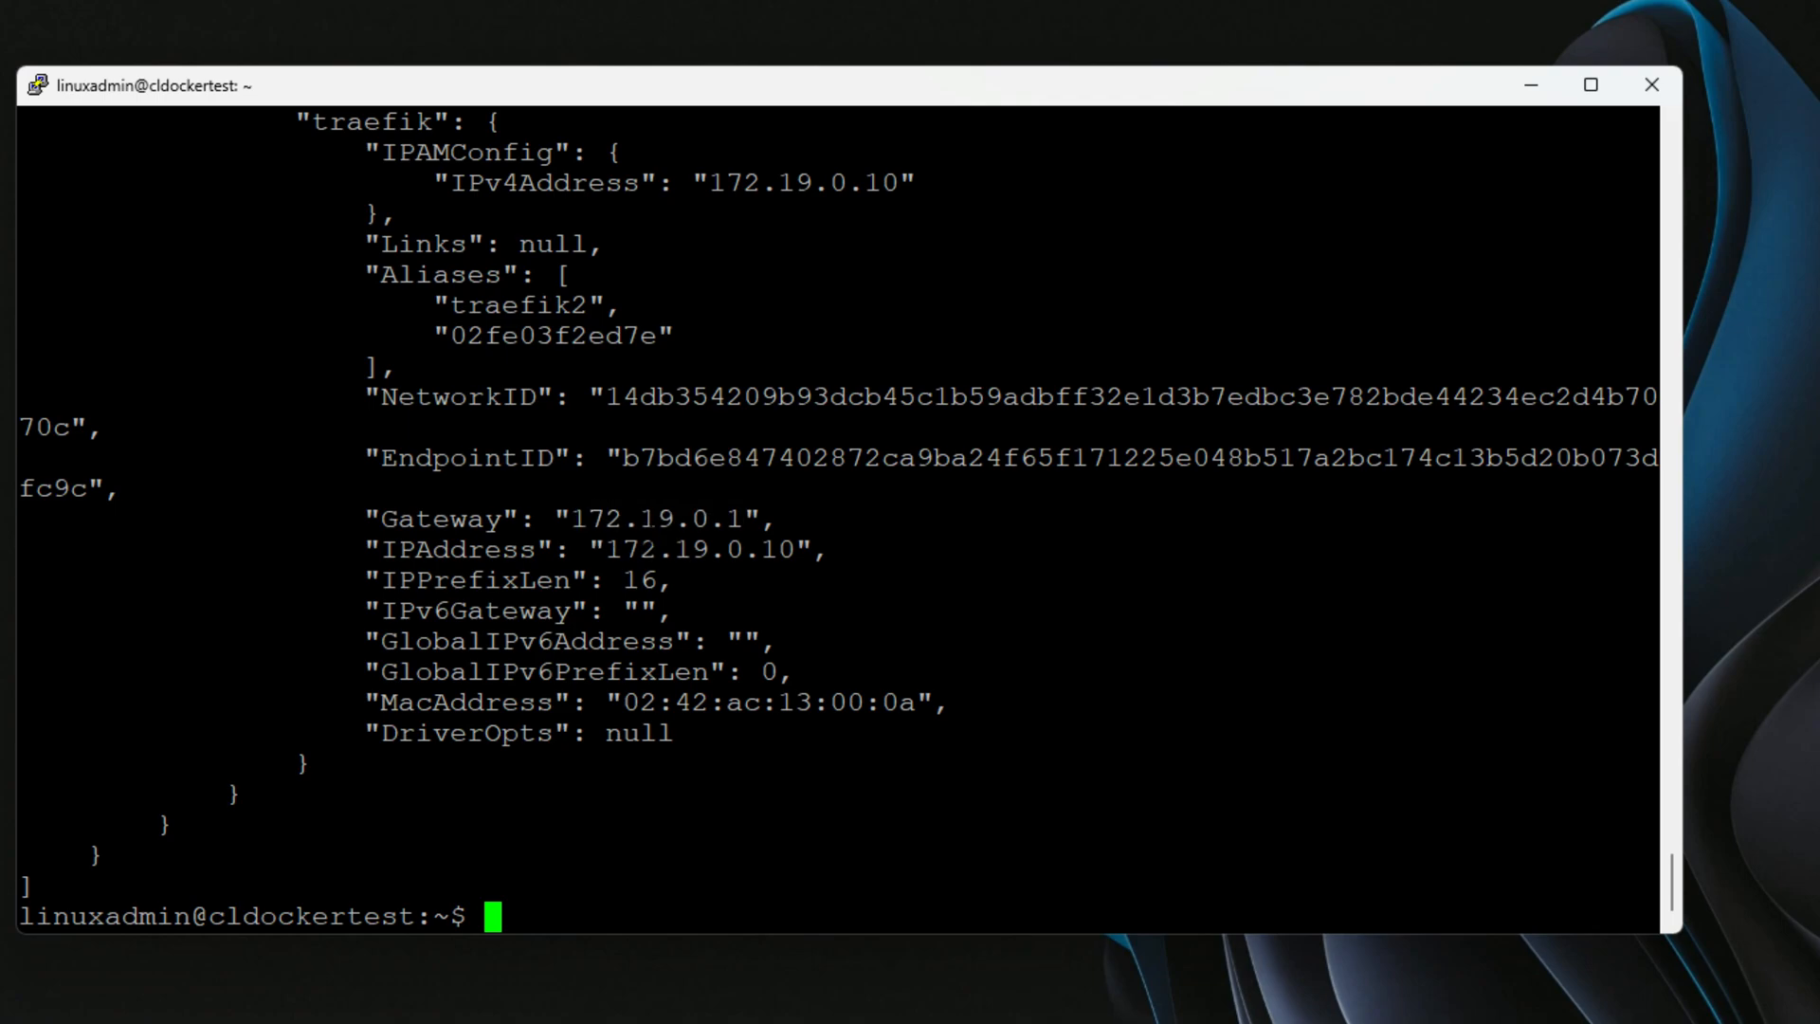
{"action": "double_click", "coordinate": [656, 519]}
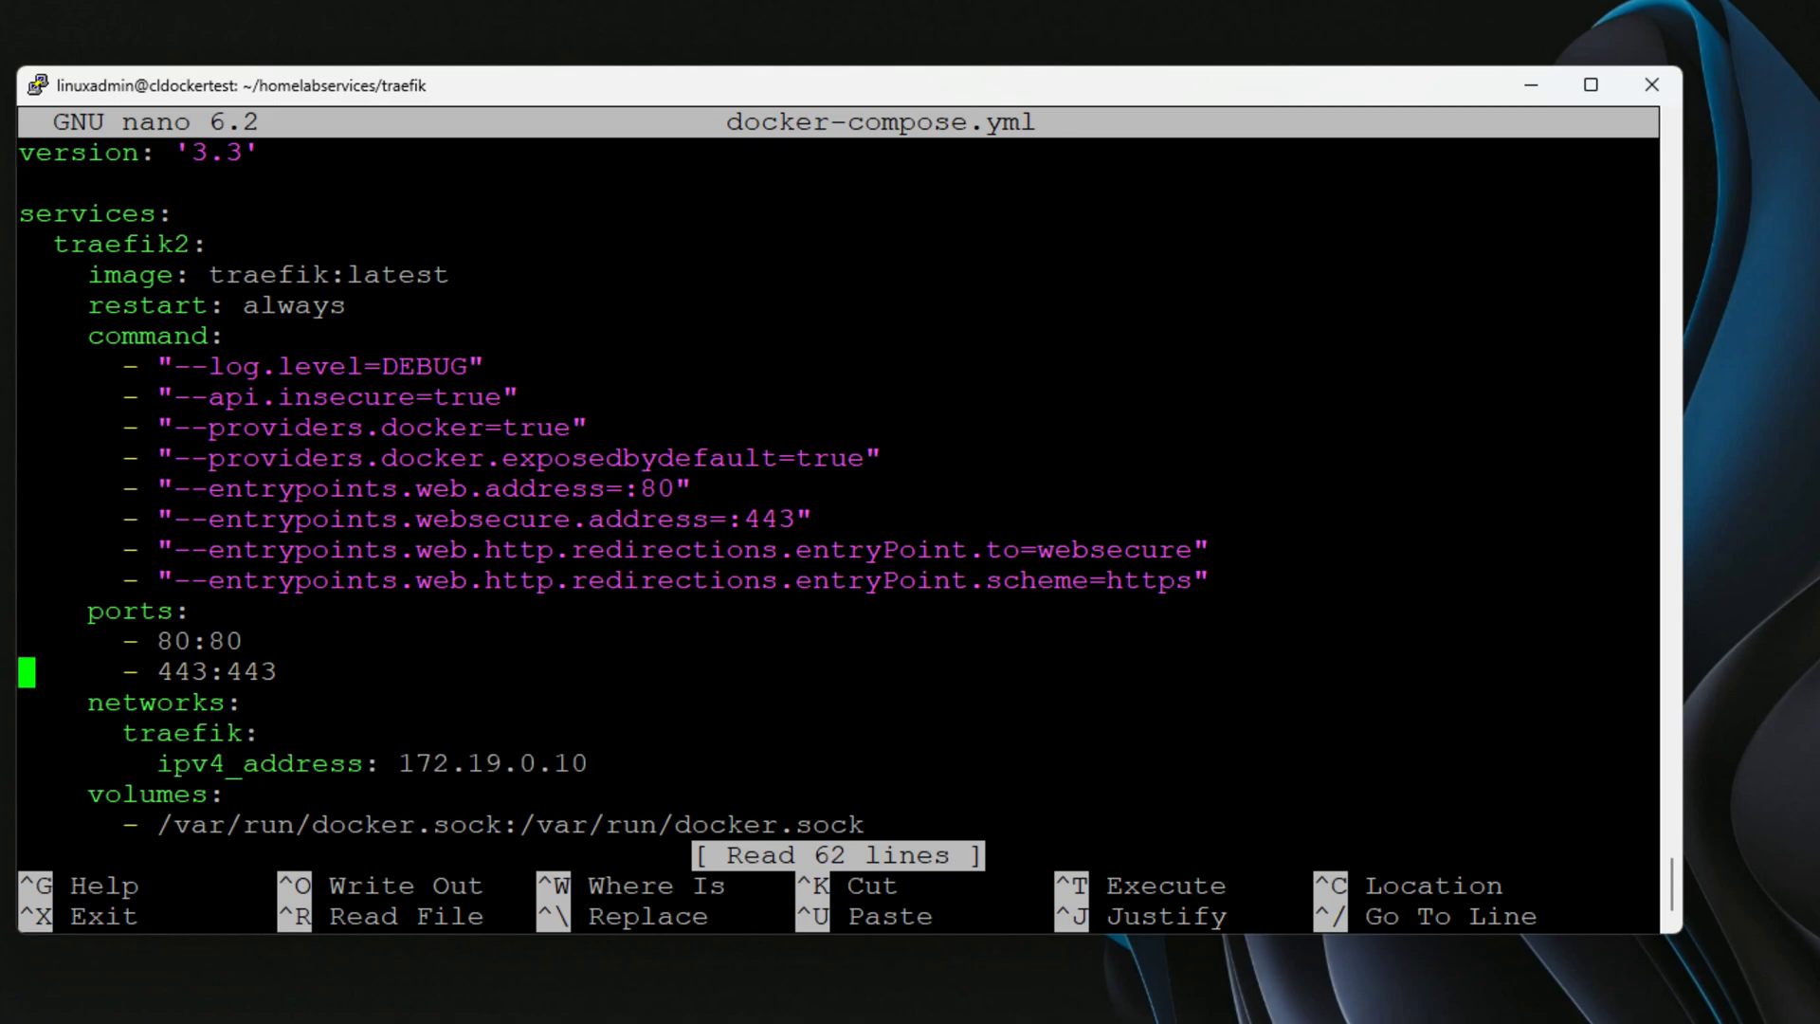
{"action": "scroll", "scroll_direction": "down", "scroll_amount": 3}
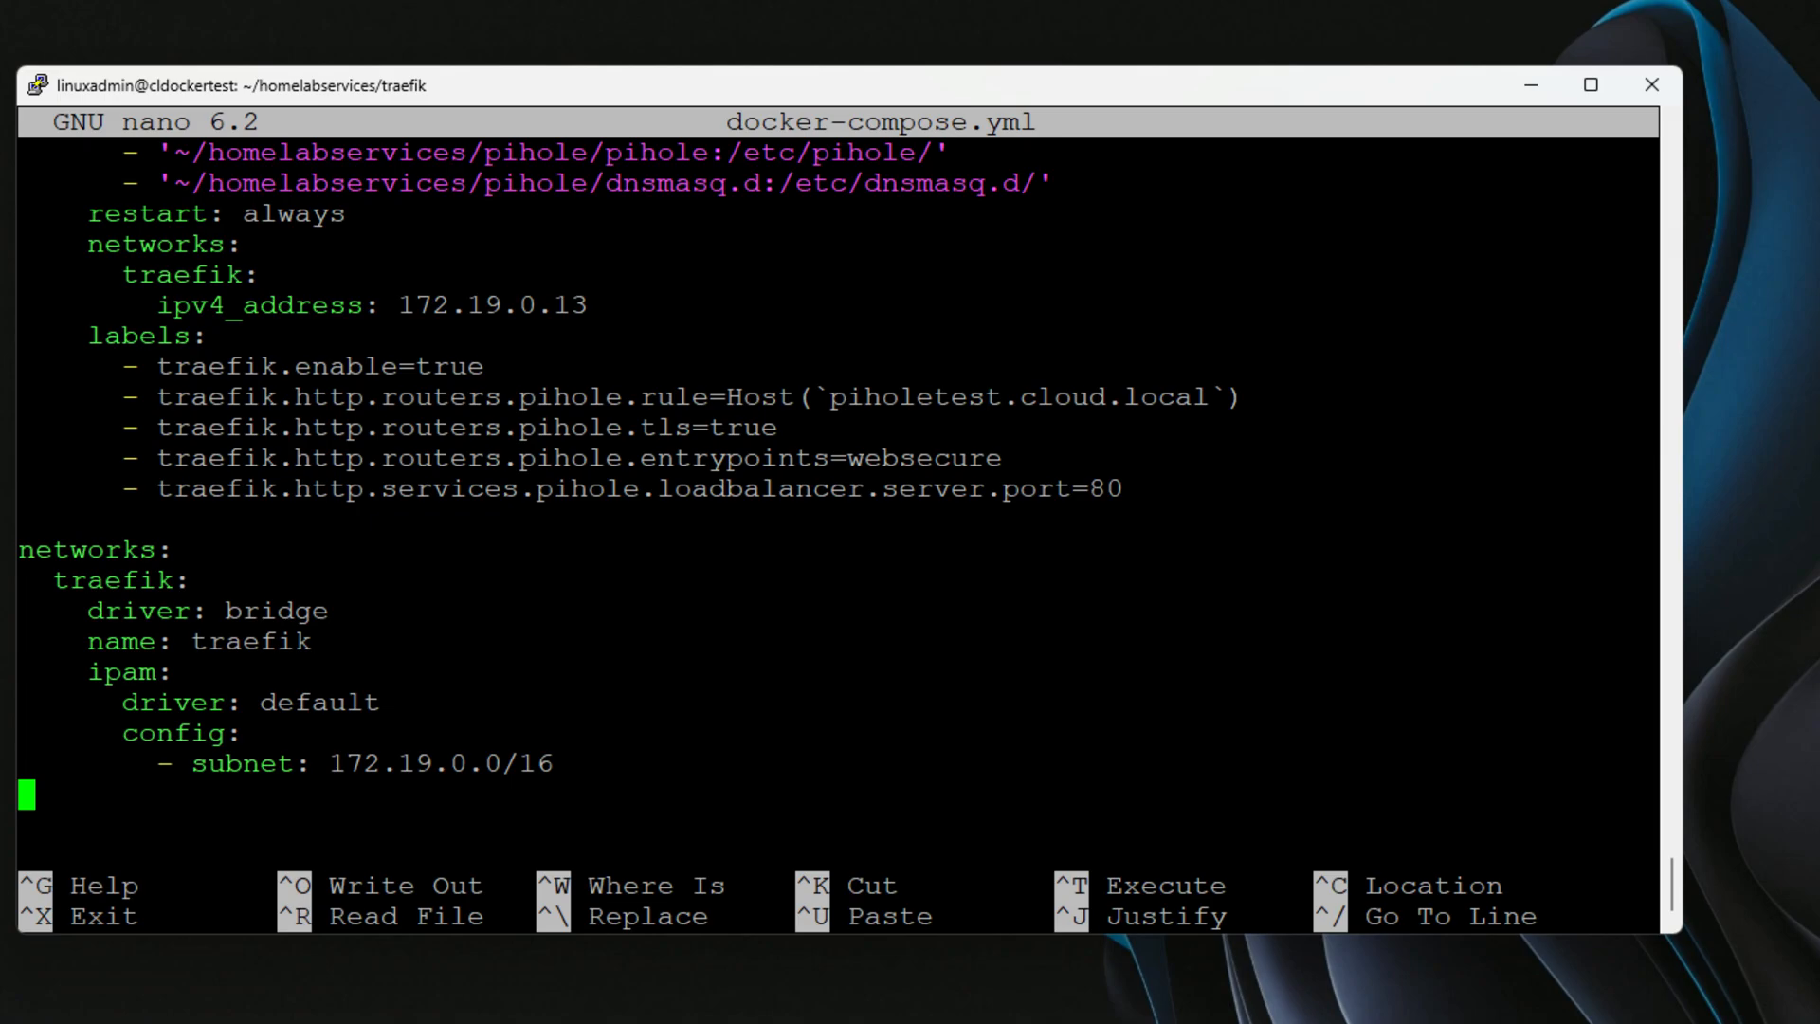
{"action": "key", "text": "ctrl+x"}
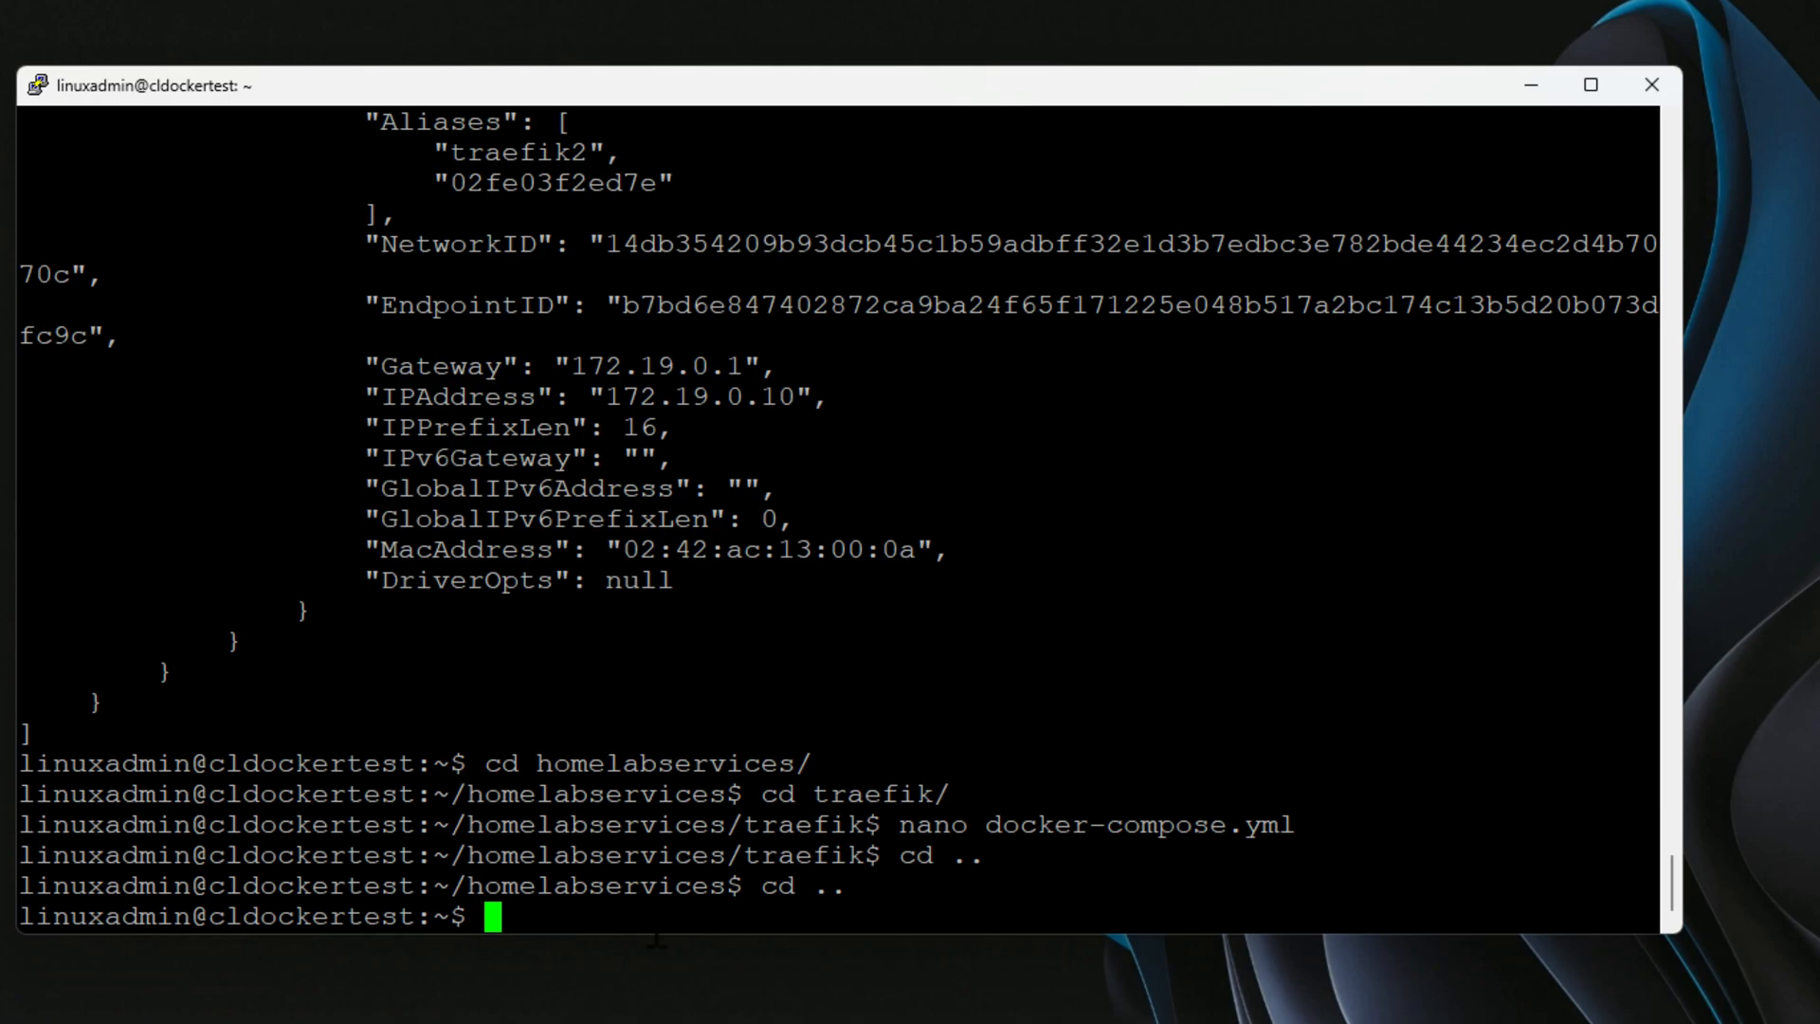
Step: Check docker ps, launch netshoot with --net container:pihole, and confirm 172.19.0.13 via ifconfig
{"action": "type", "text": "docker ps"}
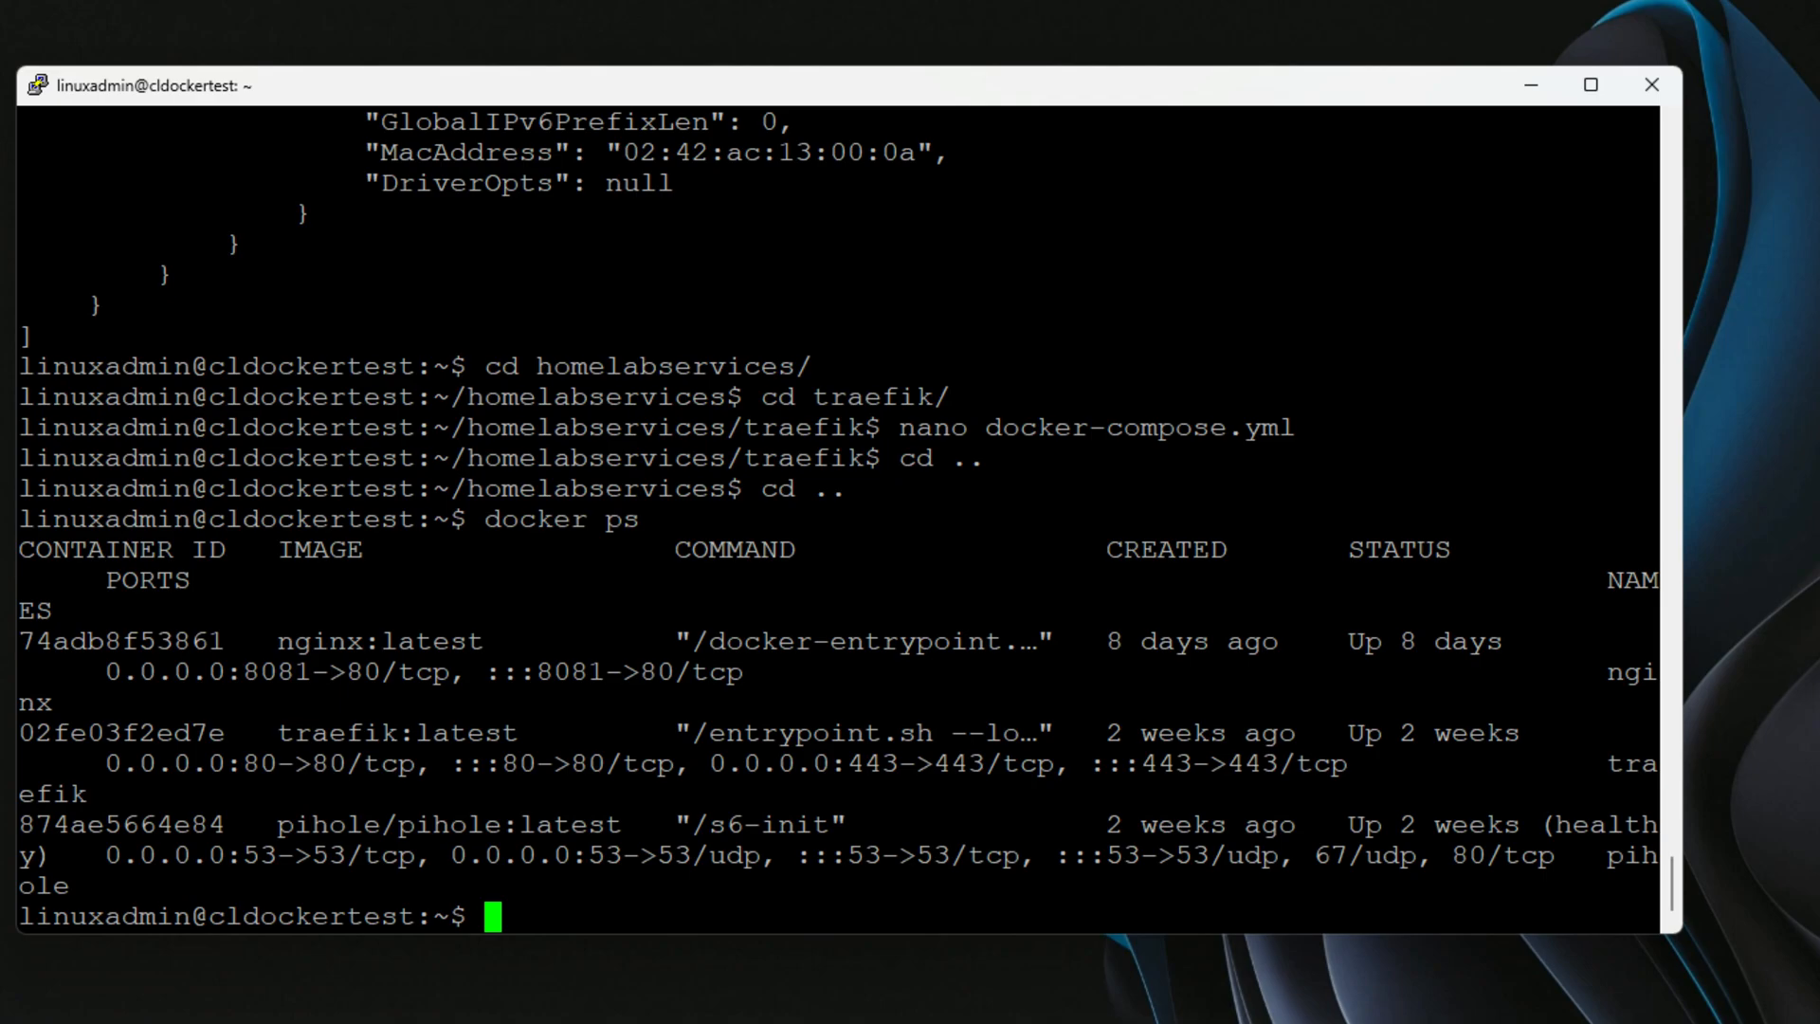
{"action": "type", "text": "docker run --rm -it --net container:pihole --privileged nicolaka/netshoot"}
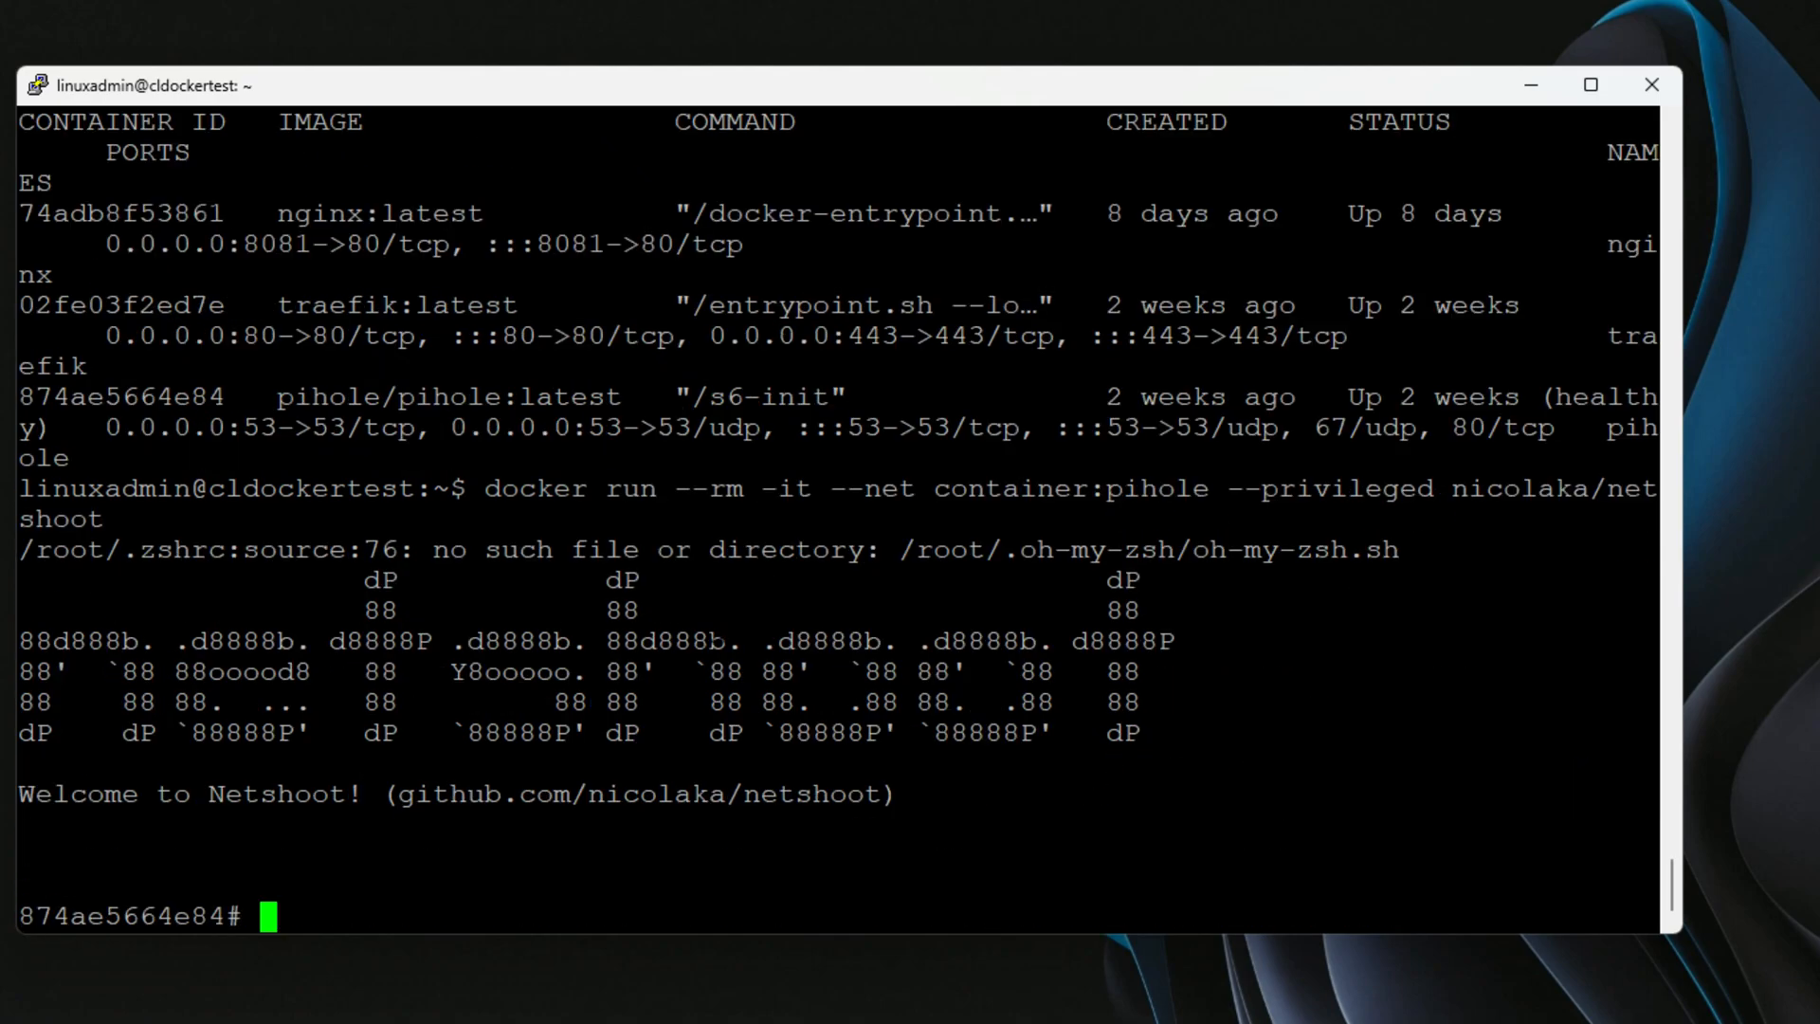
{"action": "type", "text": "ifconfig"}
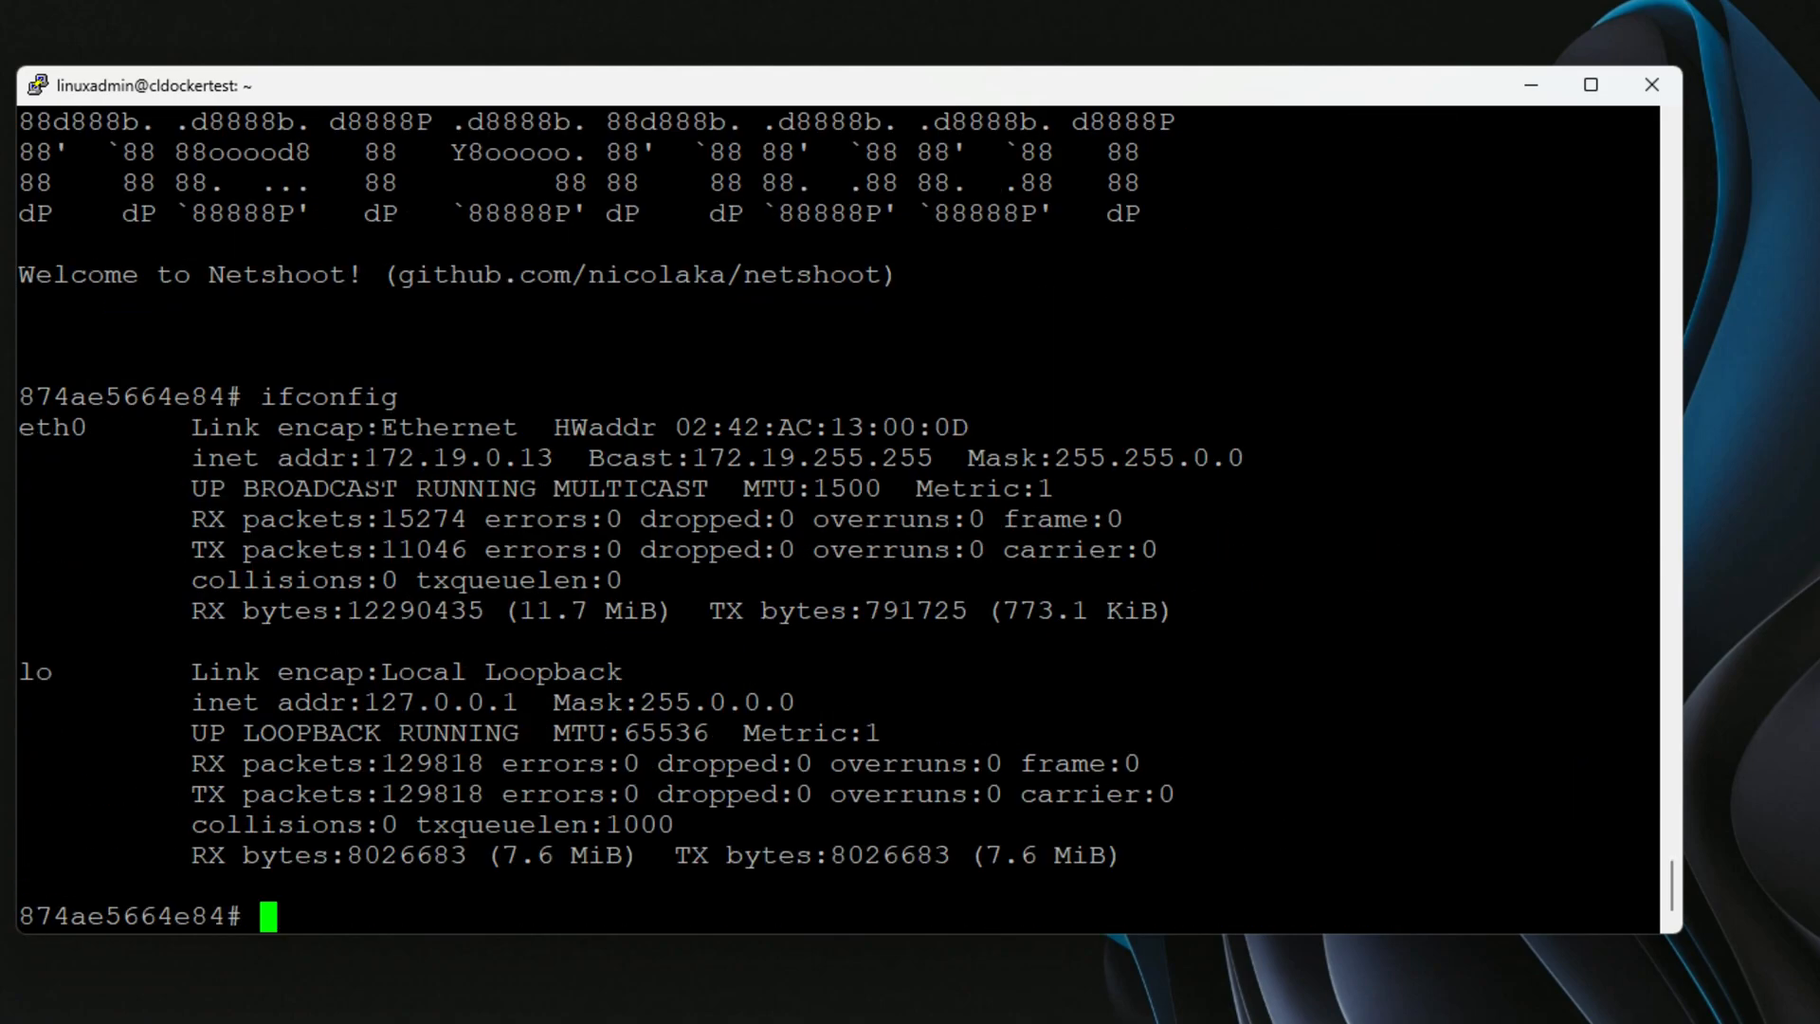
{"action": "double_click", "coordinate": [457, 457]}
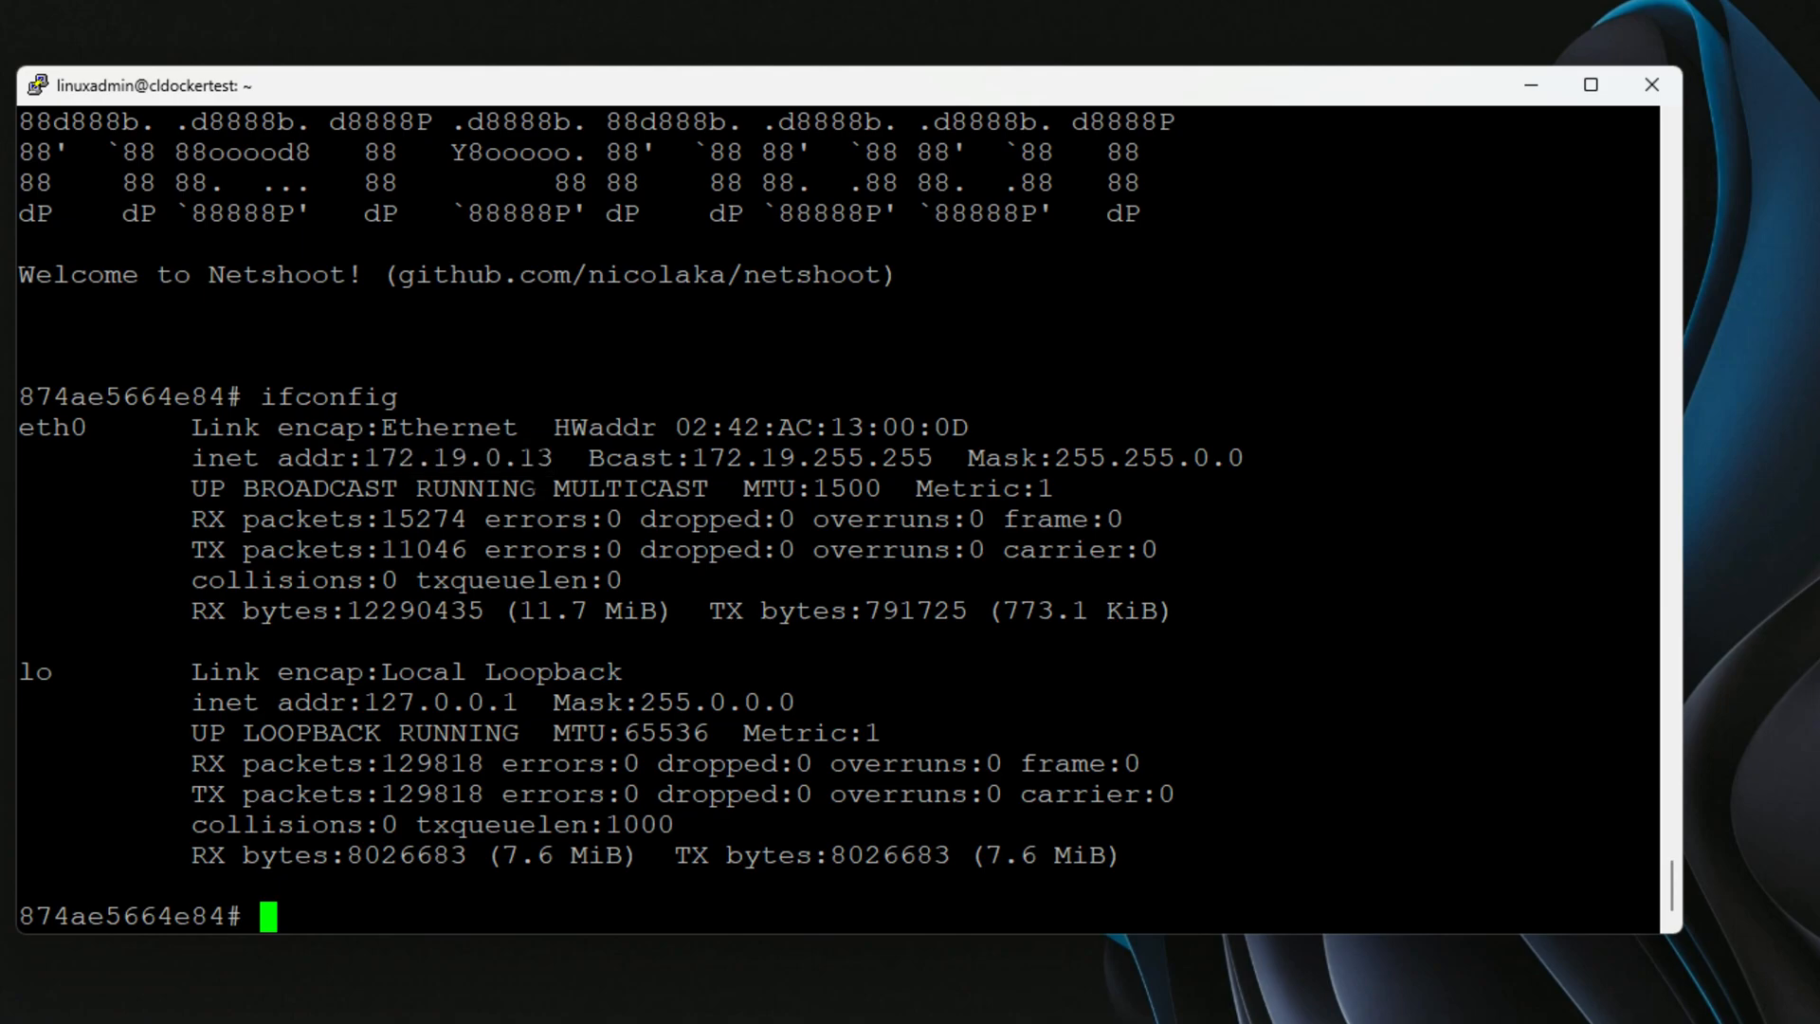
{"action": "double_click", "coordinate": [533, 457]}
{"action": "type", "text": "exit"}
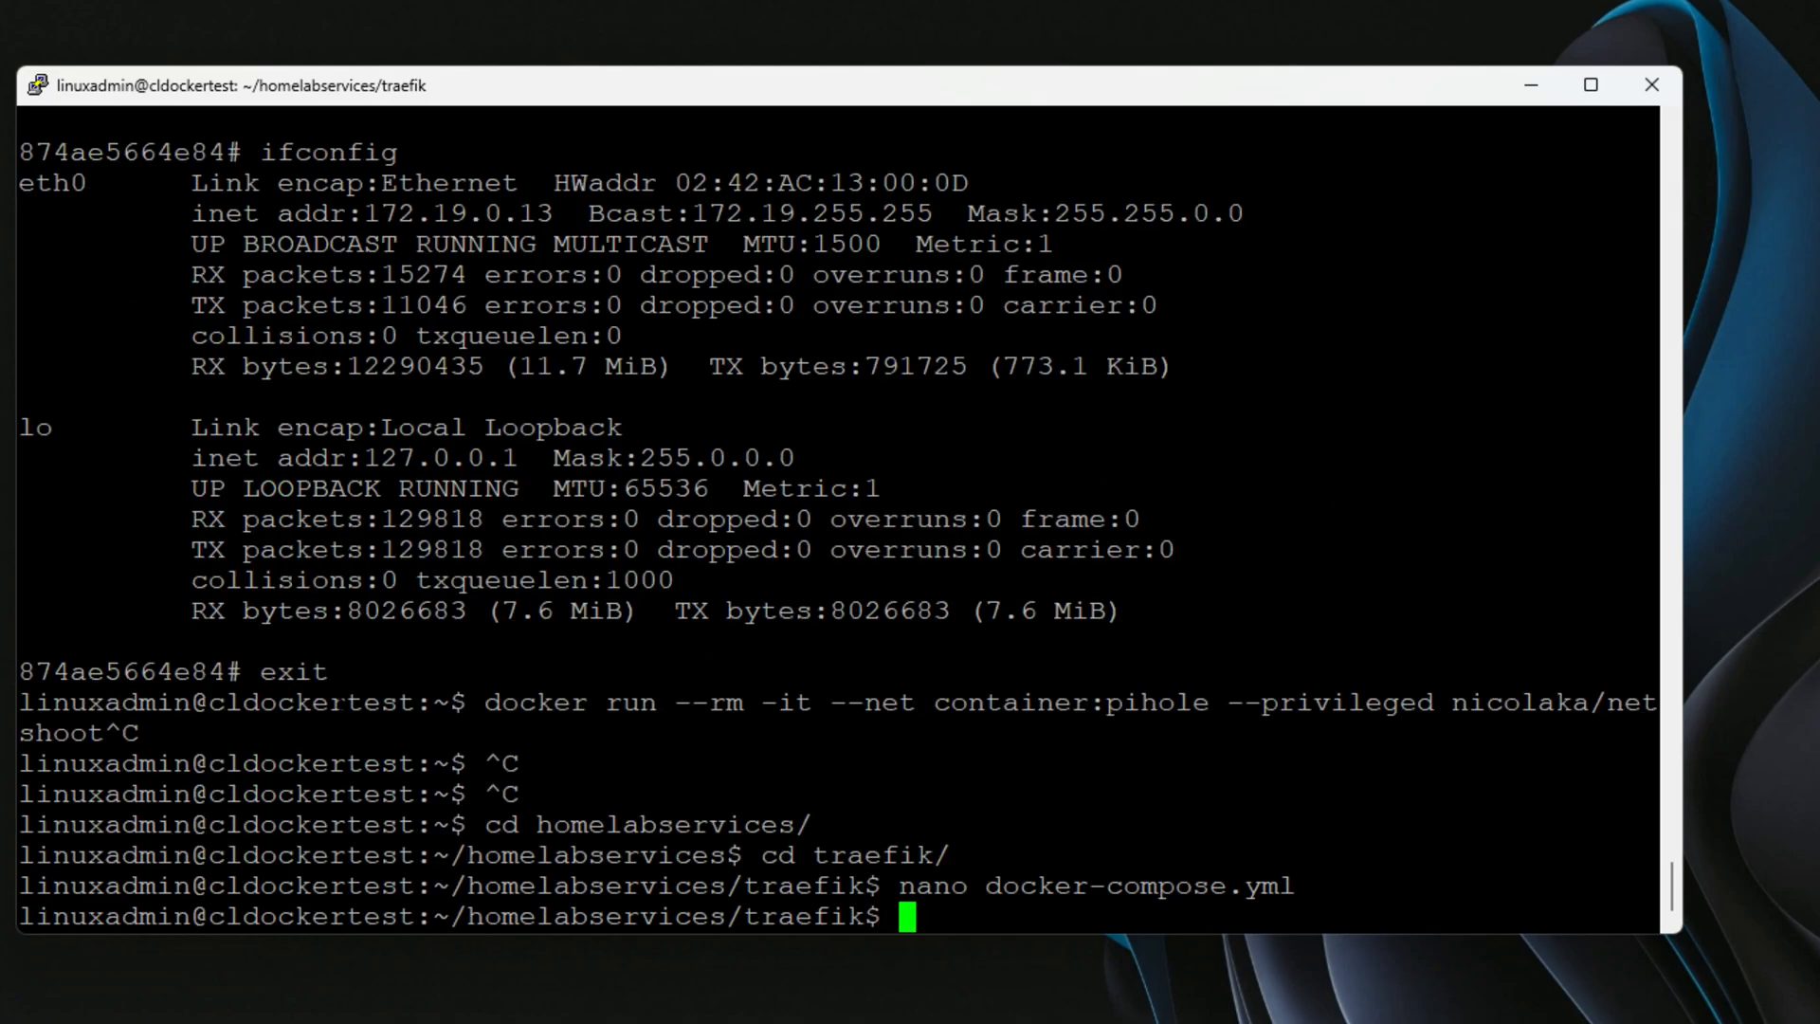
Step: Rerun netshoot with --net container:pihole and point out 172.19.0.13 in ifconfig output
{"action": "type", "text": "cd .."}
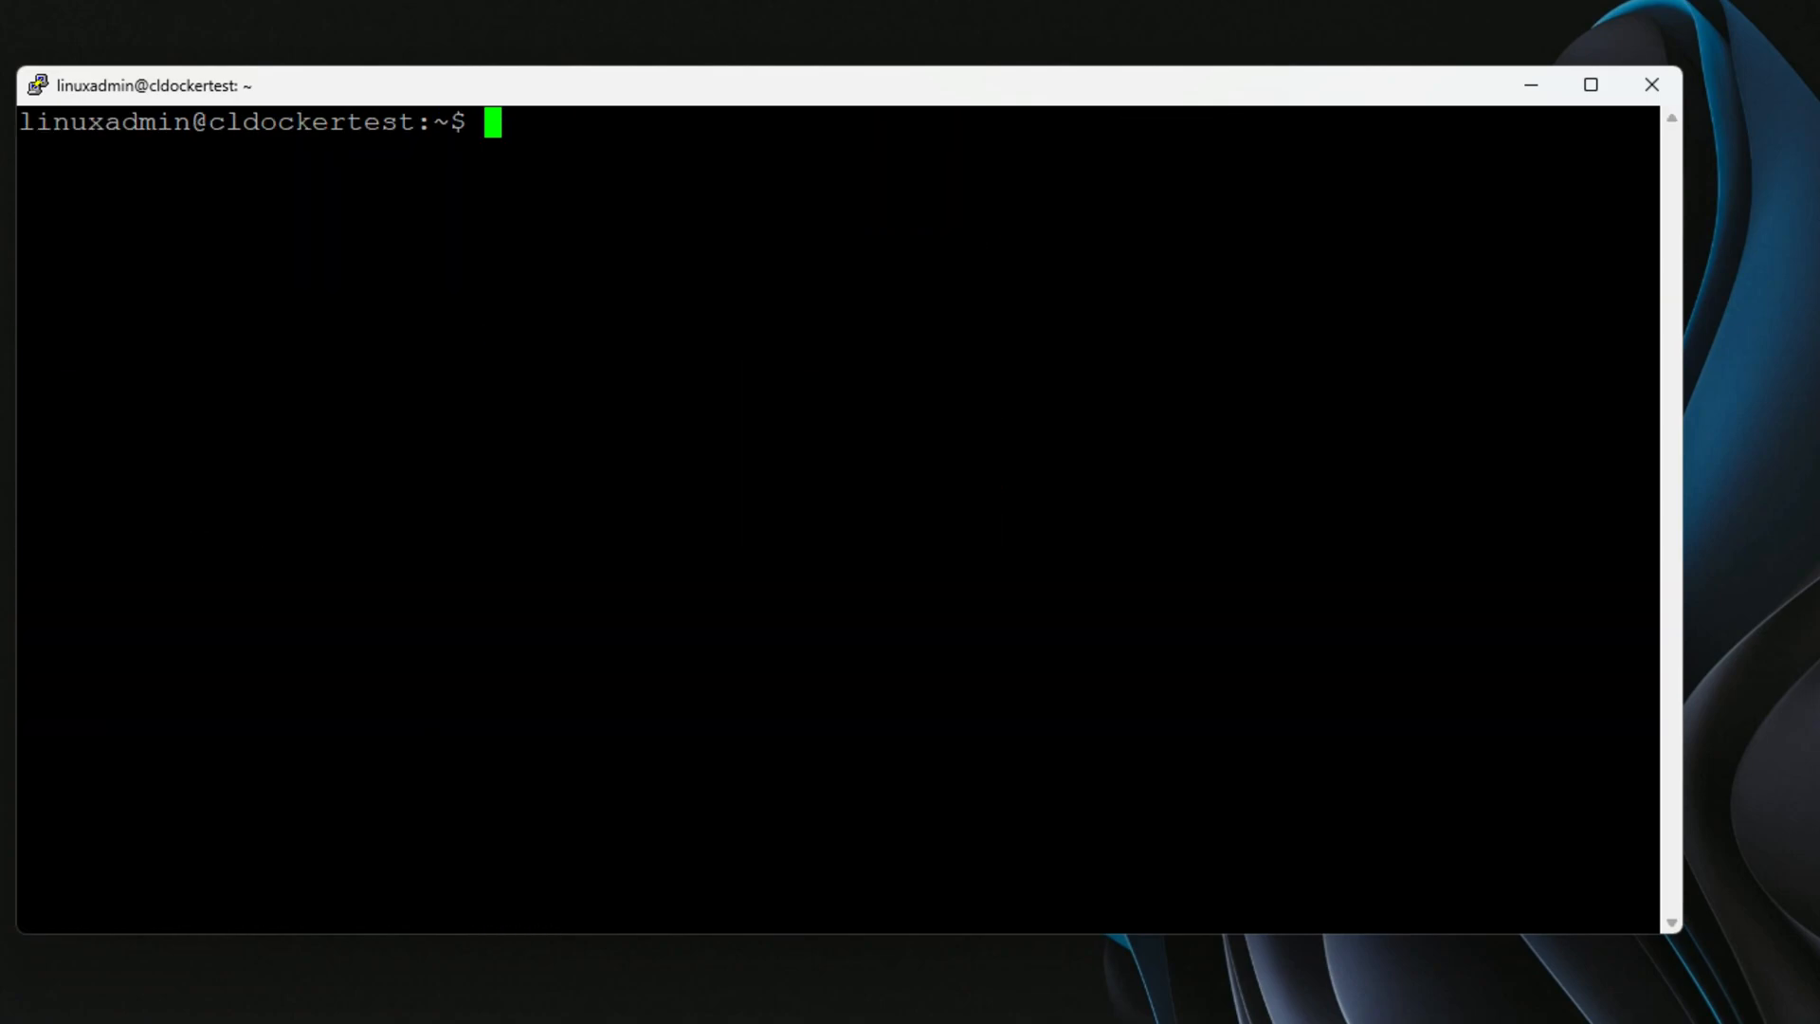
{"action": "type", "text": "docker run --rm -it --net container:pihole --privileged nicolaka/netshoot"}
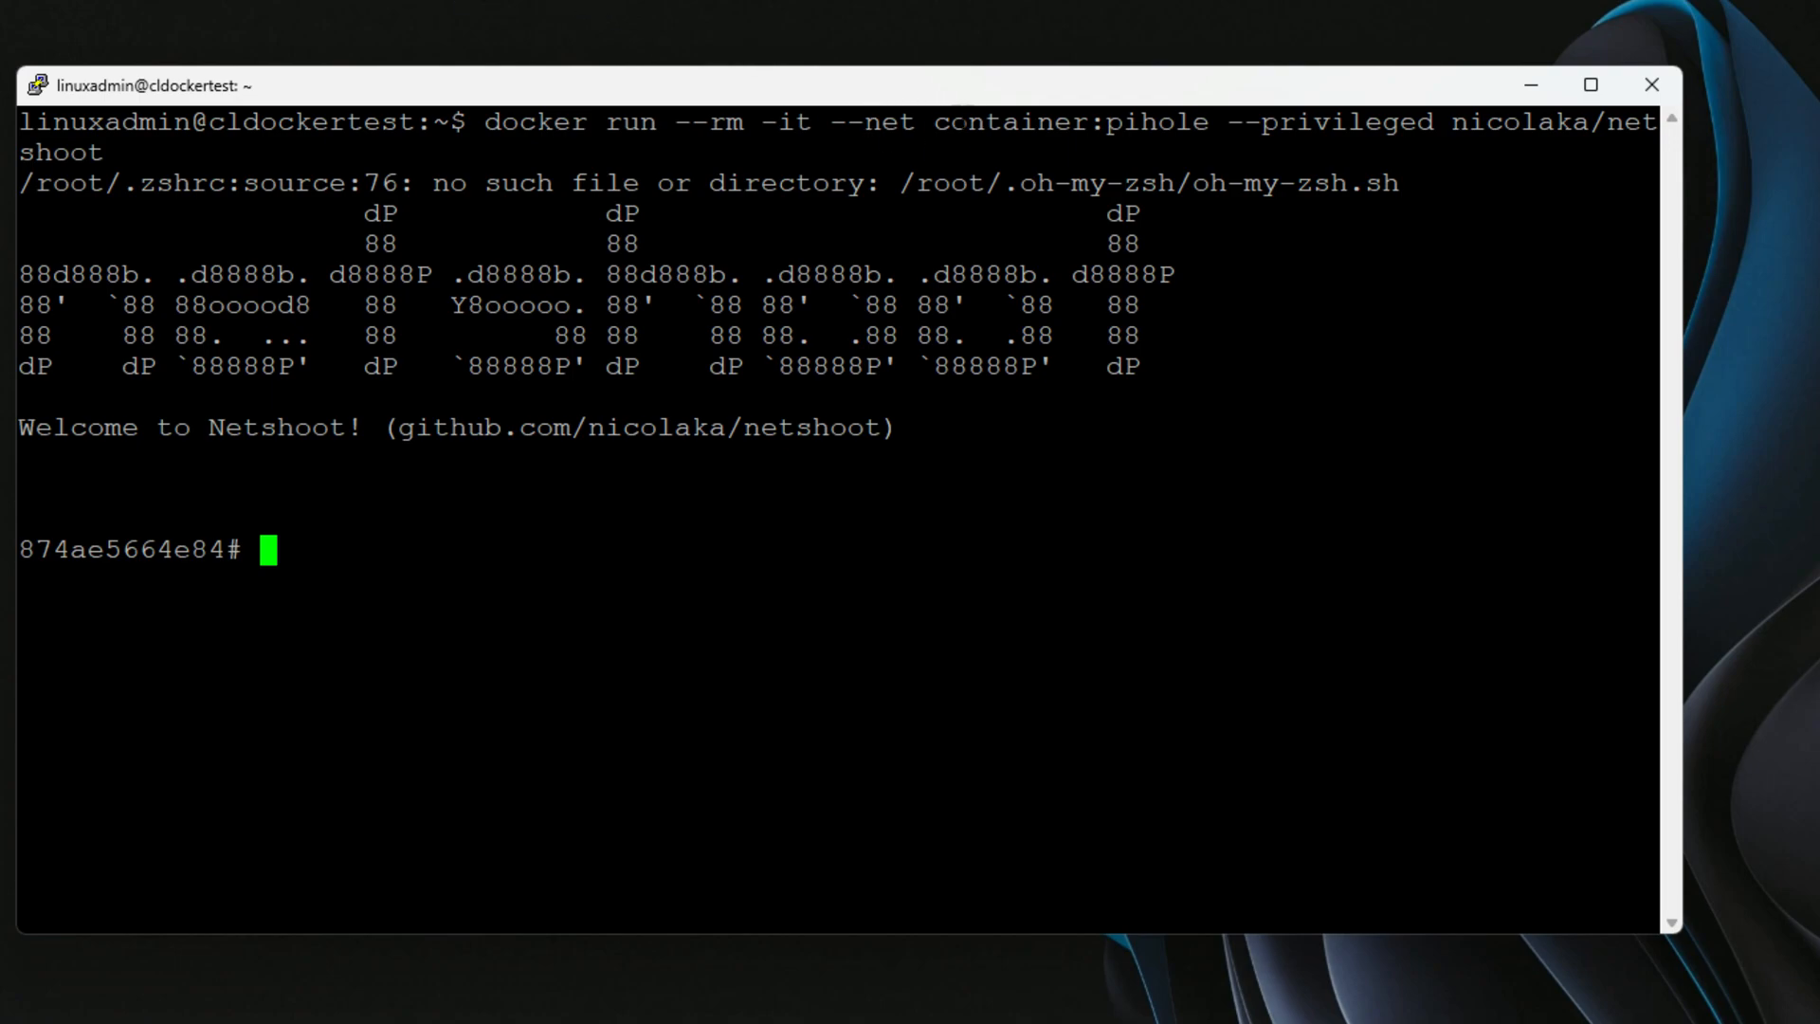
{"action": "double_click", "coordinate": [1068, 122]}
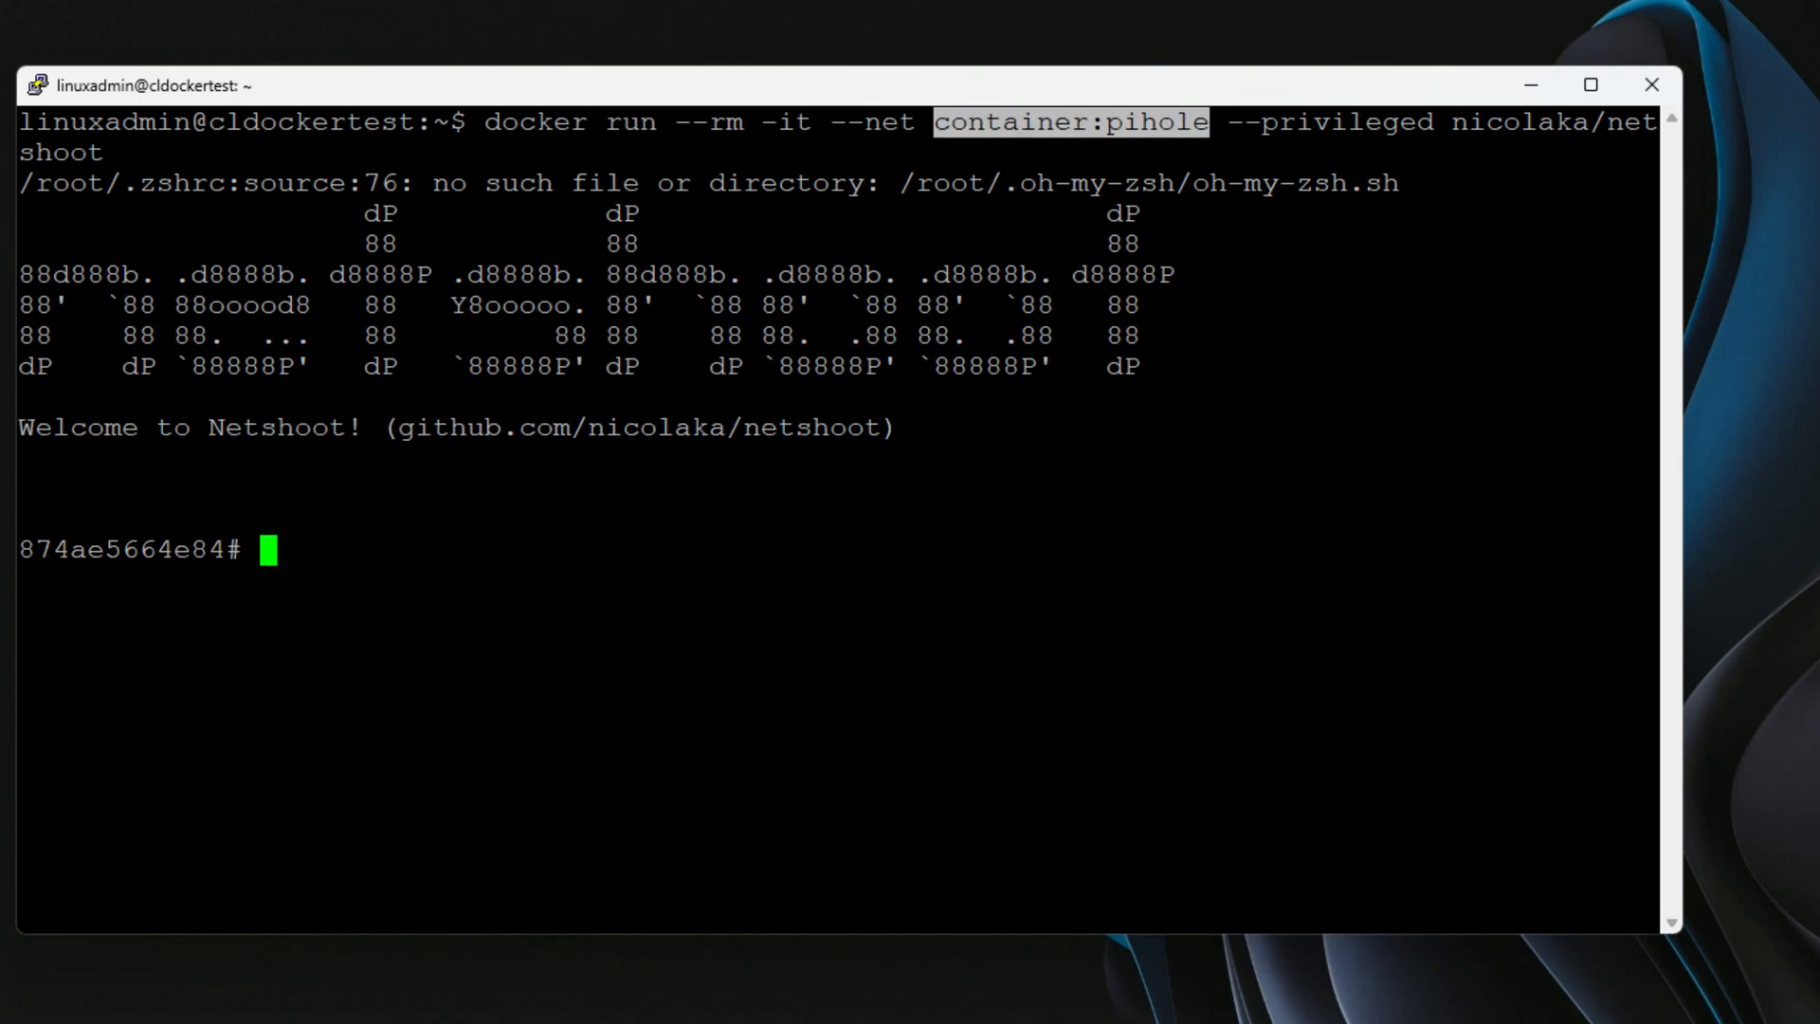
{"action": "type", "text": "ifconfig"}
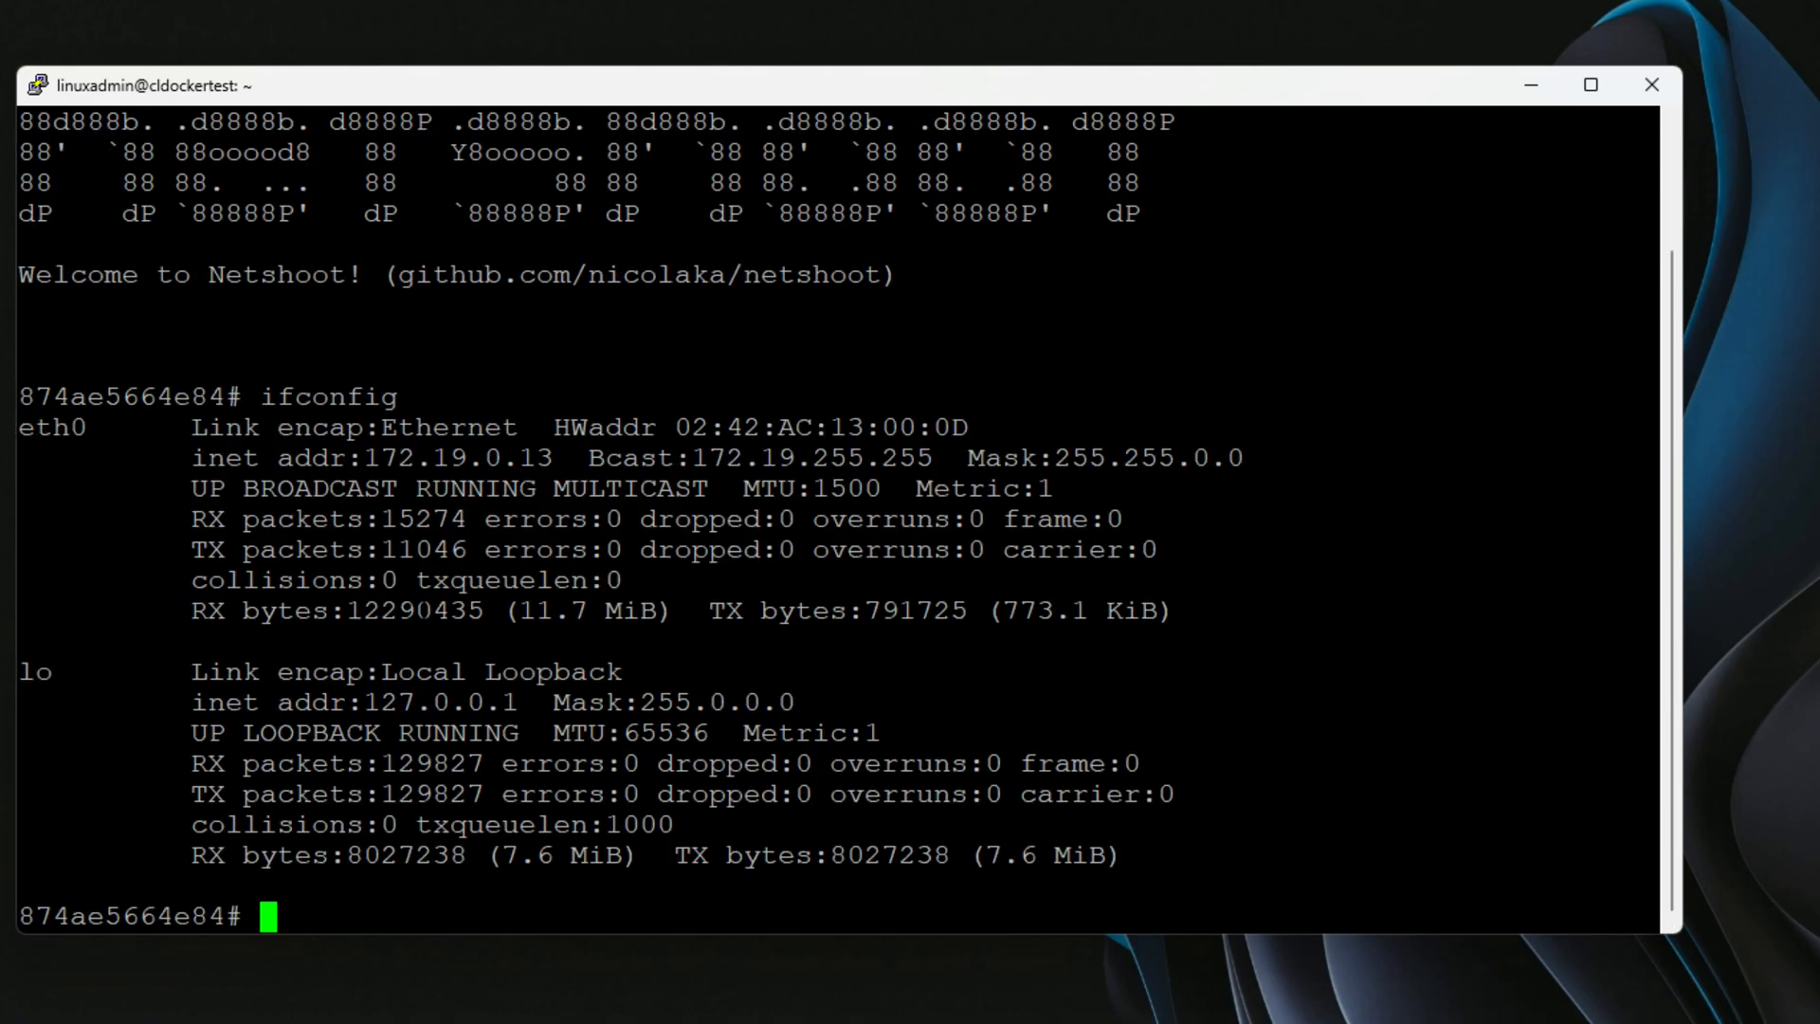
{"action": "double_click", "coordinate": [456, 457]}
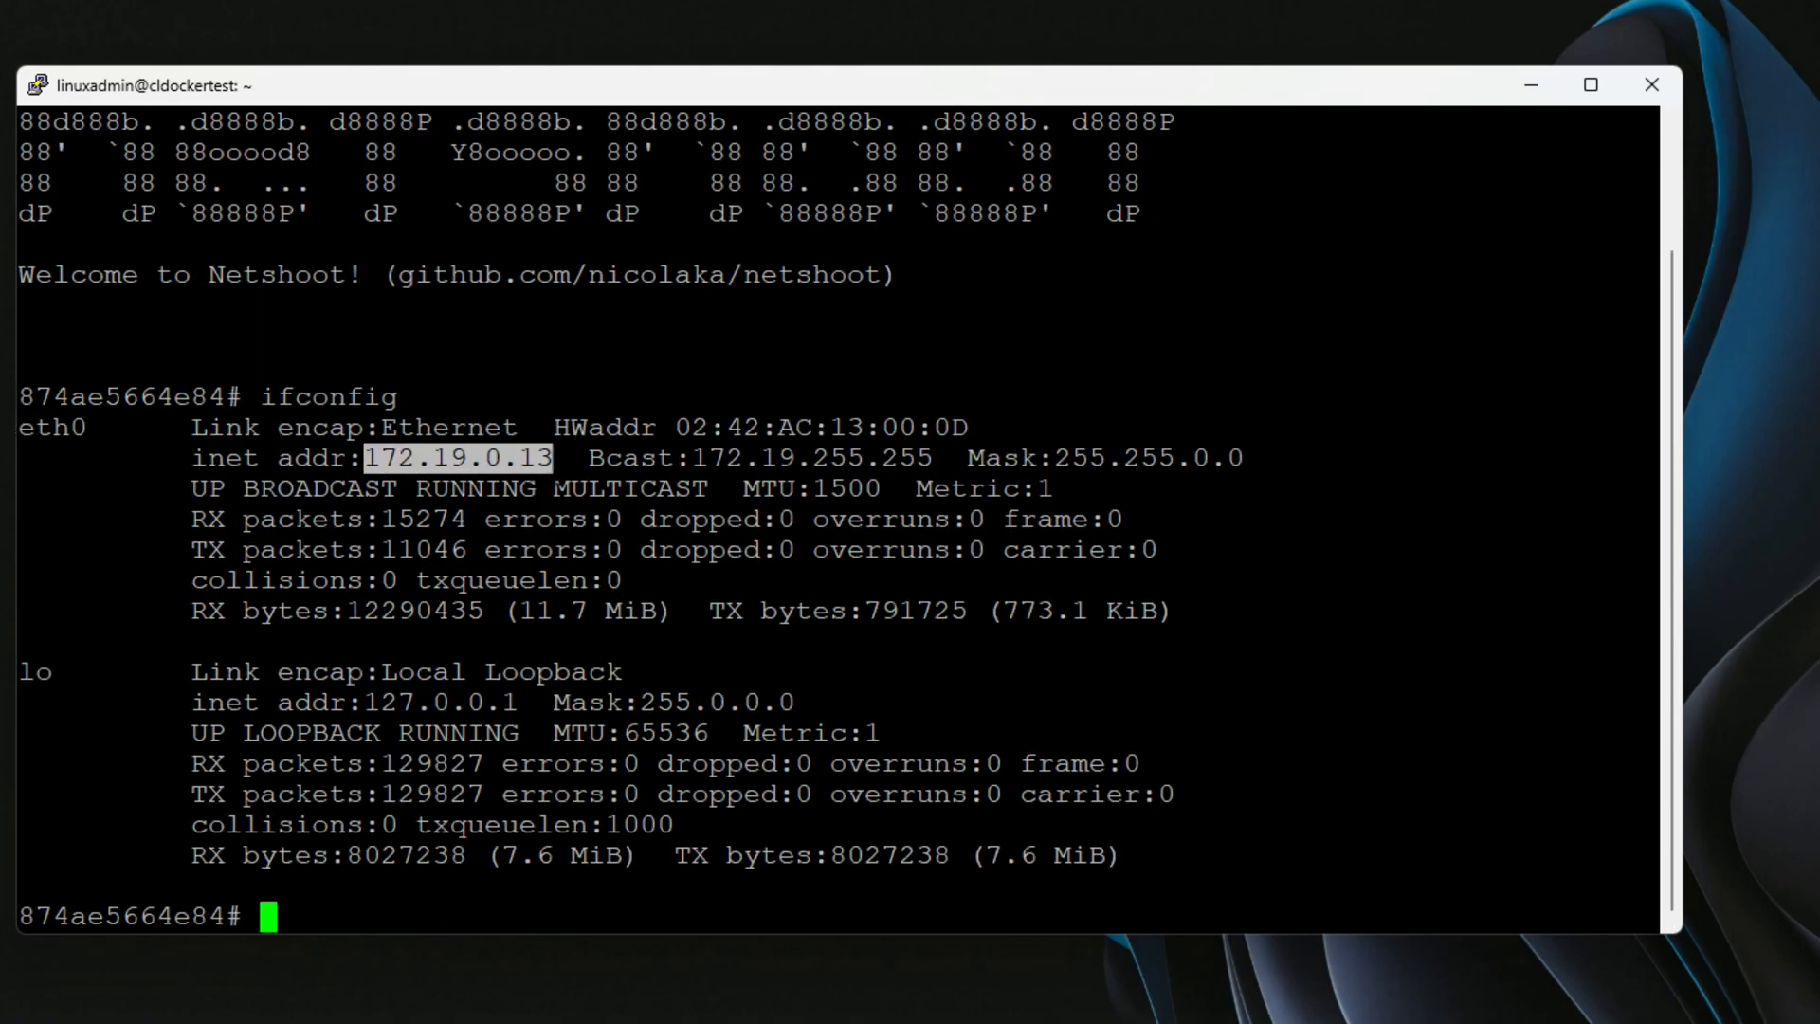
{"action": "type", "text": "ping 172.19.0.10"}
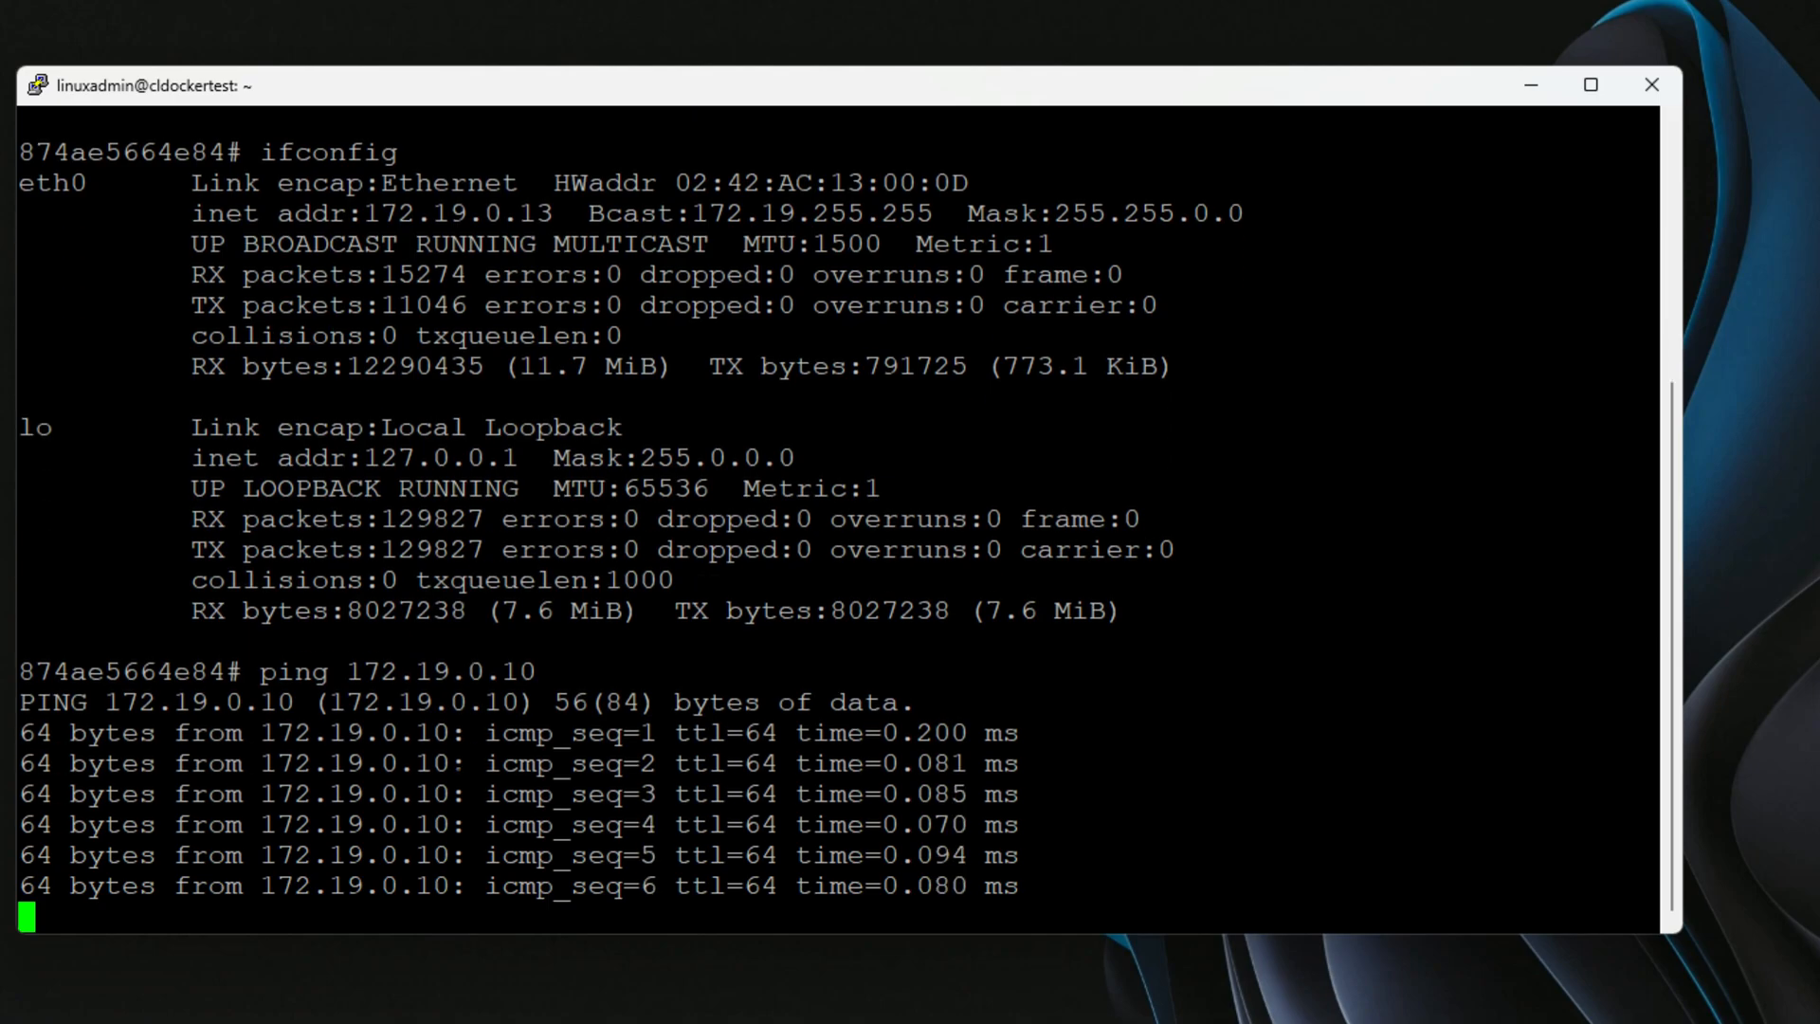
Step: Traceroute to 8.8.8.8, stop it with Ctrl+C, then run ip neighbor show
{"action": "type", "text": "traceroute"}
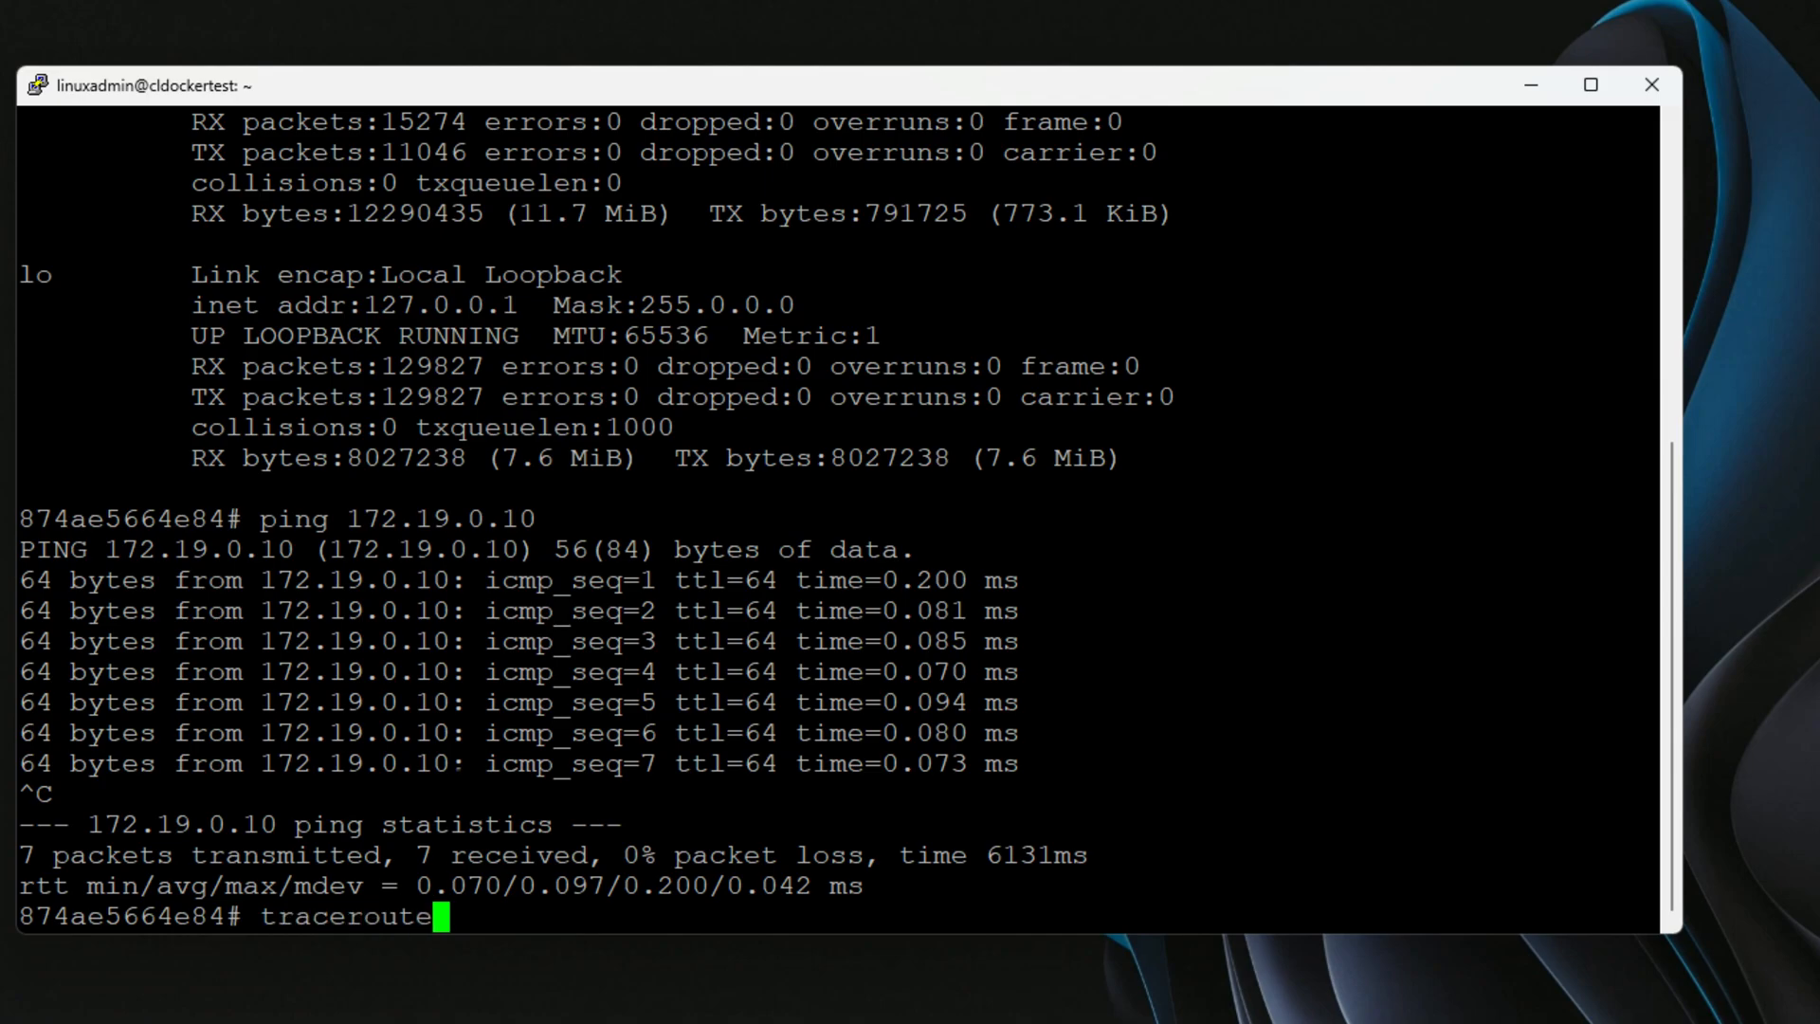
{"action": "type", "text": "8.8.8.8"}
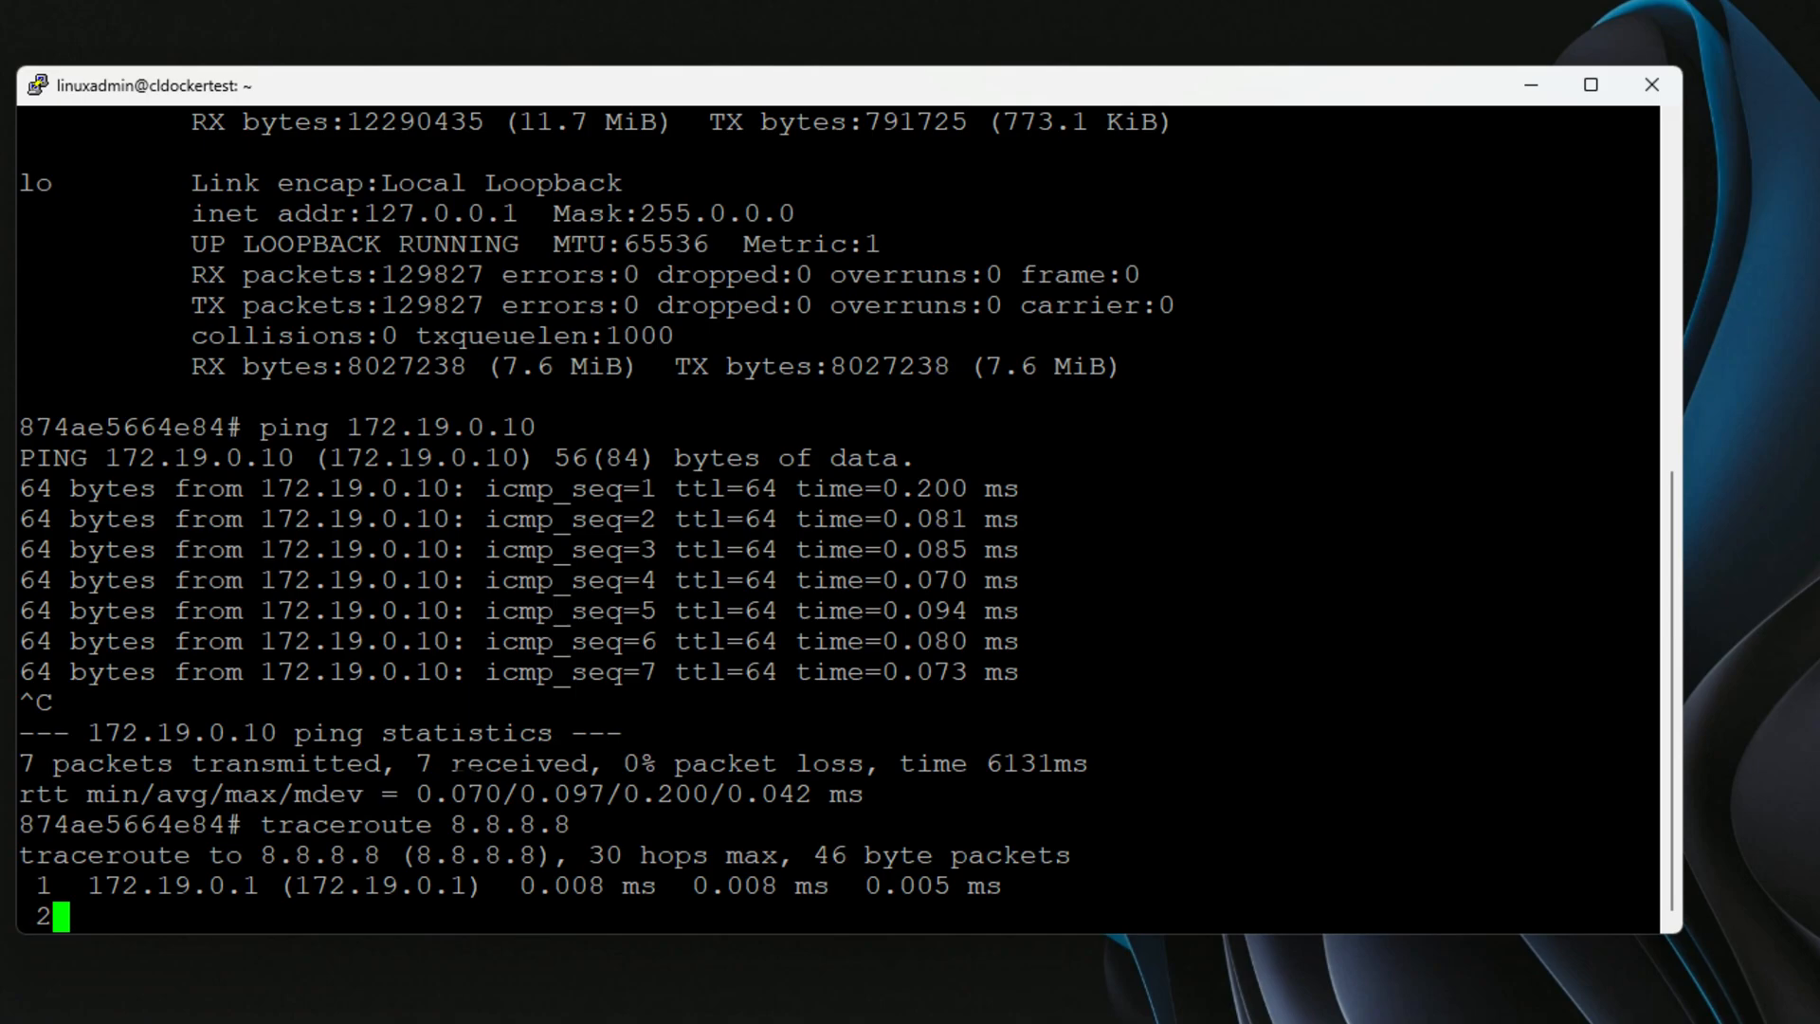
{"action": "key", "text": "ctrl+c"}
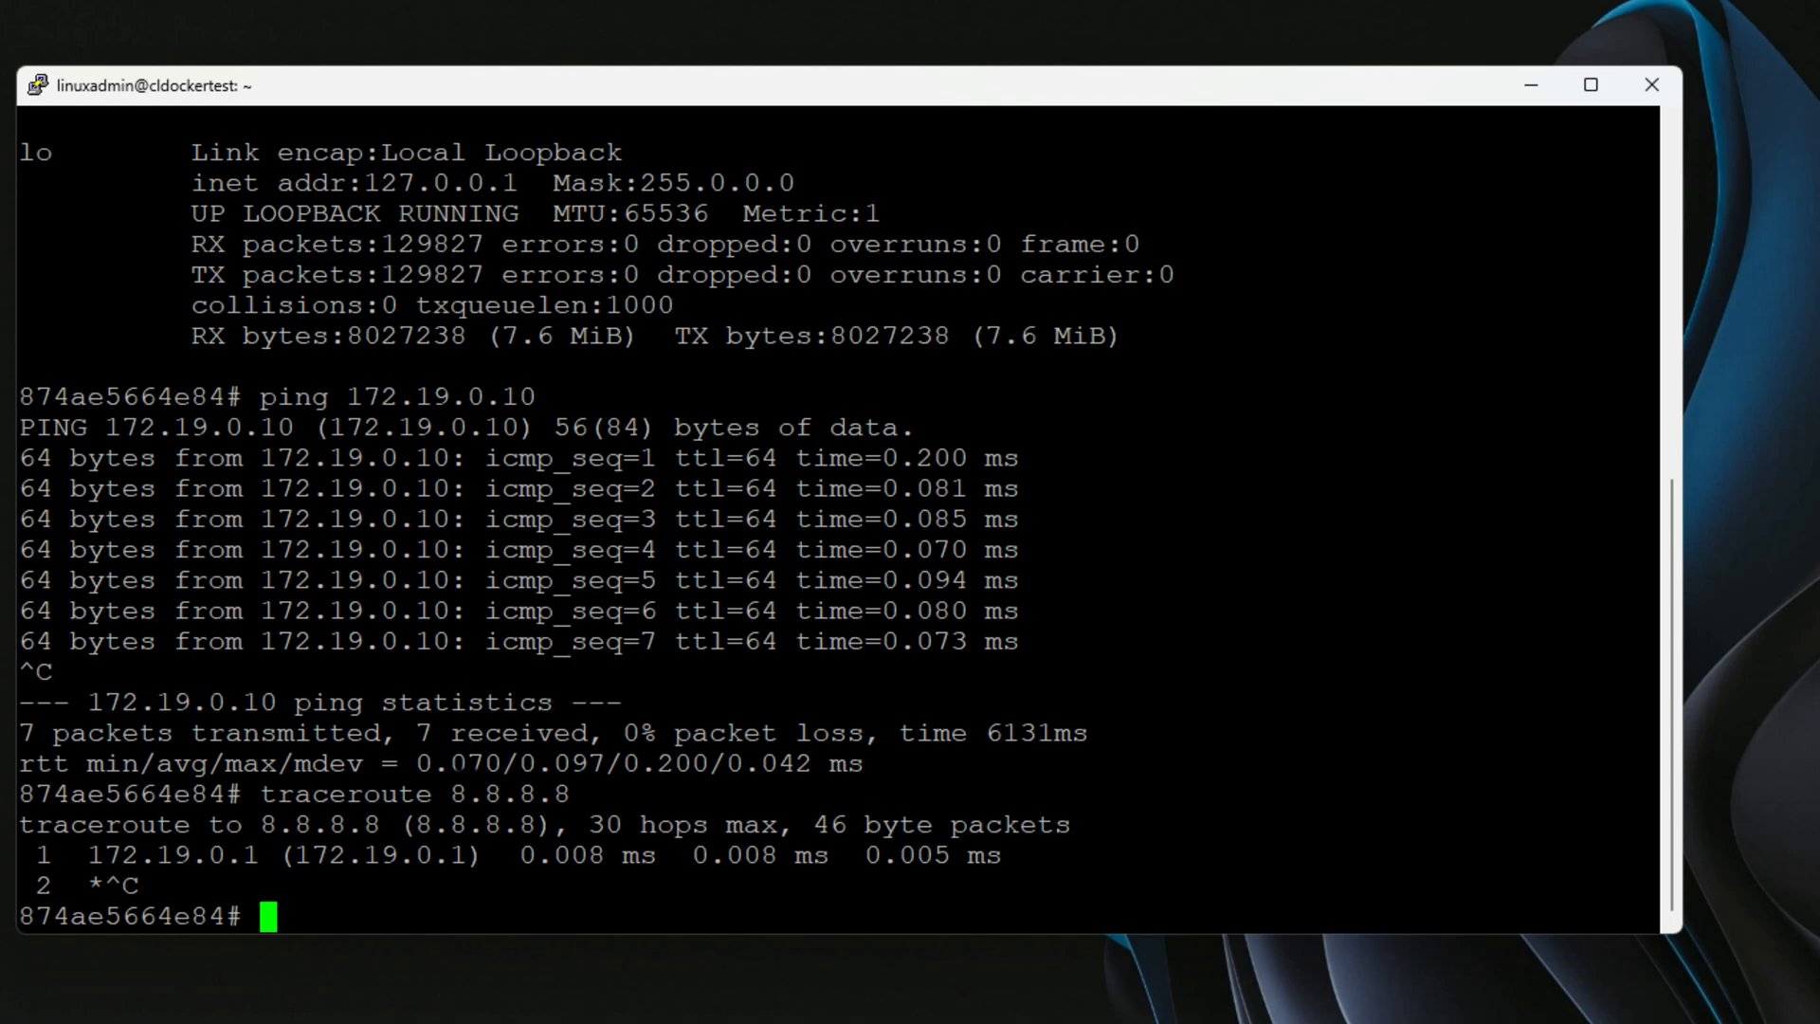
{"action": "type", "text": "ip neighboar"}
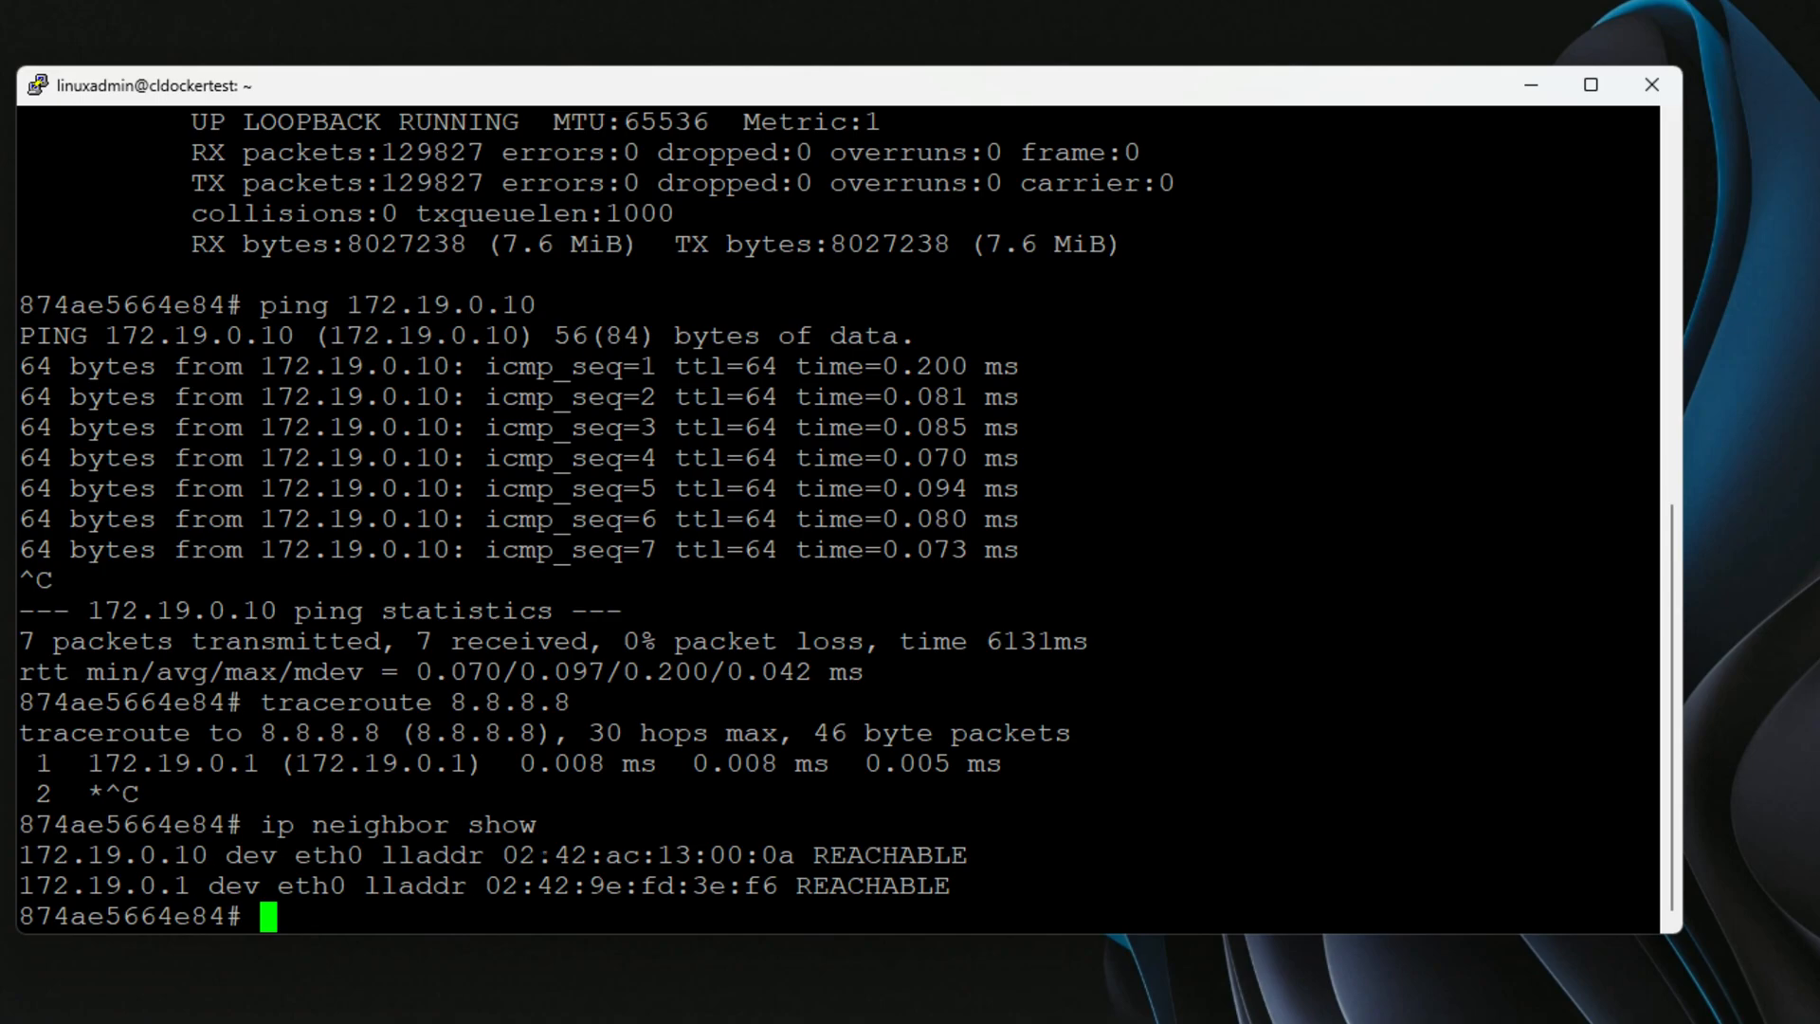
{"action": "type", "text": "speedtest.cl"}
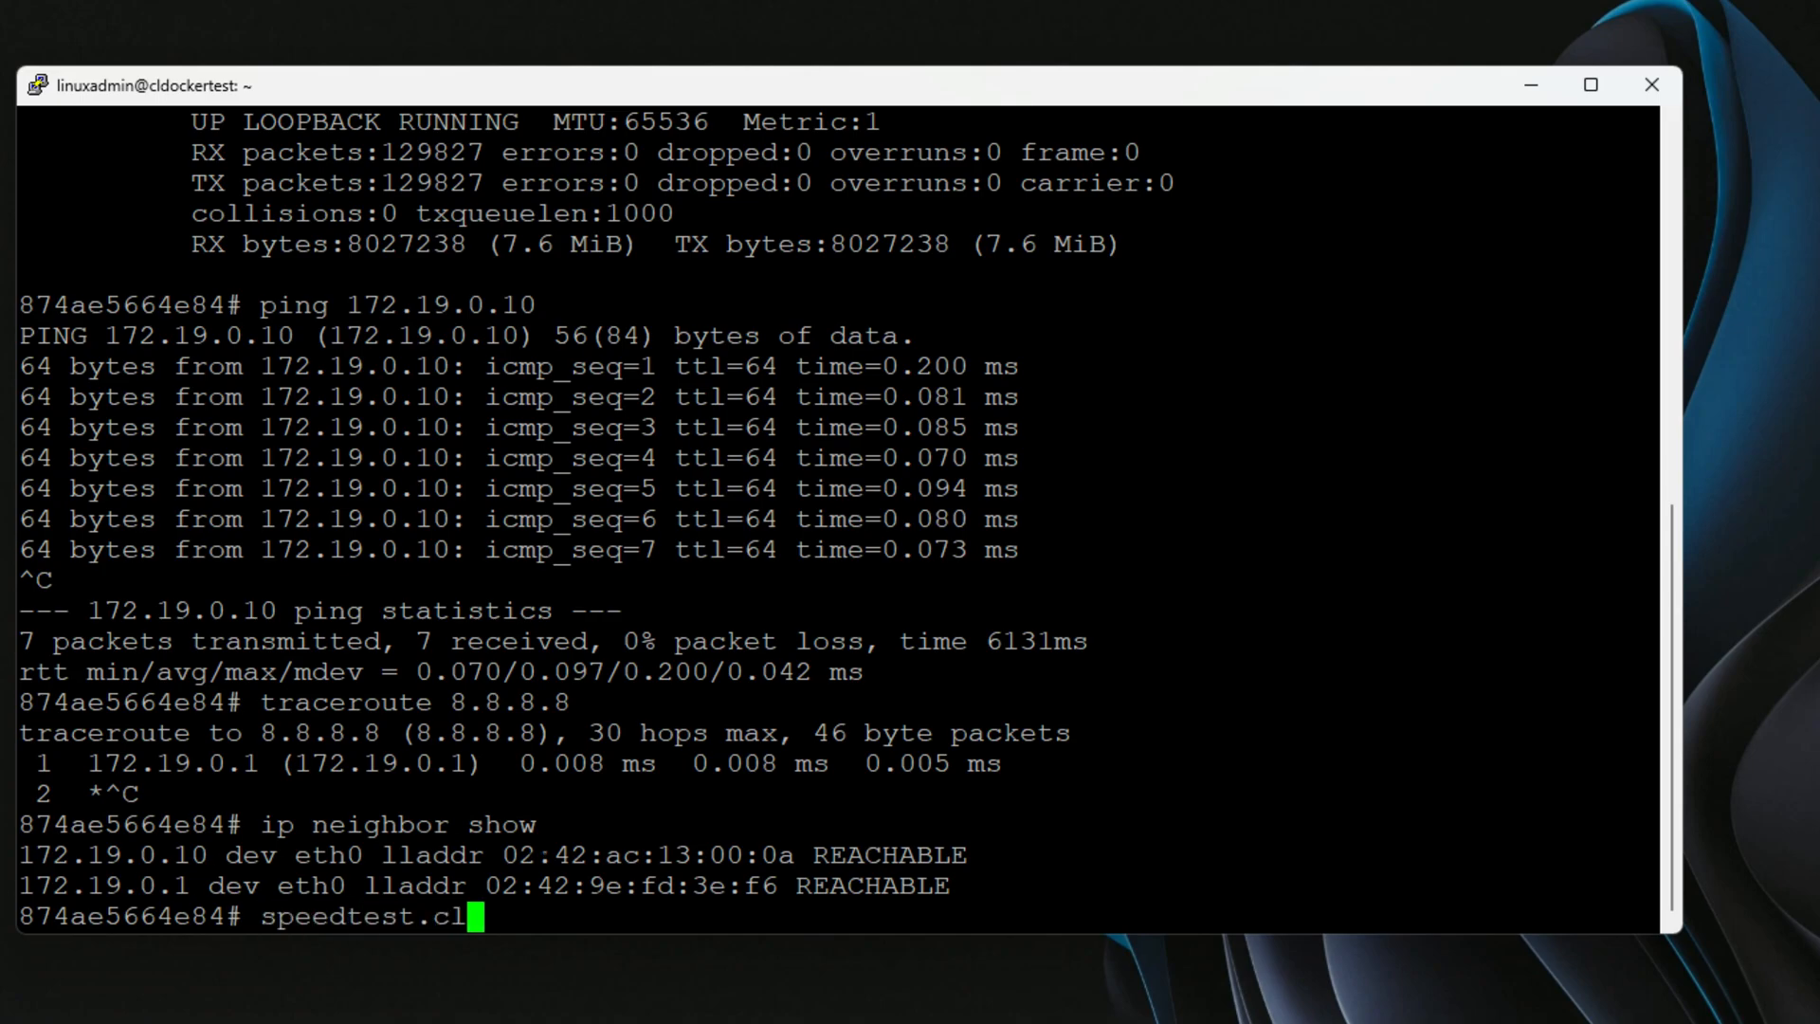